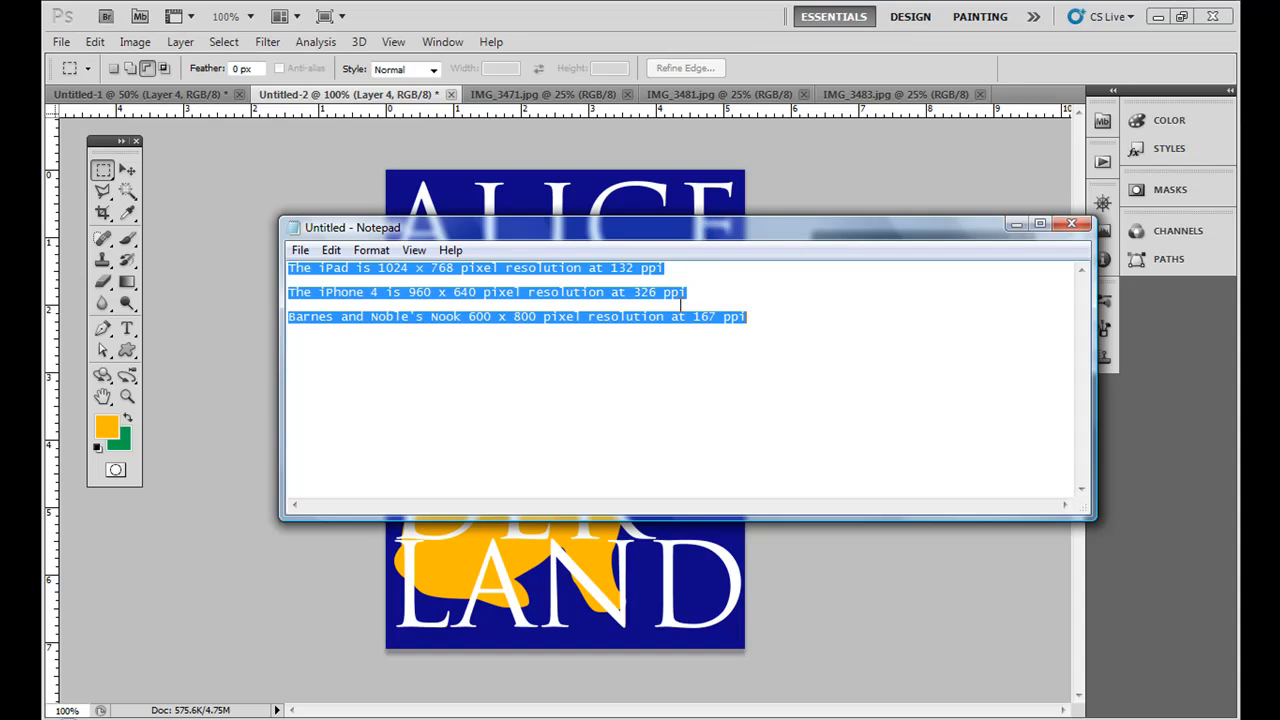
pyautogui.moveTo(456, 388)
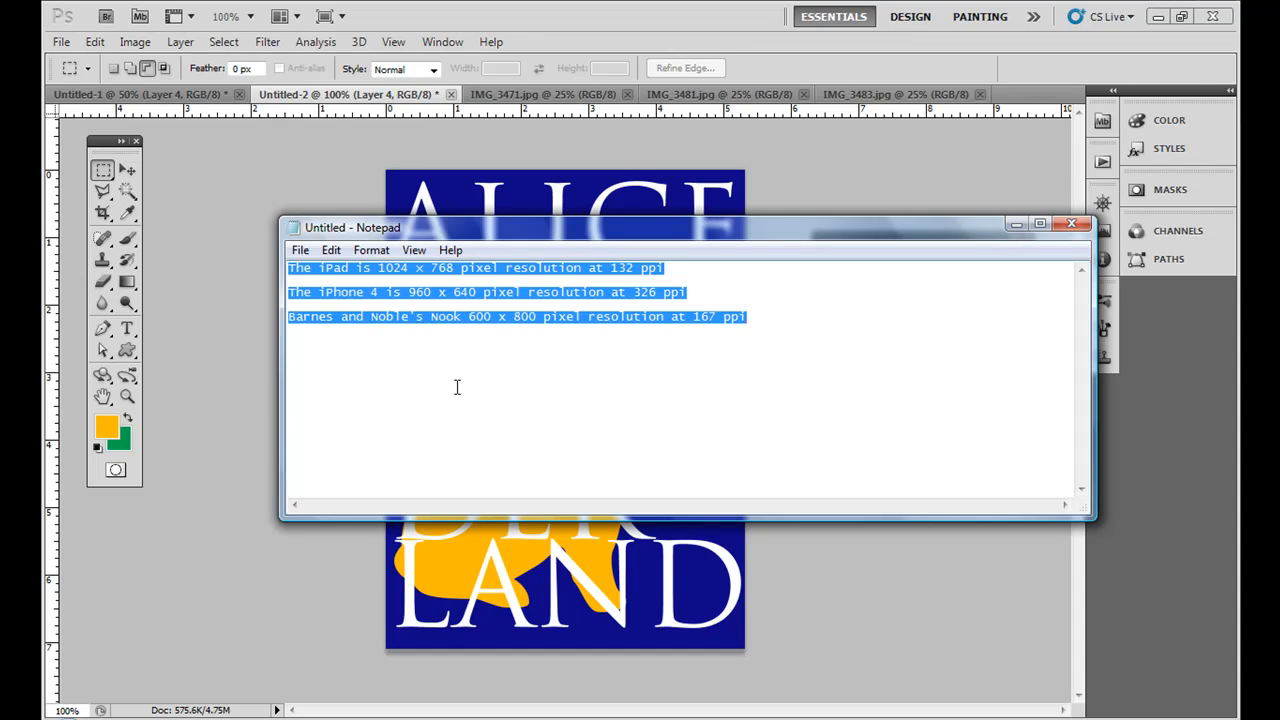
pyautogui.moveTo(1006, 236)
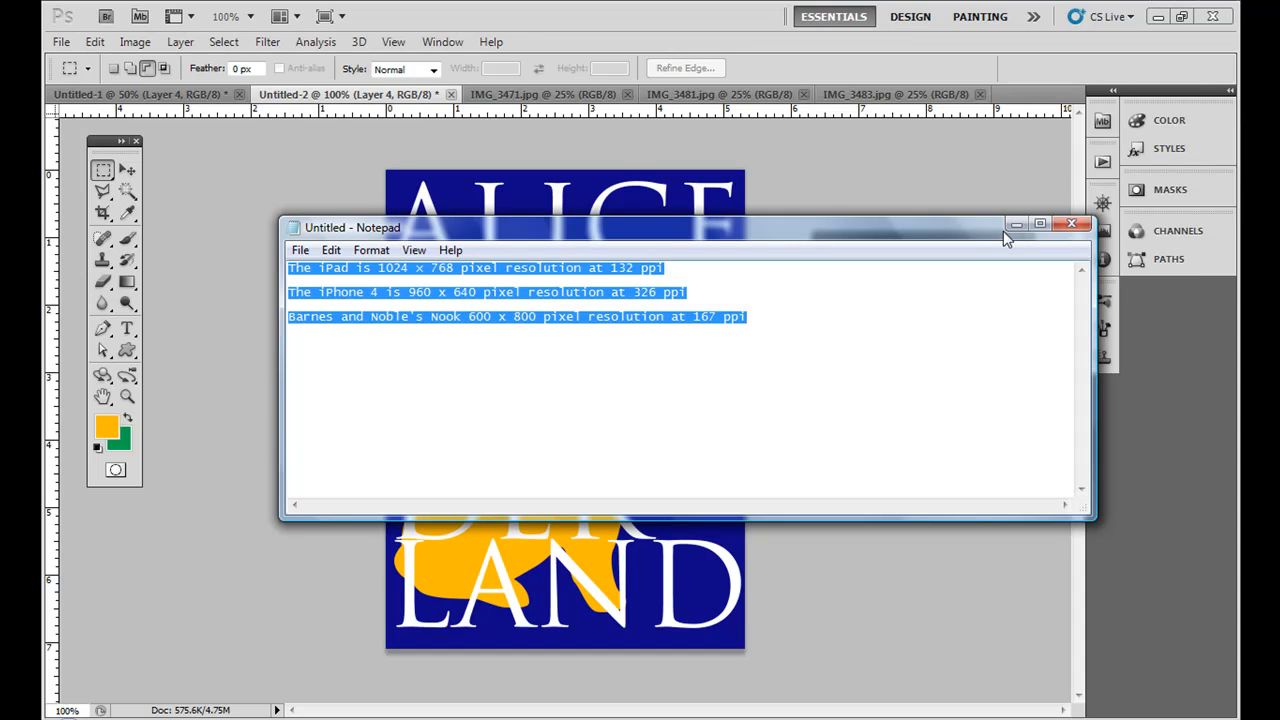
pyautogui.moveTo(1016, 224)
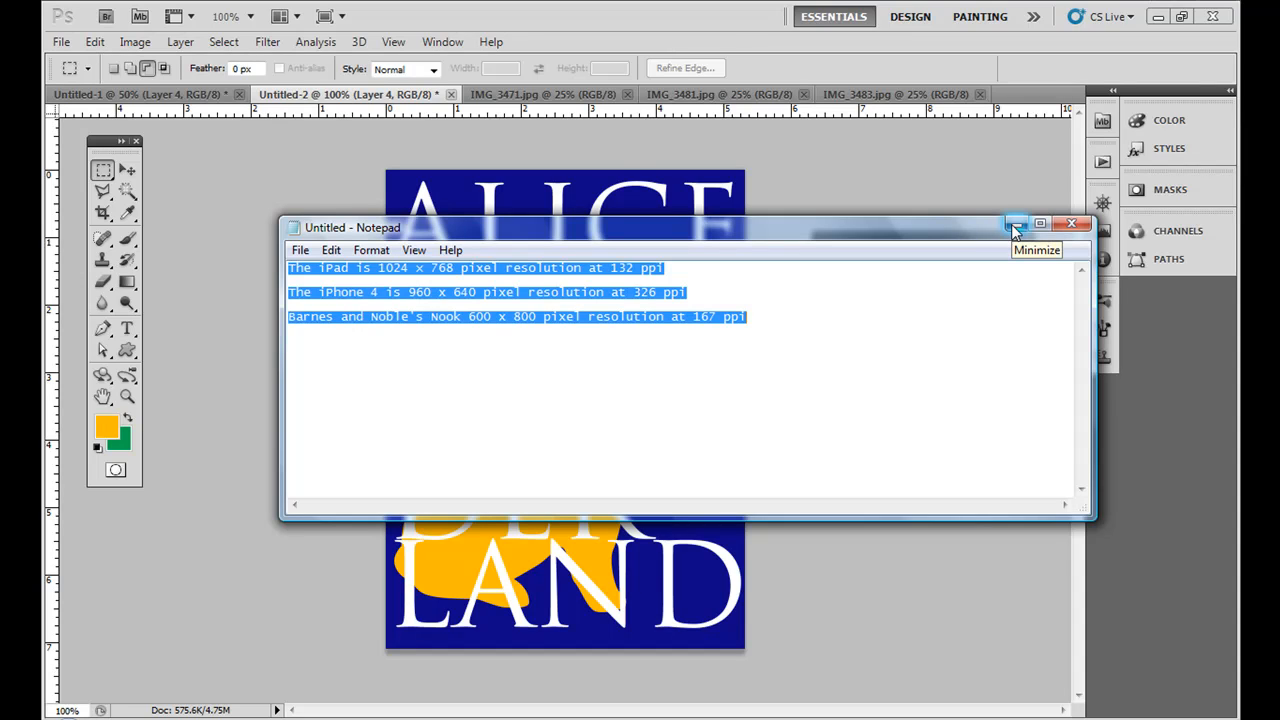
pyautogui.moveTo(536, 260)
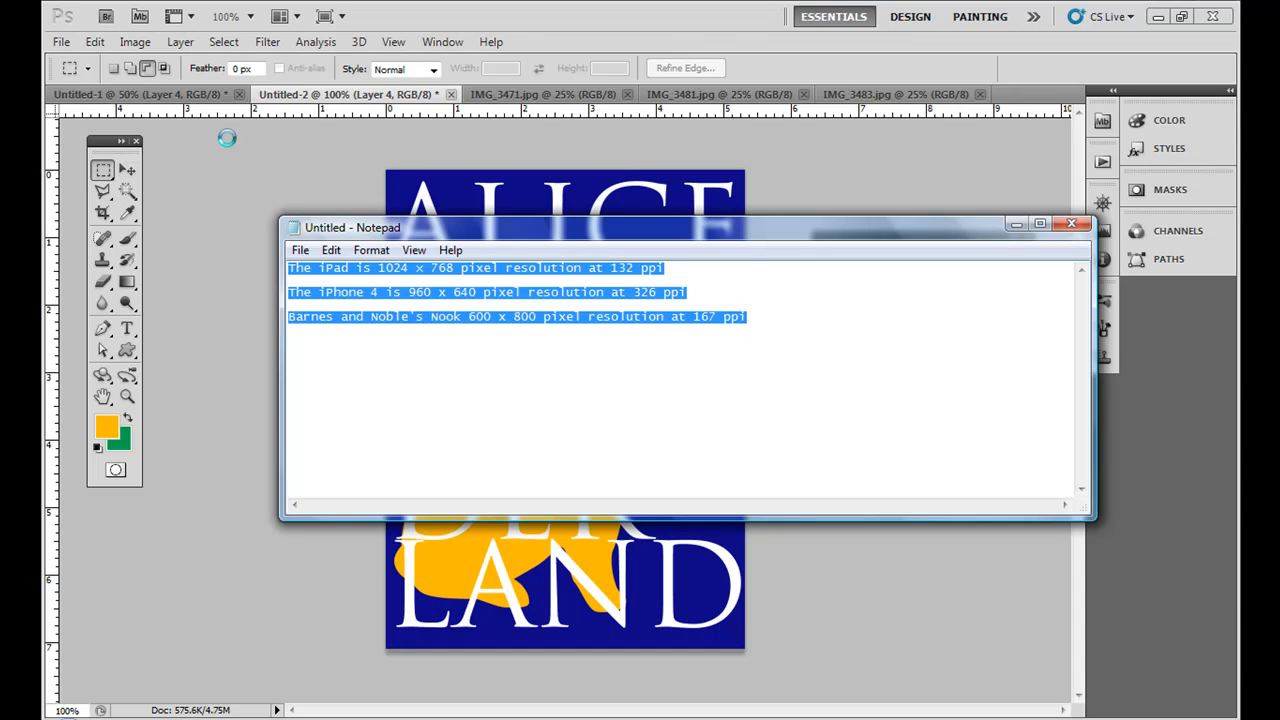
# Step: Create a new 768 × 1024 px document at 132 ppi via File > New
pyautogui.click(60, 42)
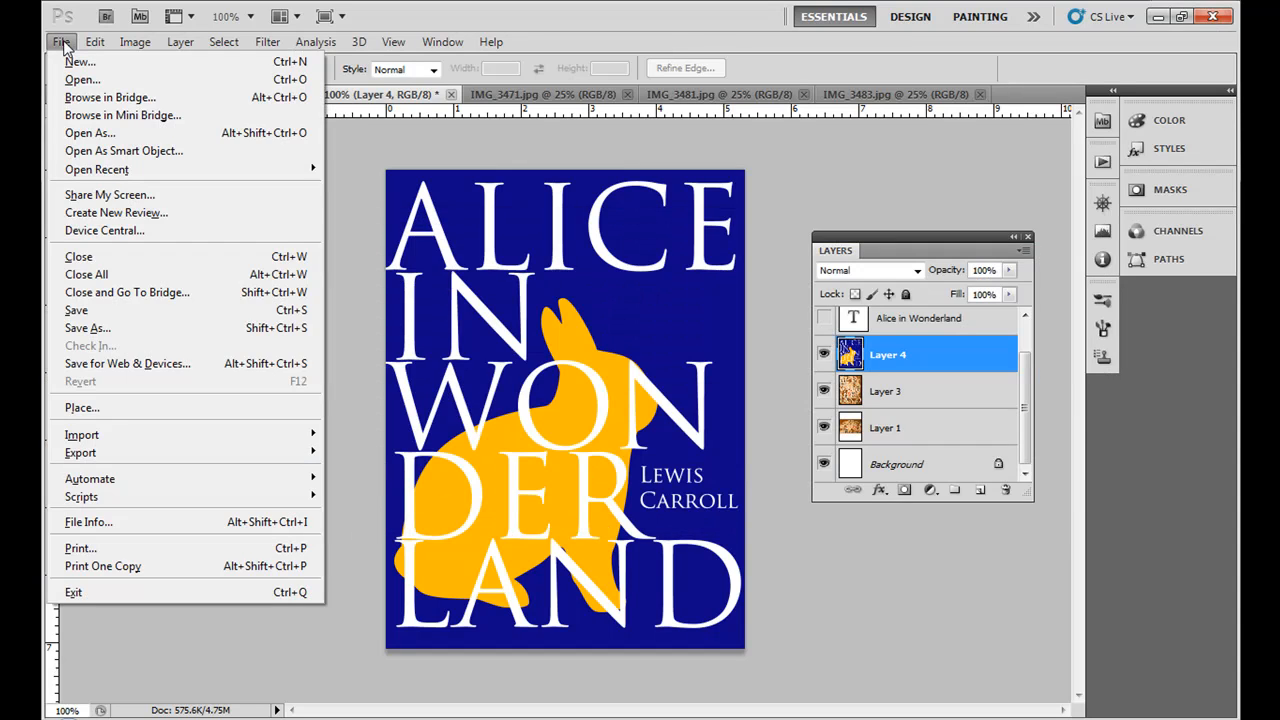
pyautogui.click(80, 60)
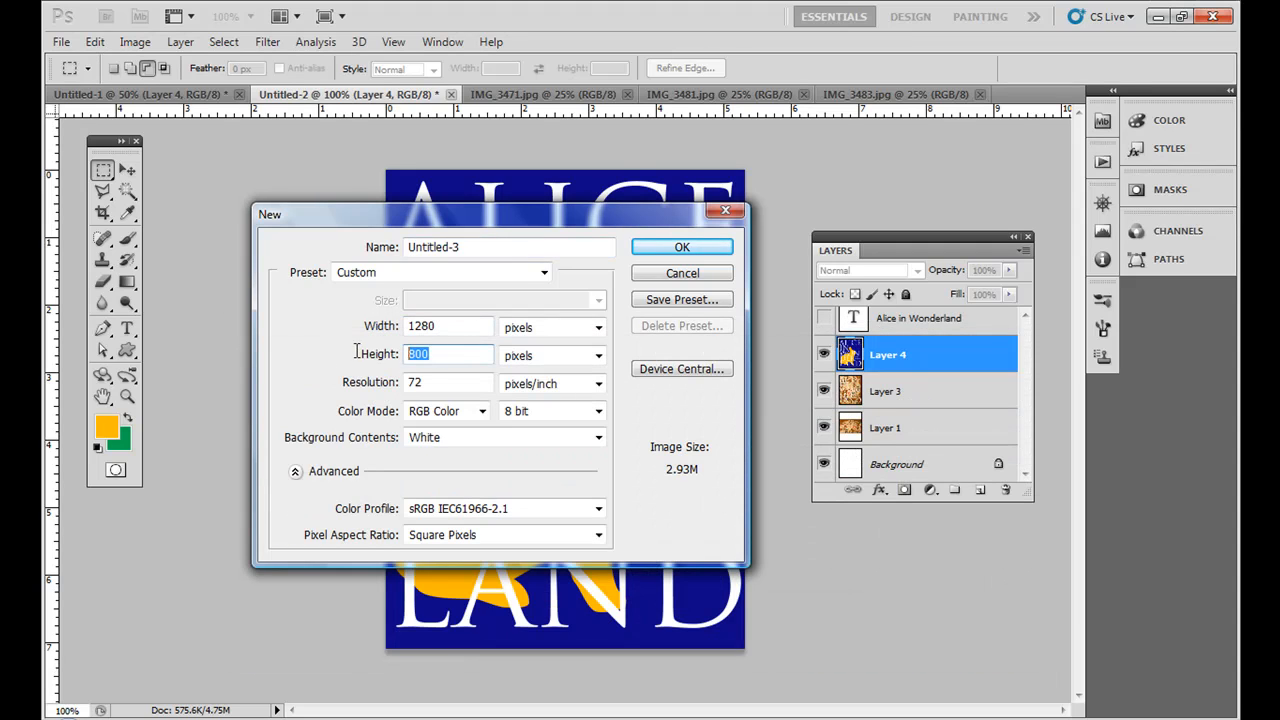
pyautogui.write('1024')
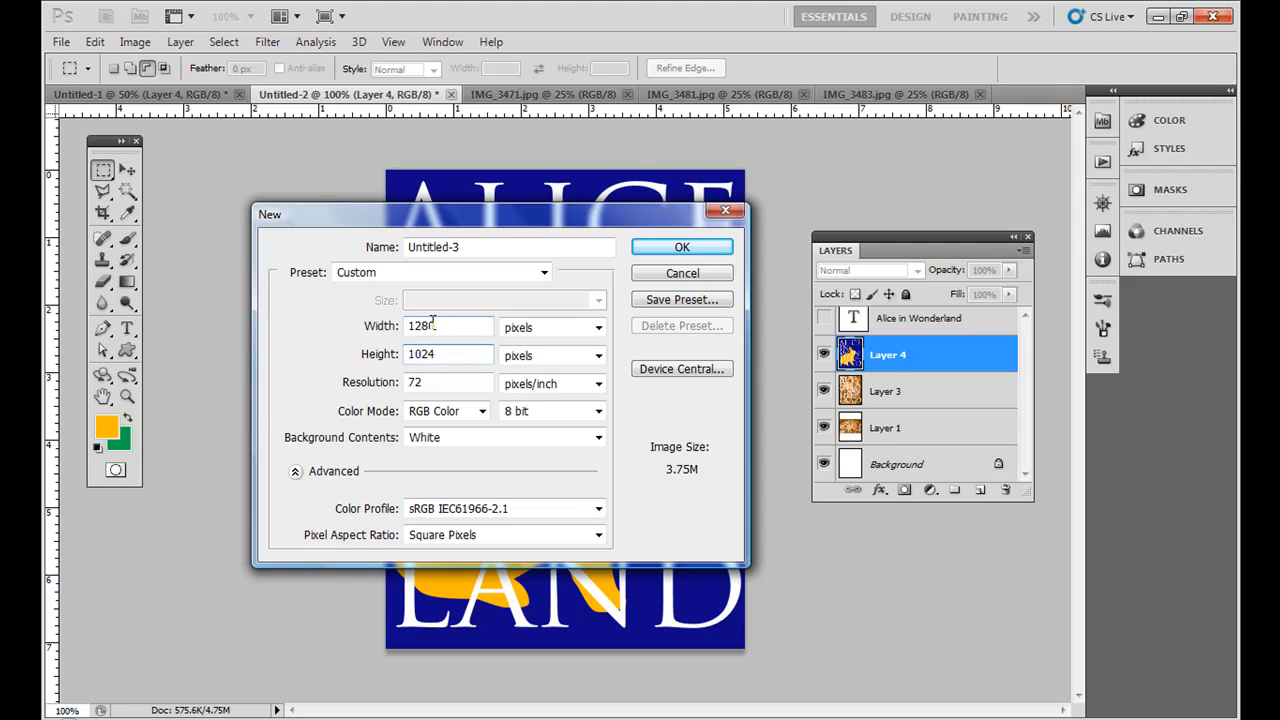
pyautogui.write('768')
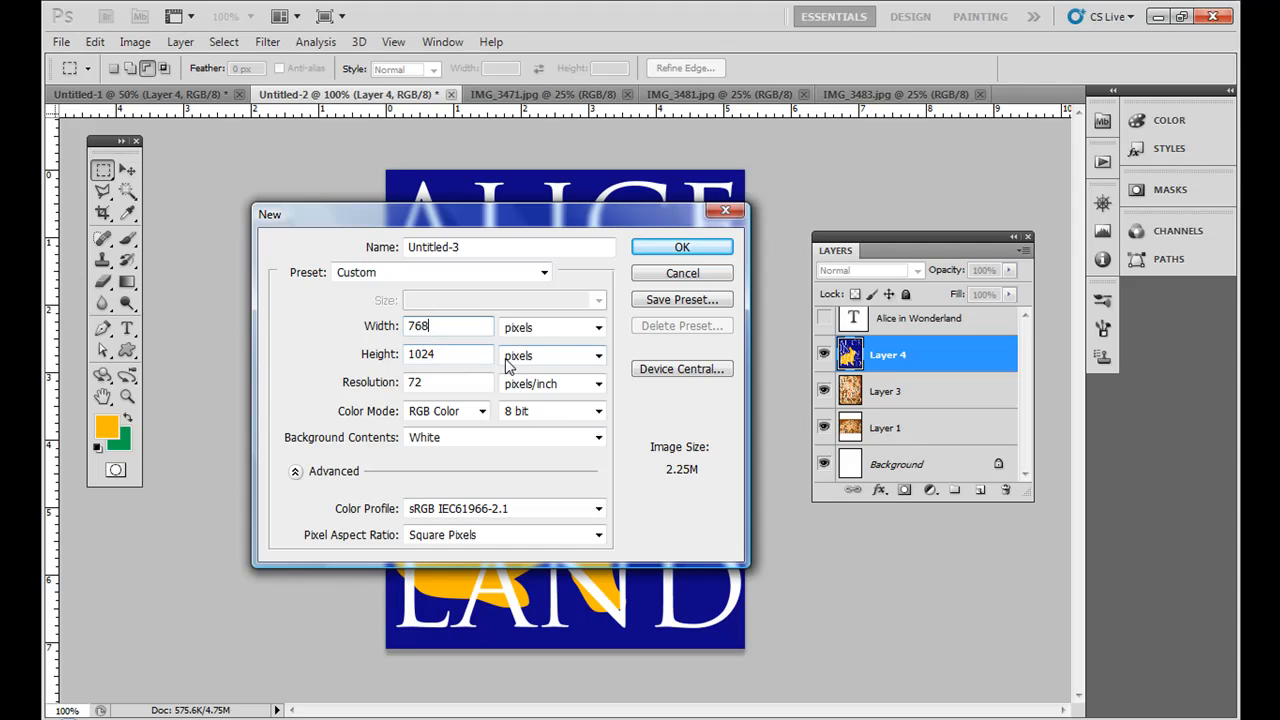
pyautogui.moveTo(724, 590)
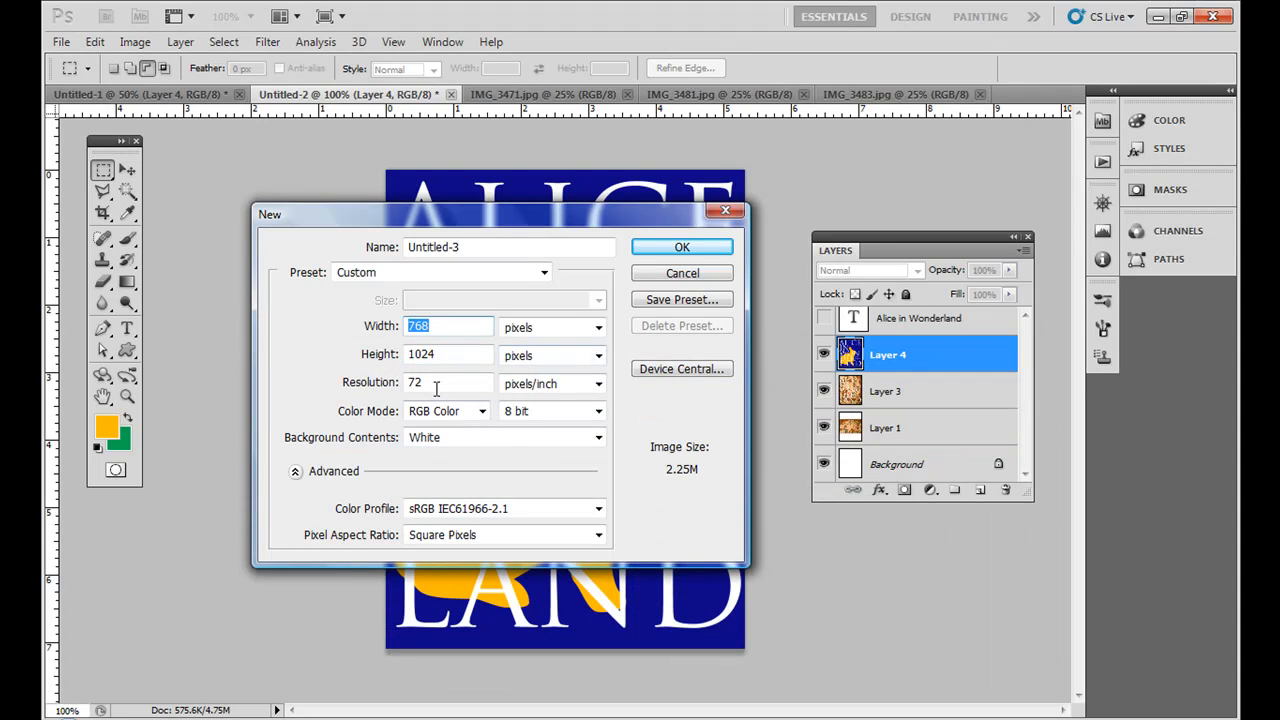
pyautogui.write('132')
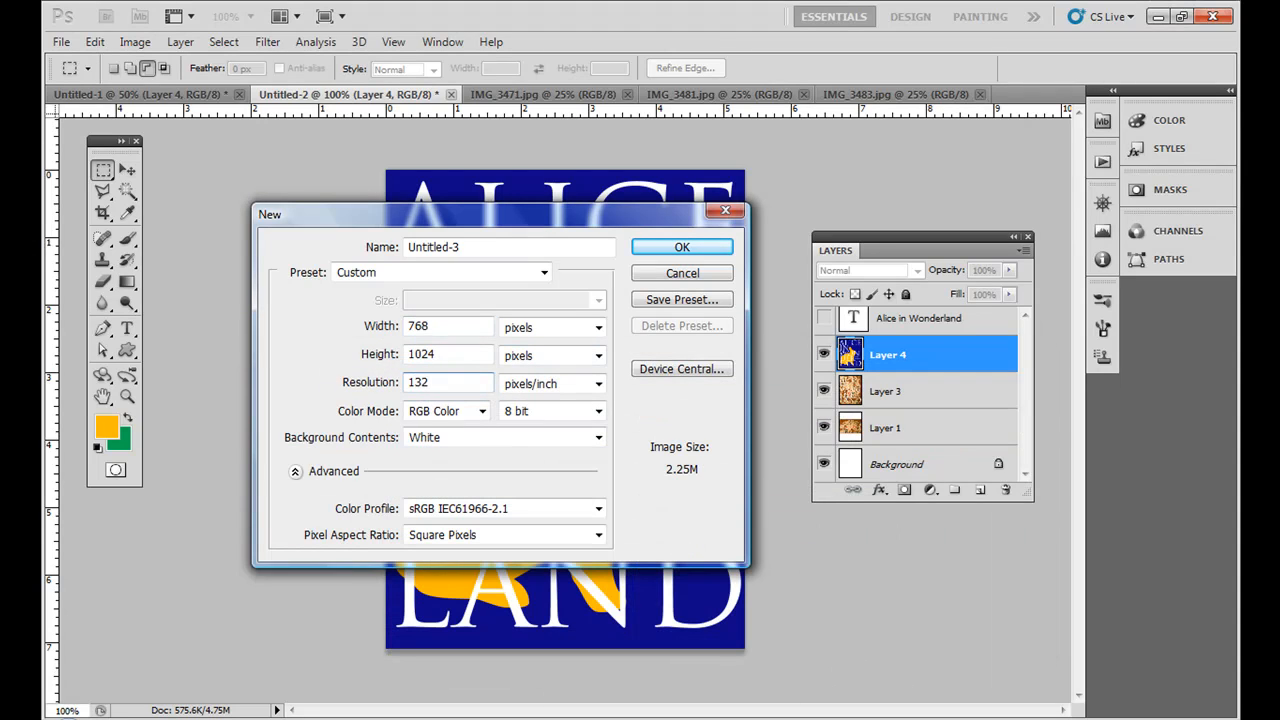
pyautogui.click(680, 248)
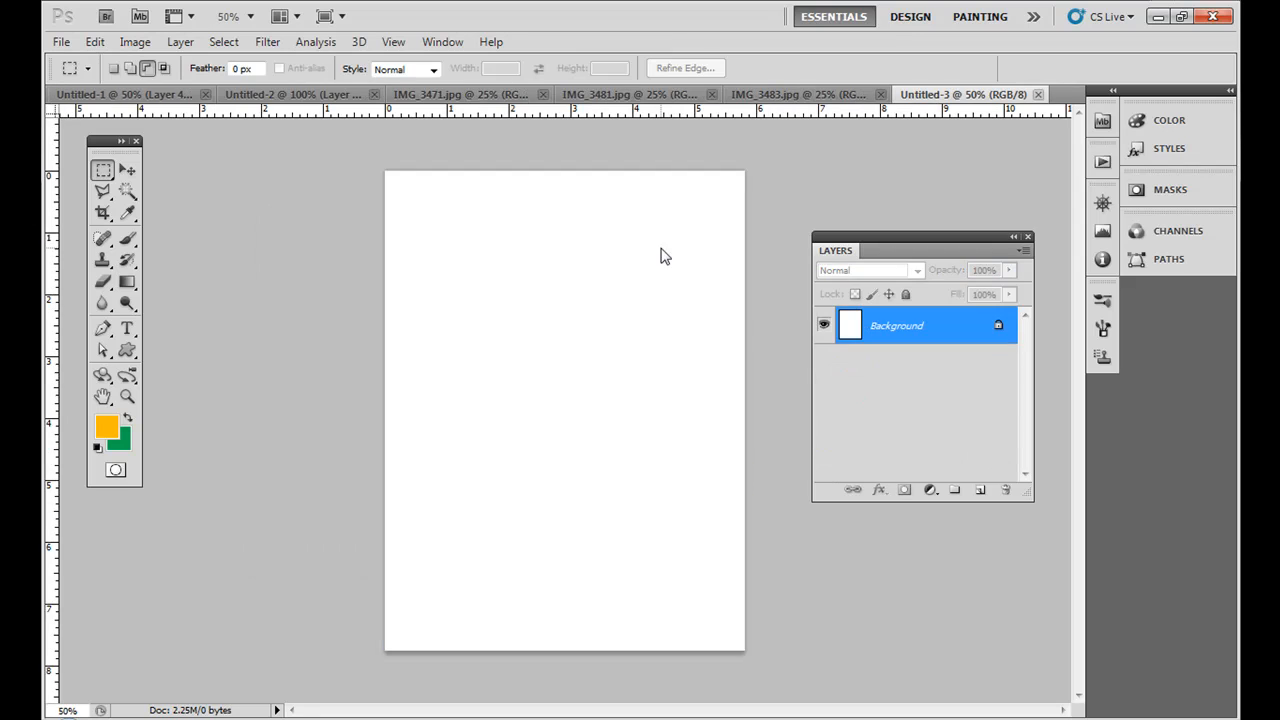
pyautogui.click(290, 94)
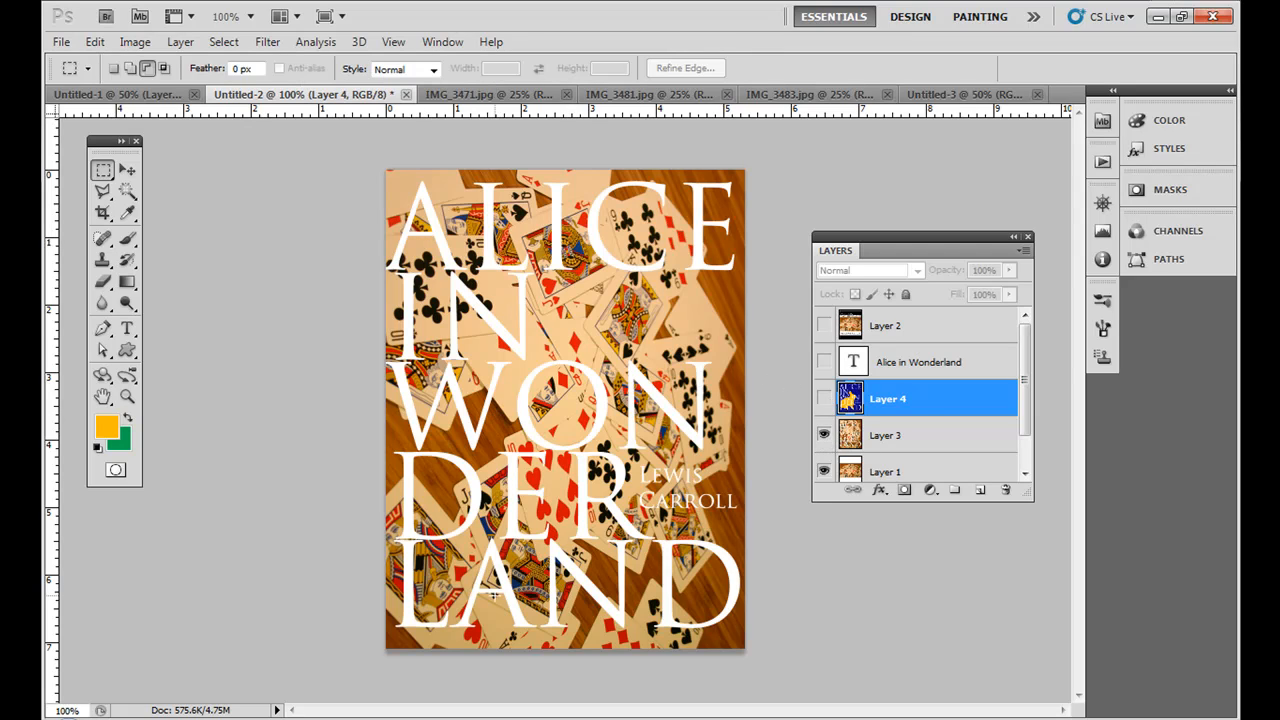
pyautogui.moveTo(520, 236)
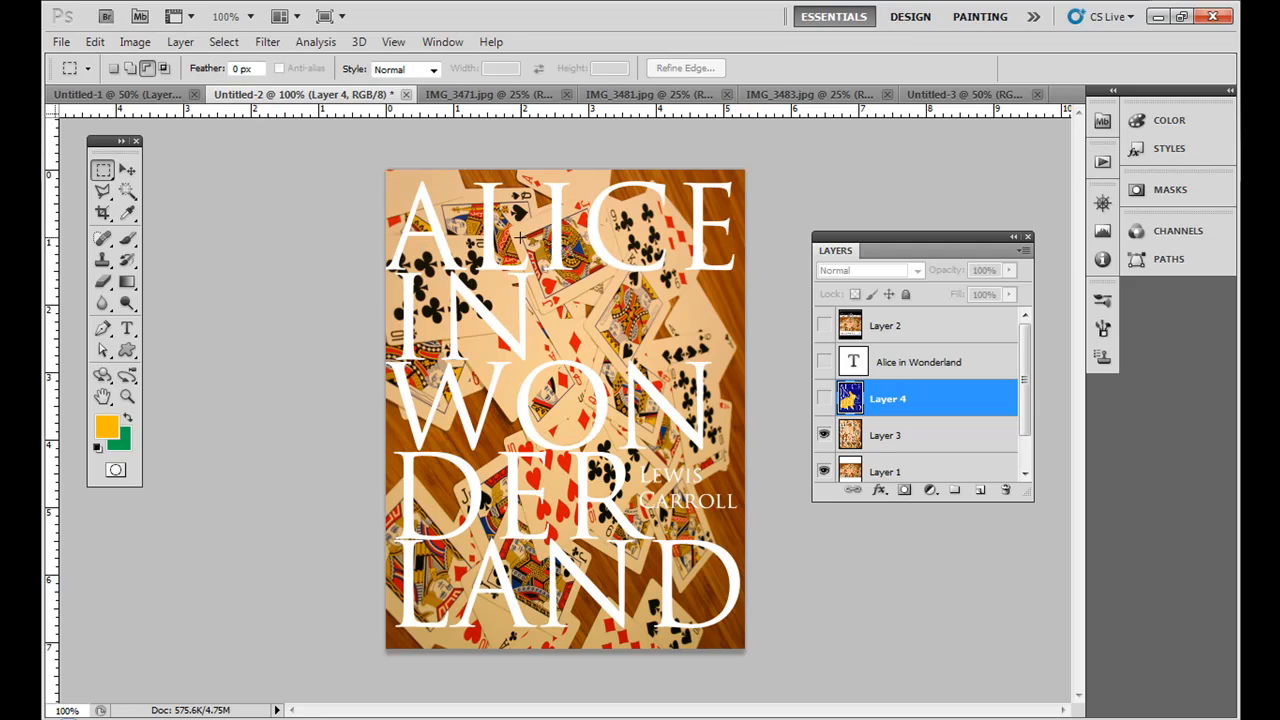
pyautogui.moveTo(608, 432)
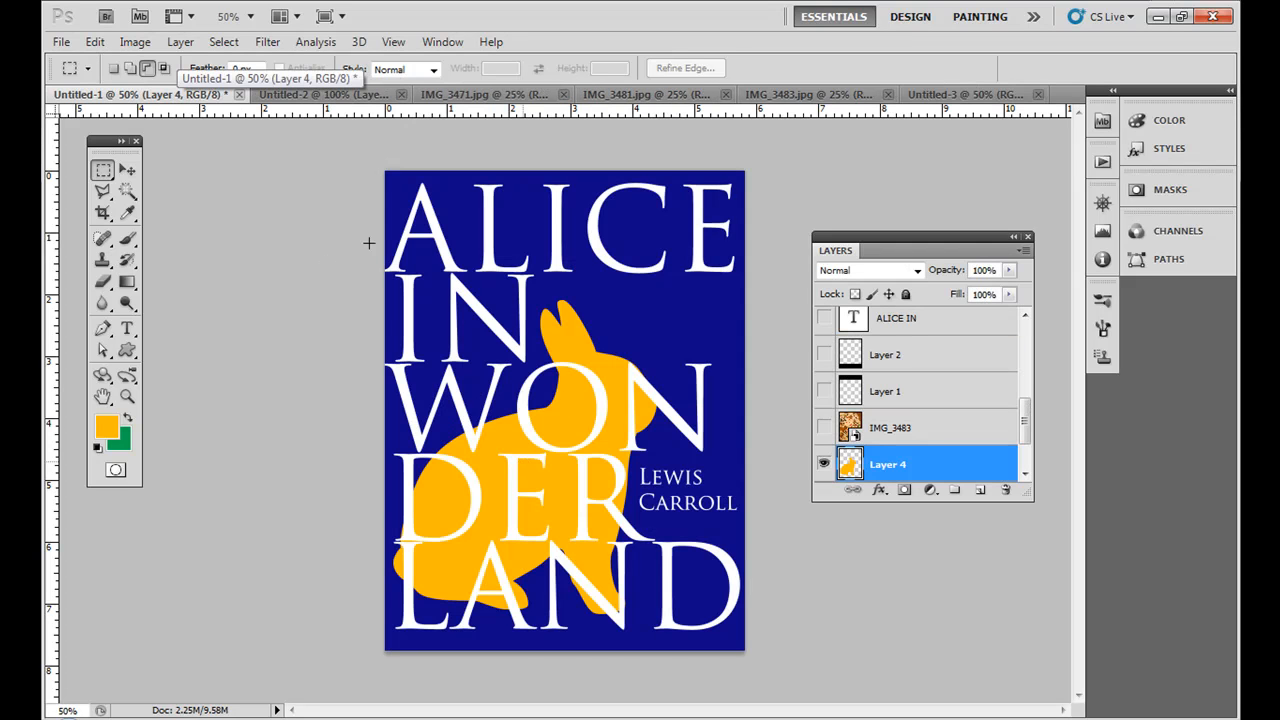
pyautogui.moveTo(940, 110)
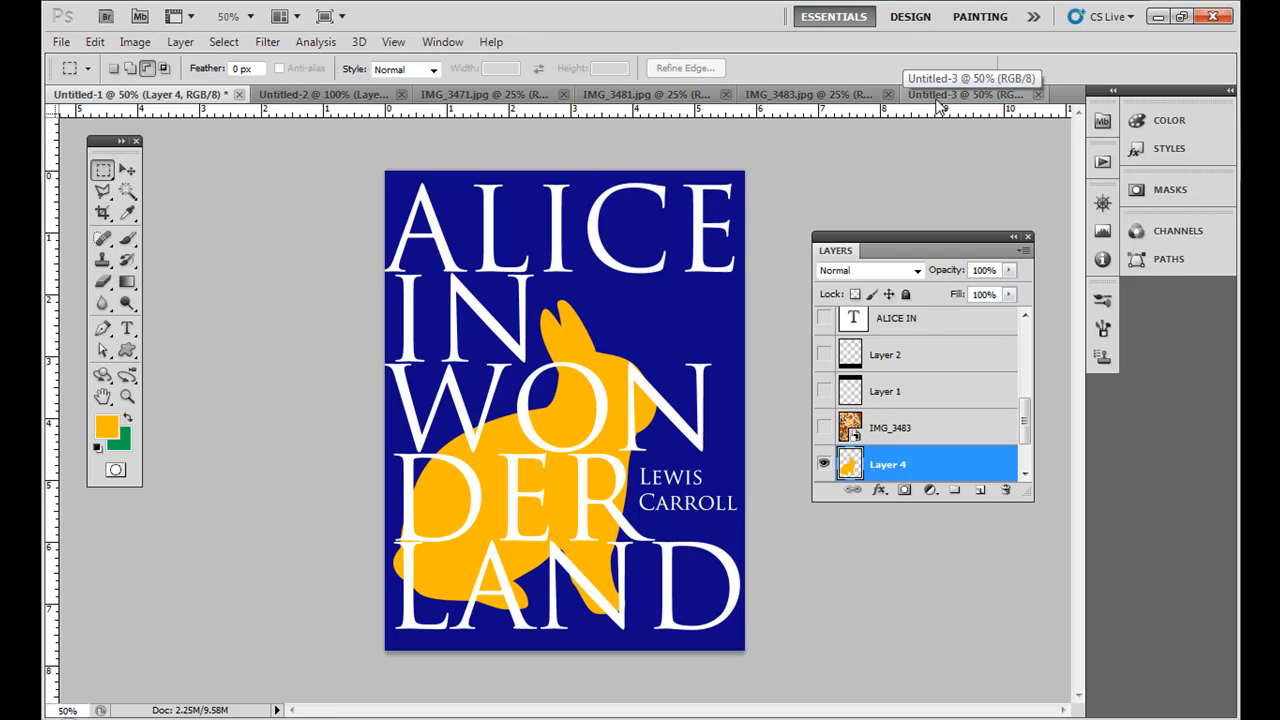
pyautogui.click(964, 94)
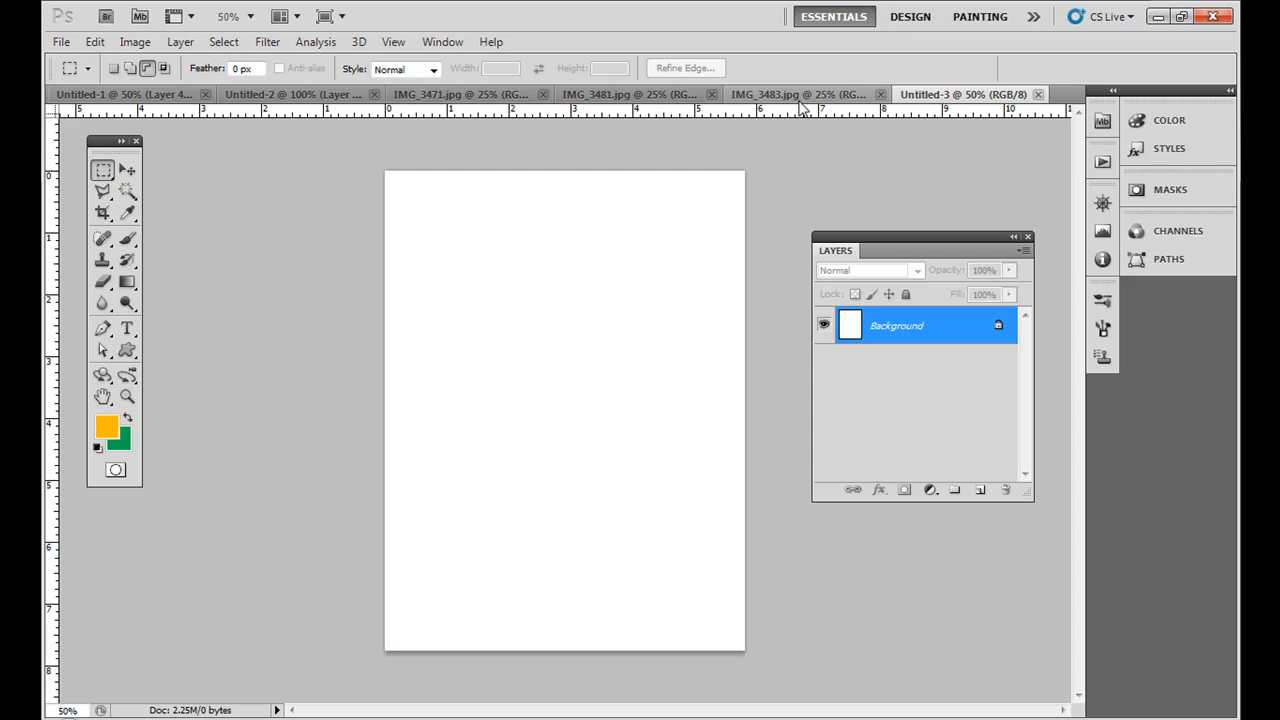
pyautogui.moveTo(800, 94)
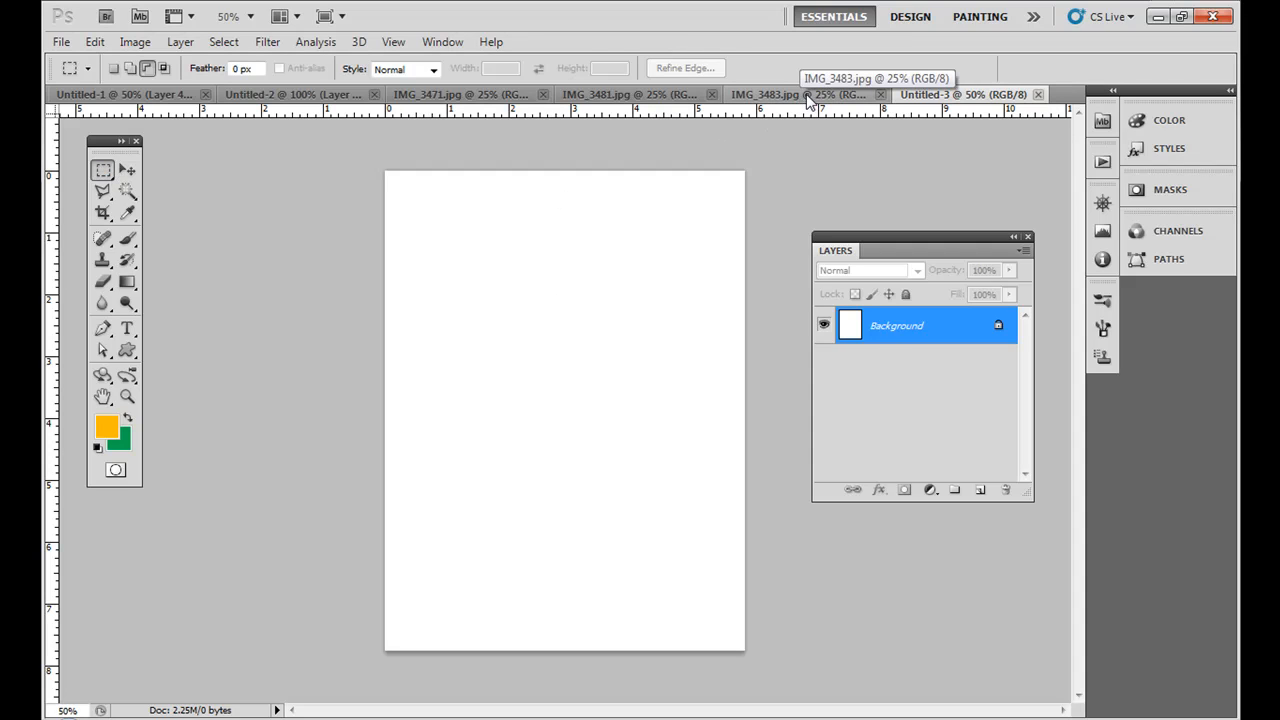
pyautogui.moveTo(808, 104)
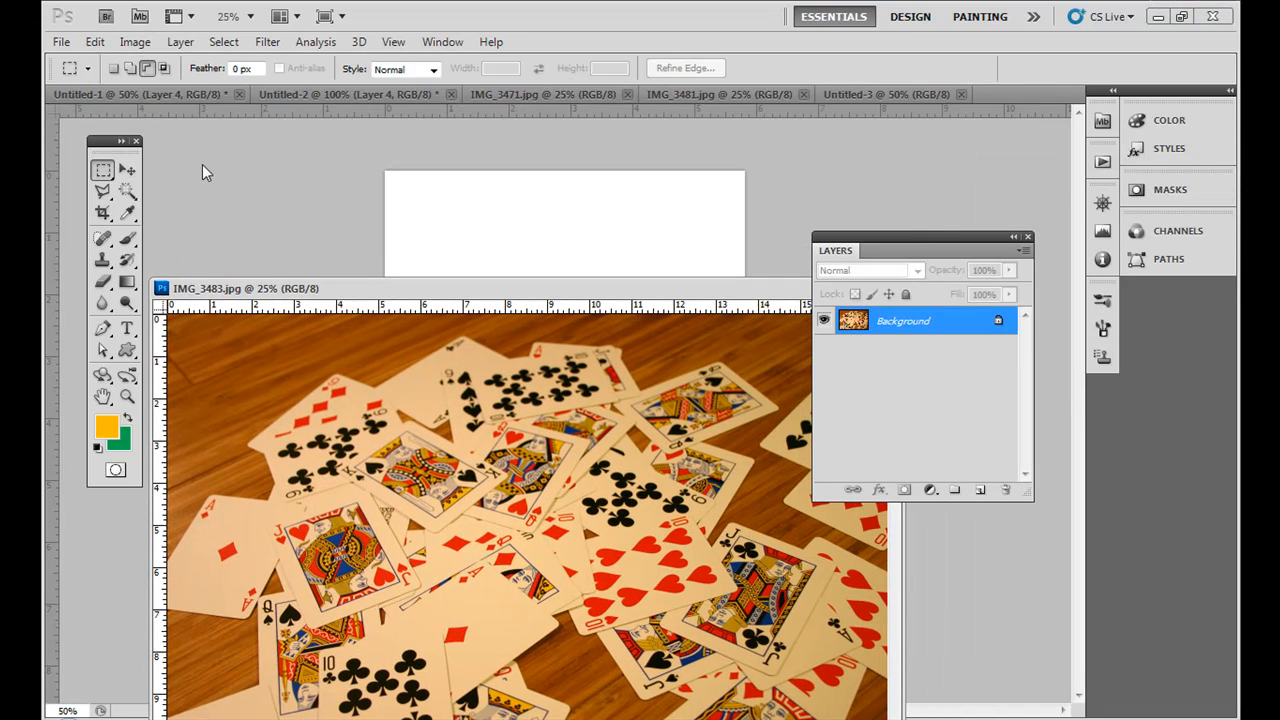
# Step: Bring the cards photo into the cover document and fit it to the canvas with Free Transform
pyautogui.click(128, 170)
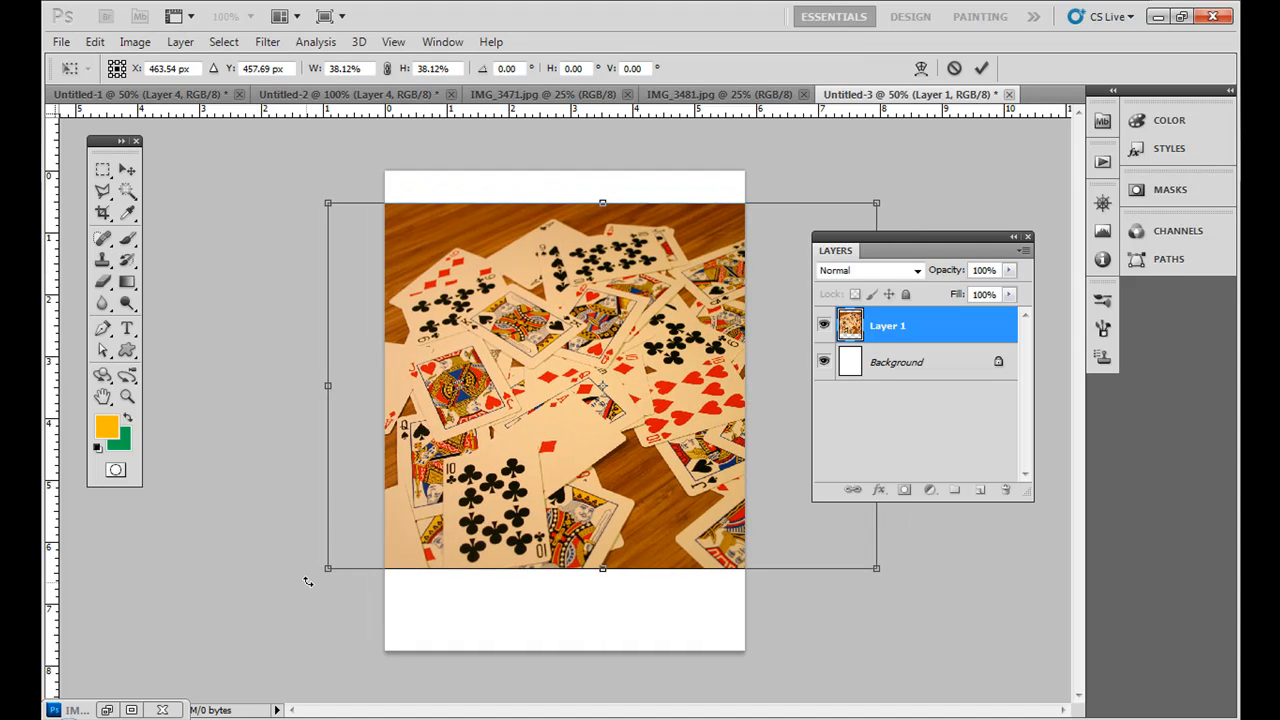
pyautogui.moveTo(312, 564)
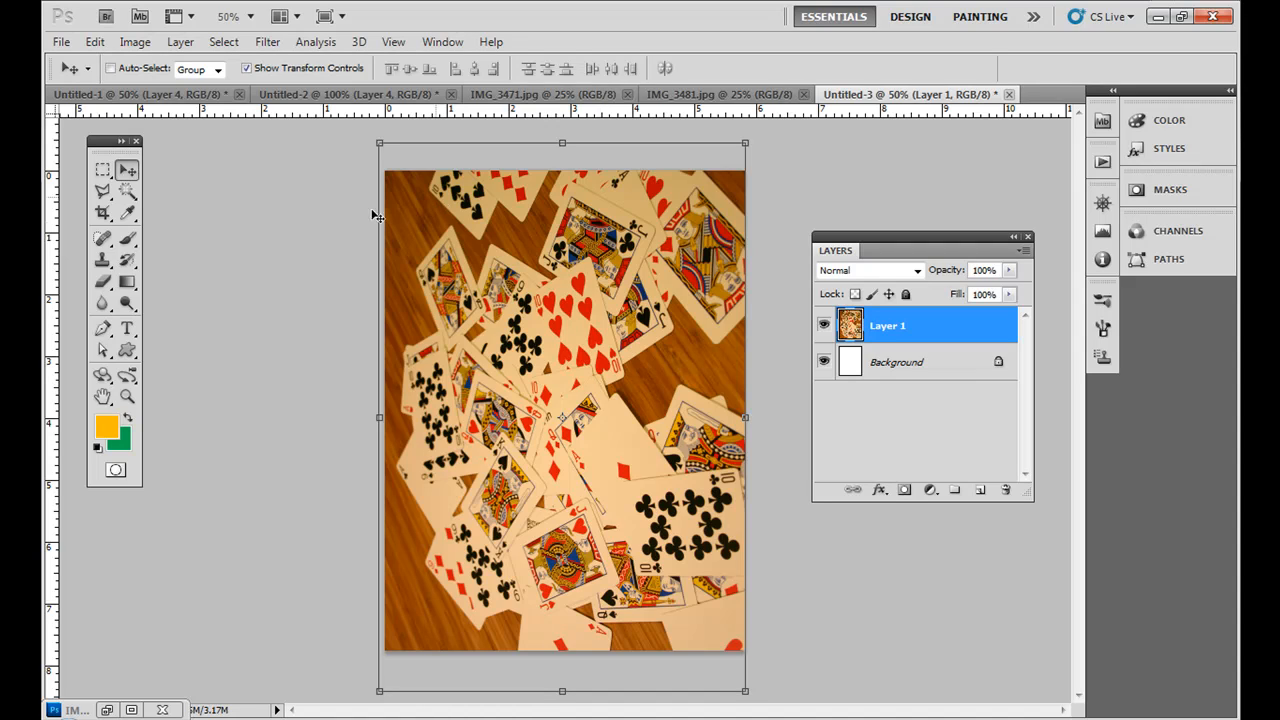
pyautogui.click(128, 328)
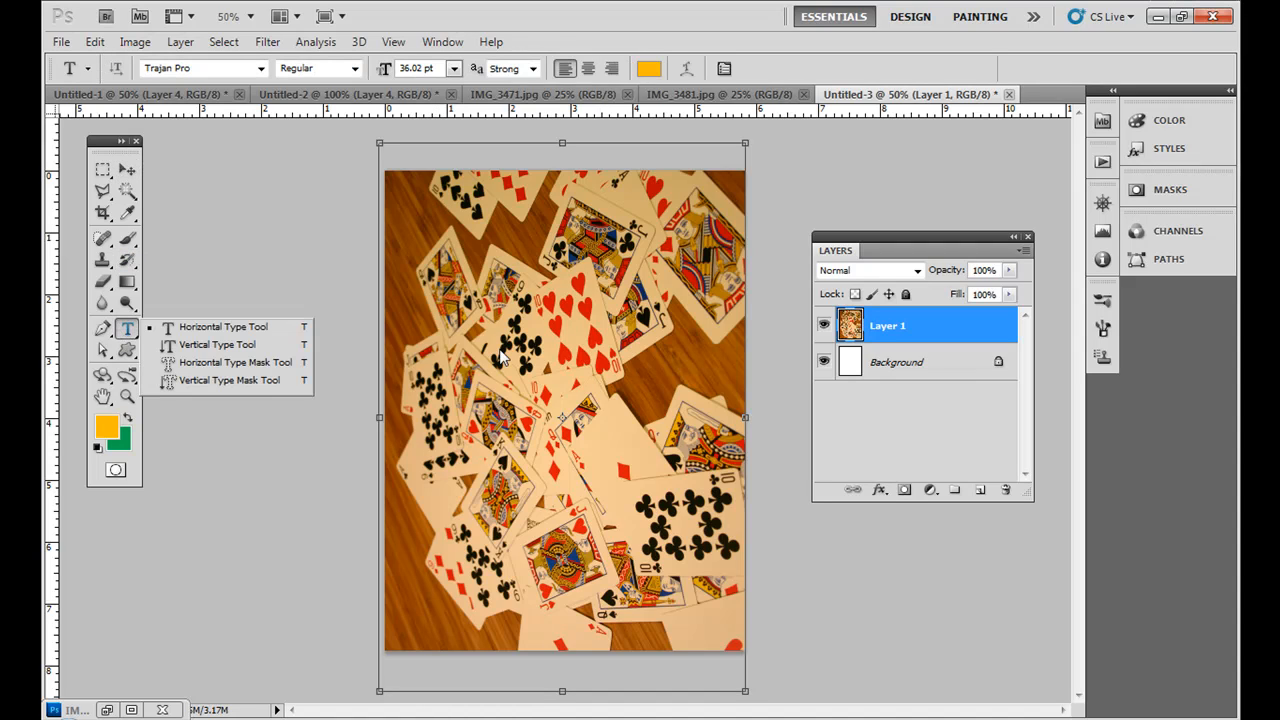
# Step: Make the cards photo layer active and add an empty layer above it
pyautogui.click(896, 362)
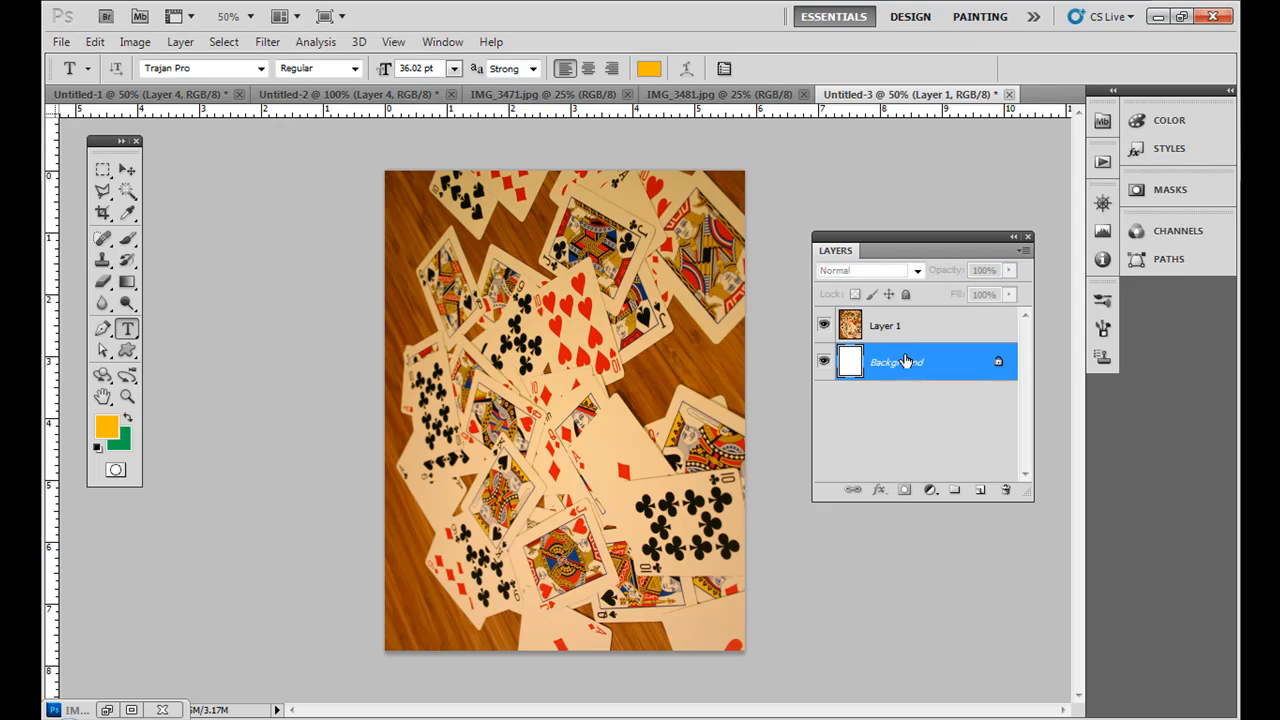
pyautogui.click(886, 324)
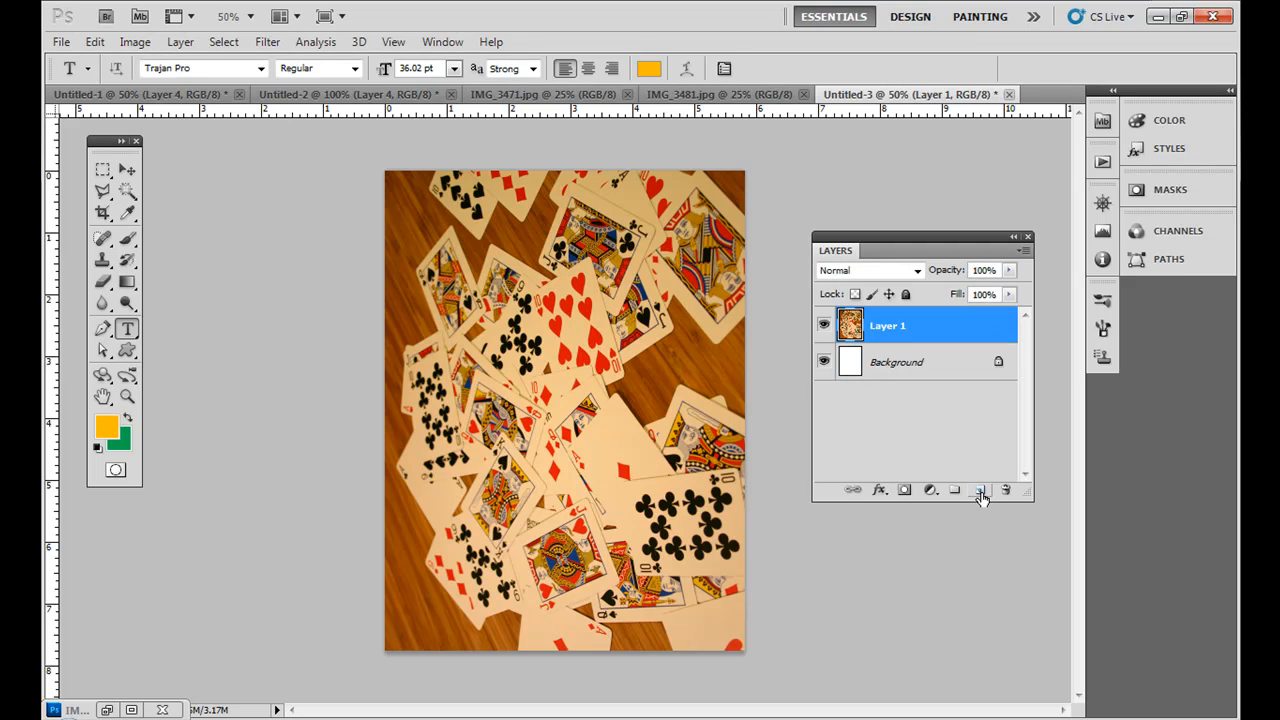
pyautogui.click(980, 488)
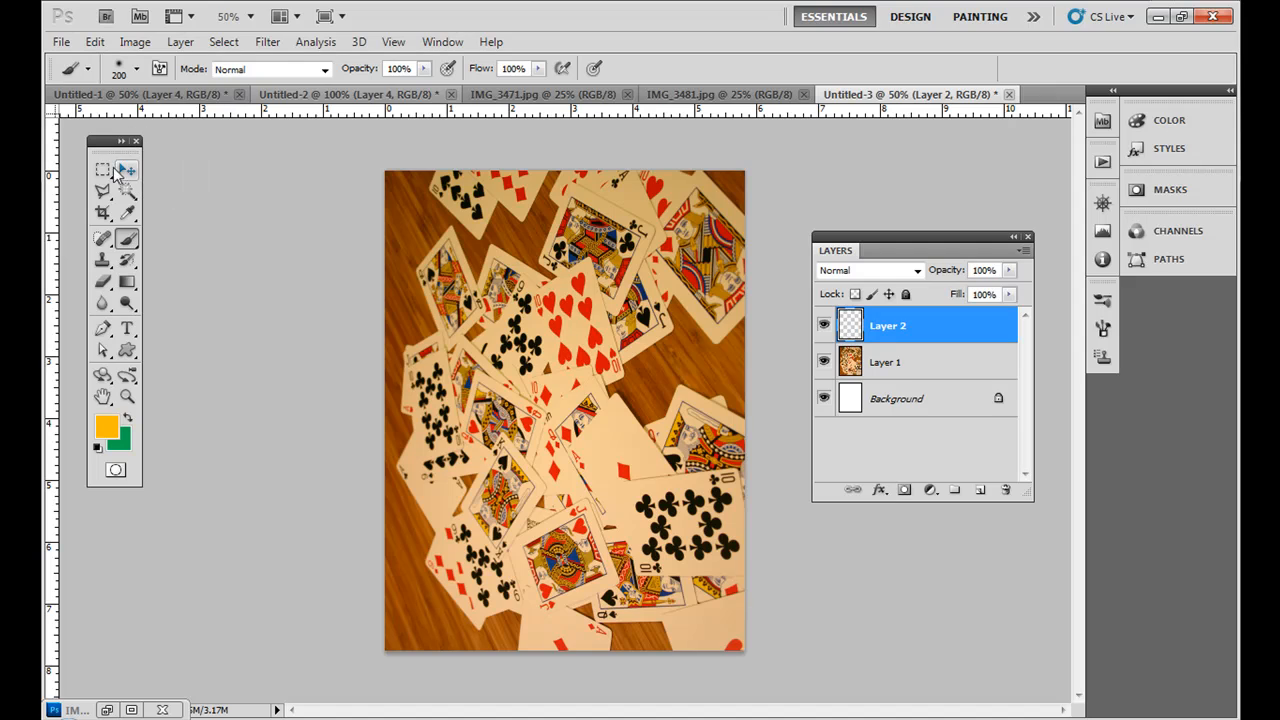
# Step: Marquee-select the top third of the page, then abandon the green band
pyautogui.click(104, 170)
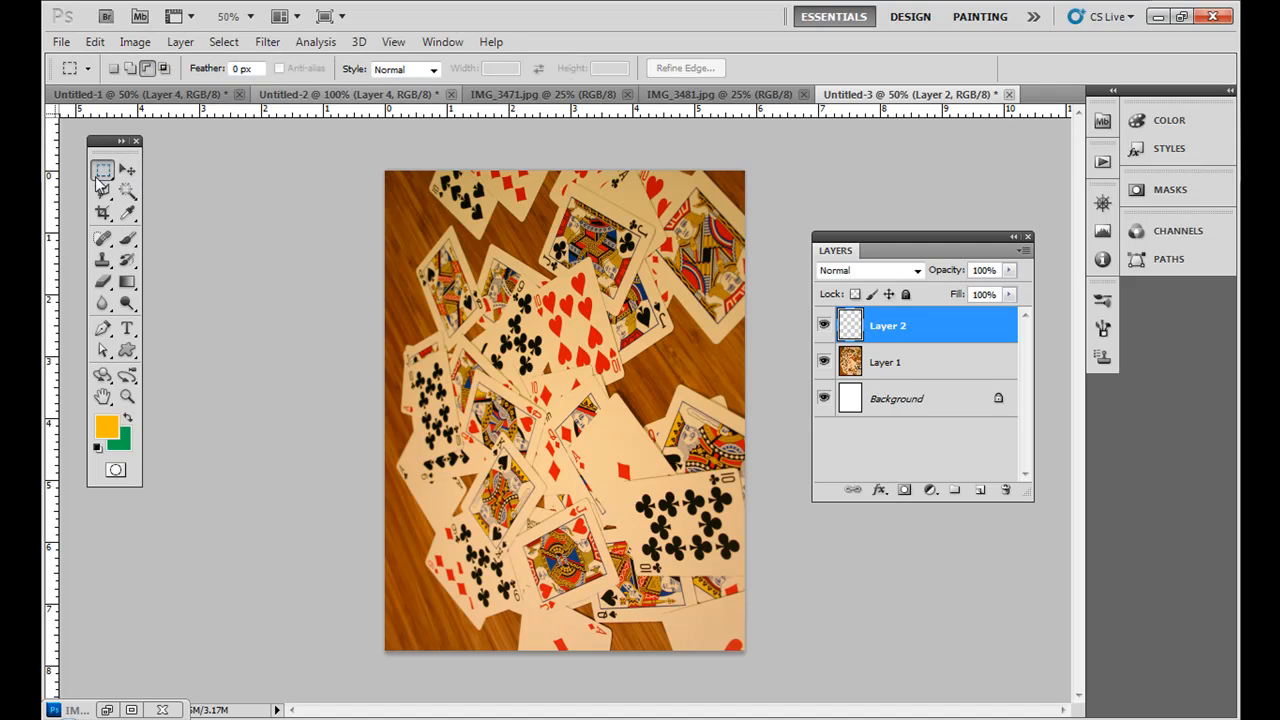
pyautogui.moveTo(384, 176); pyautogui.dragTo(744, 330)
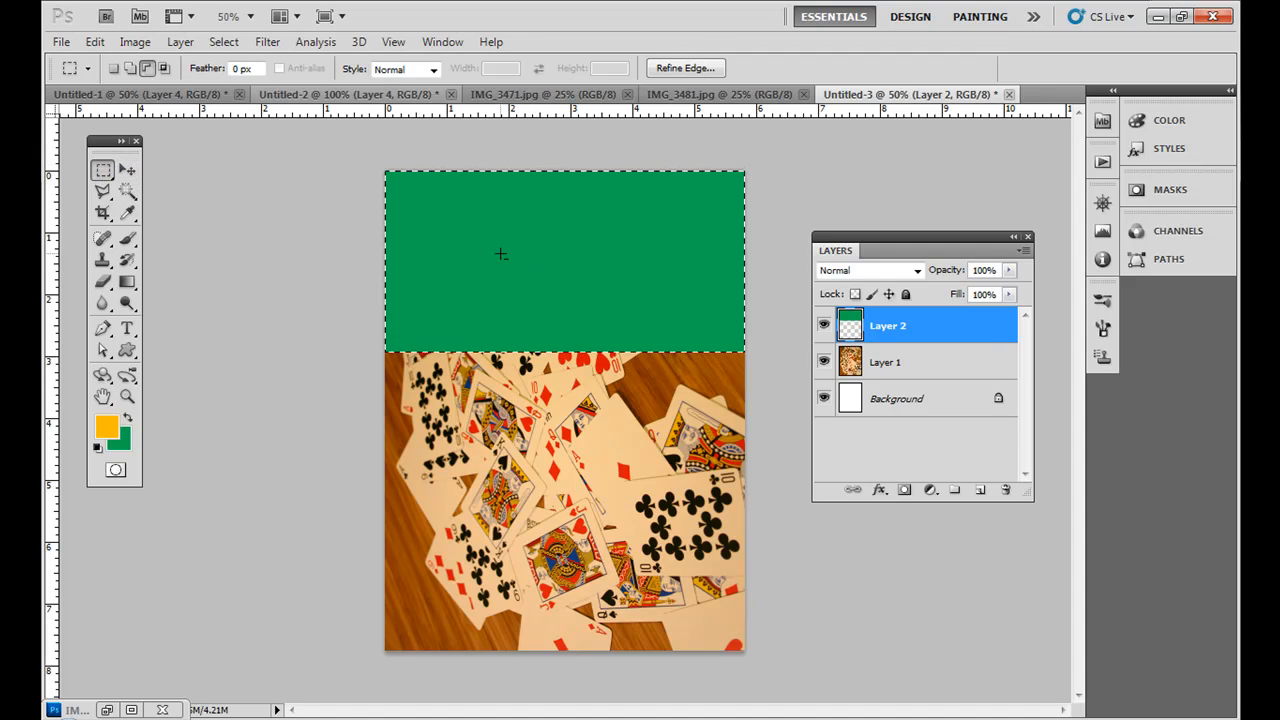
pyautogui.click(128, 350)
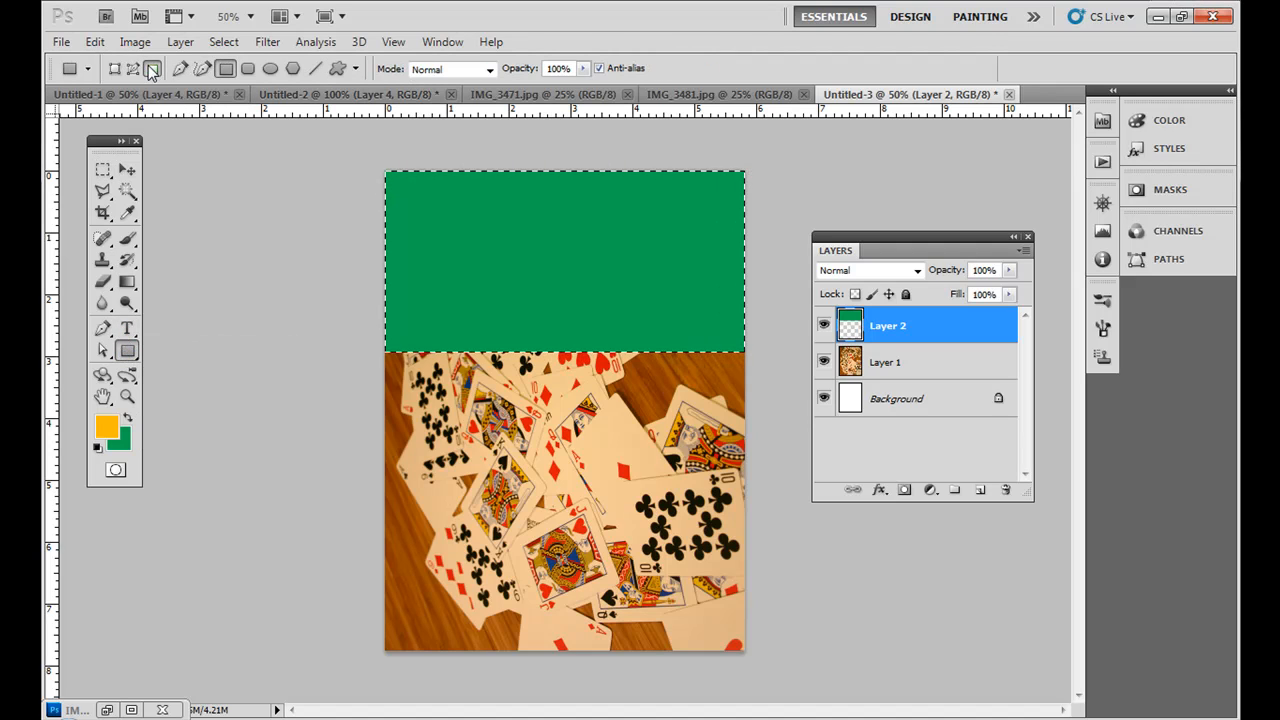
pyautogui.click(104, 168)
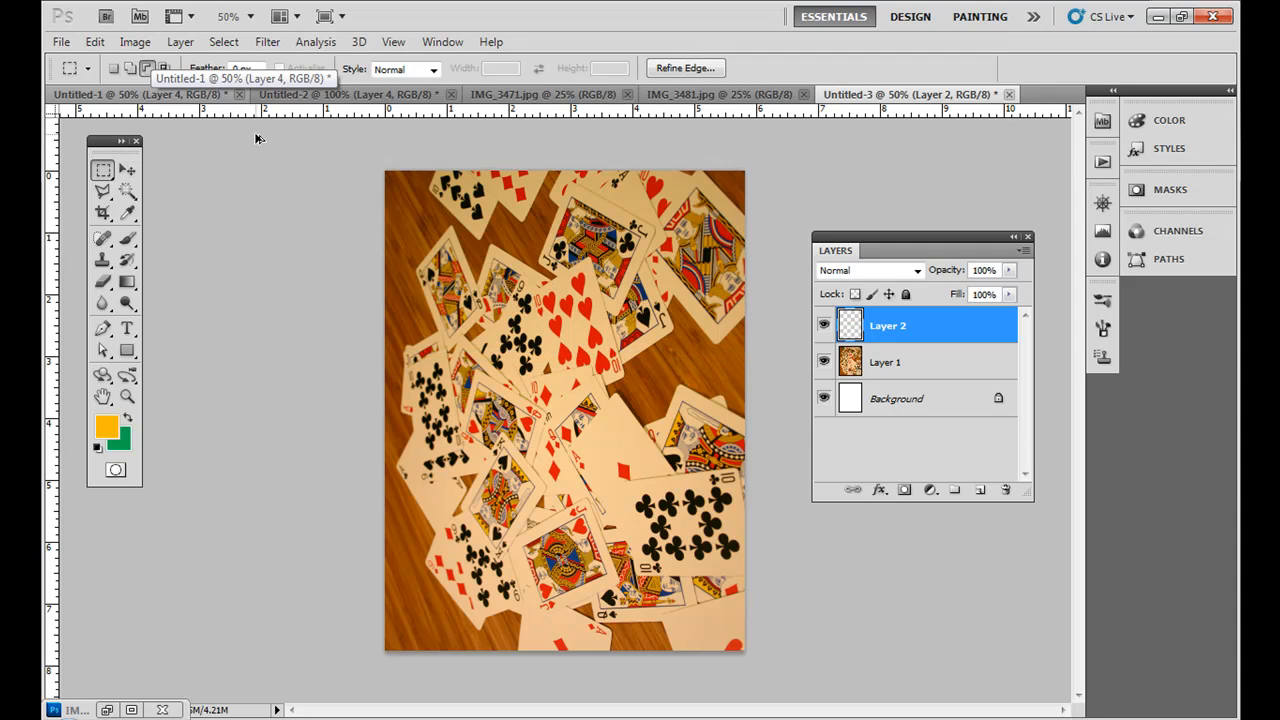
pyautogui.moveTo(232, 176)
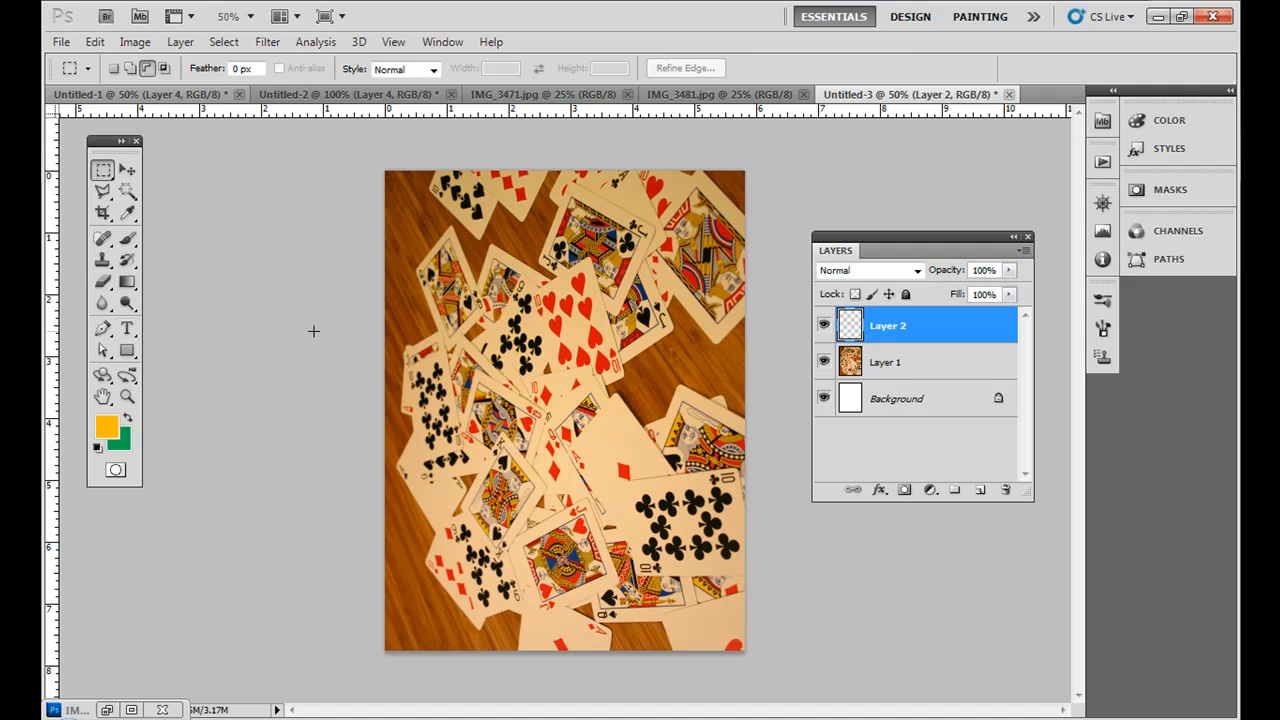
pyautogui.moveTo(136, 338)
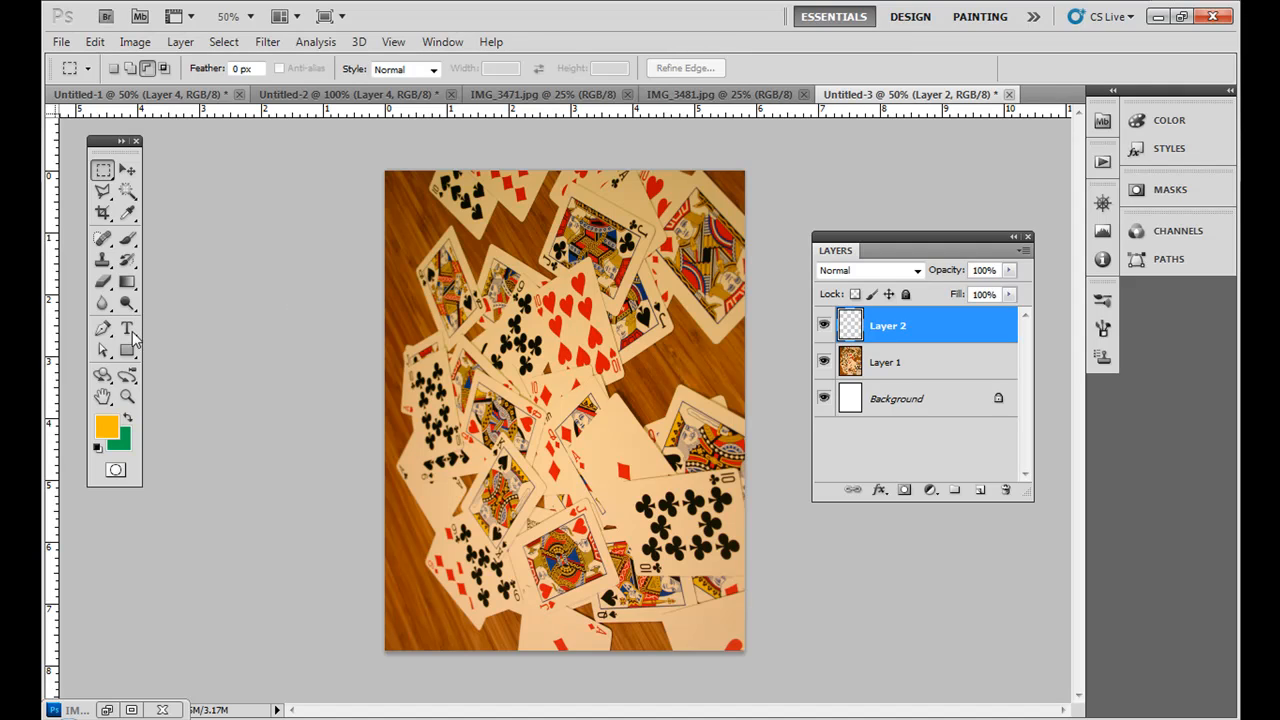
# Step: Type ALICE on a new text line near the top left of the cover
pyautogui.click(128, 328)
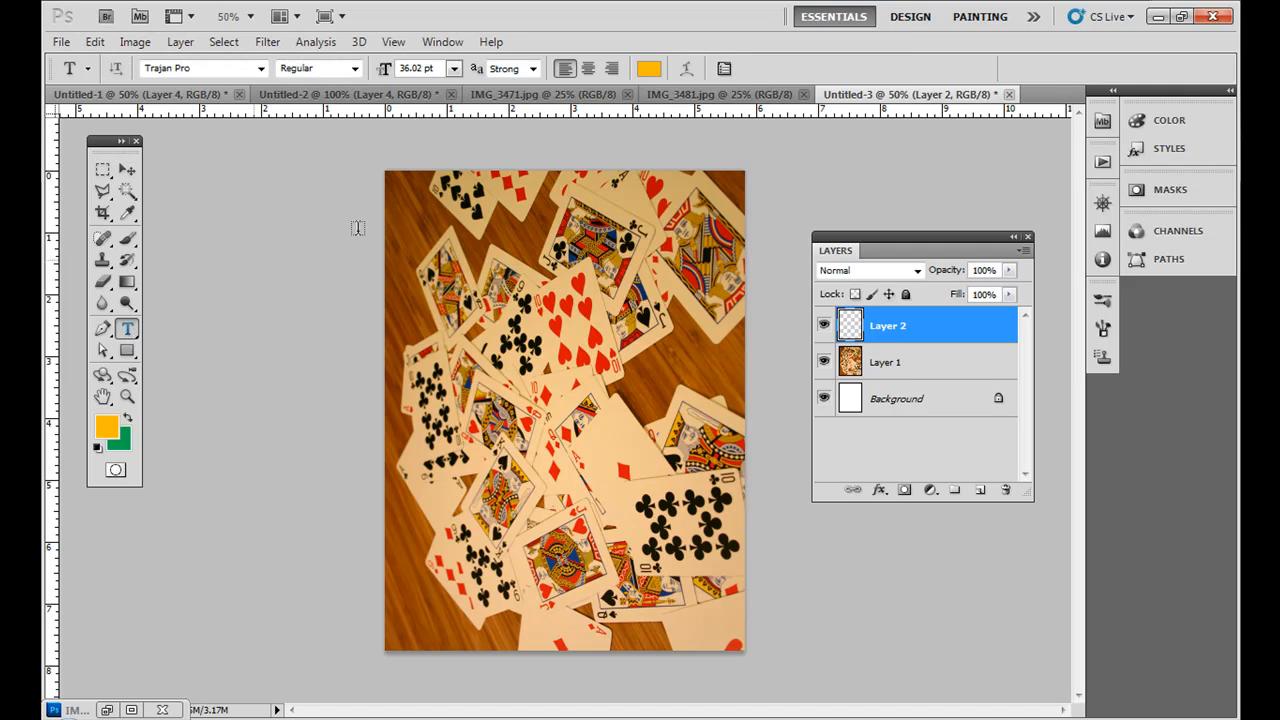
pyautogui.click(416, 252)
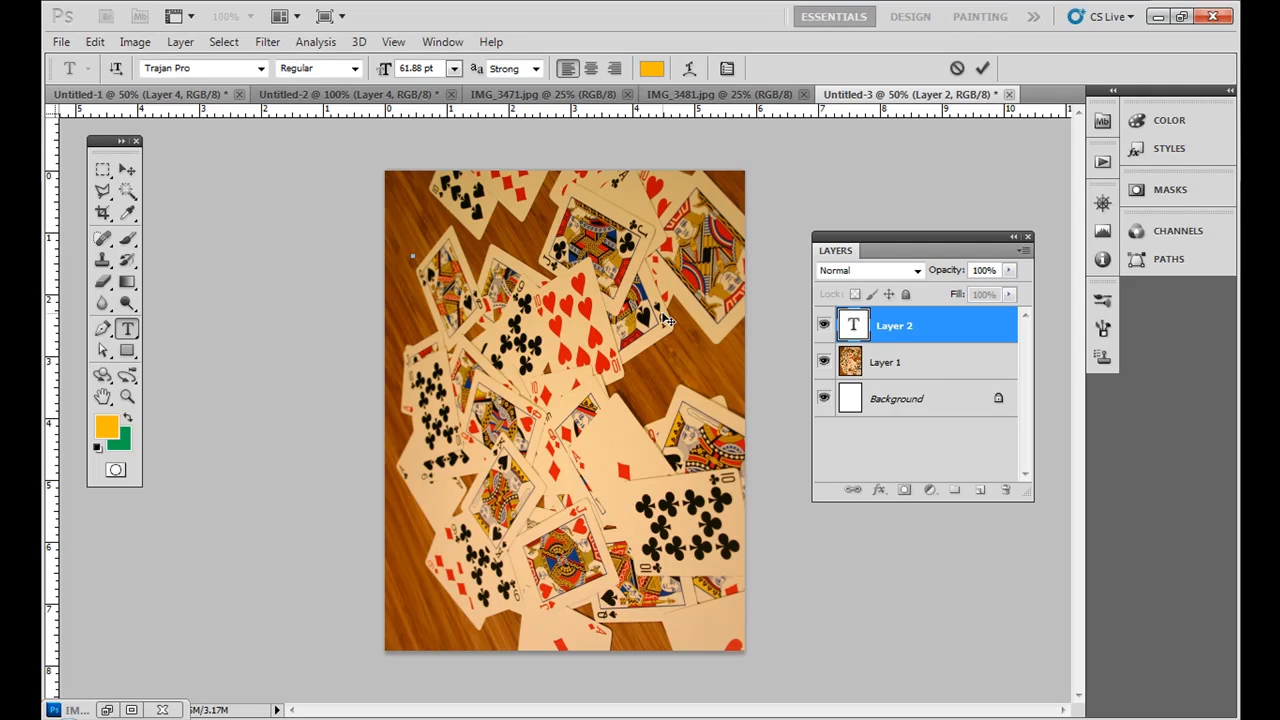
pyautogui.write('A')
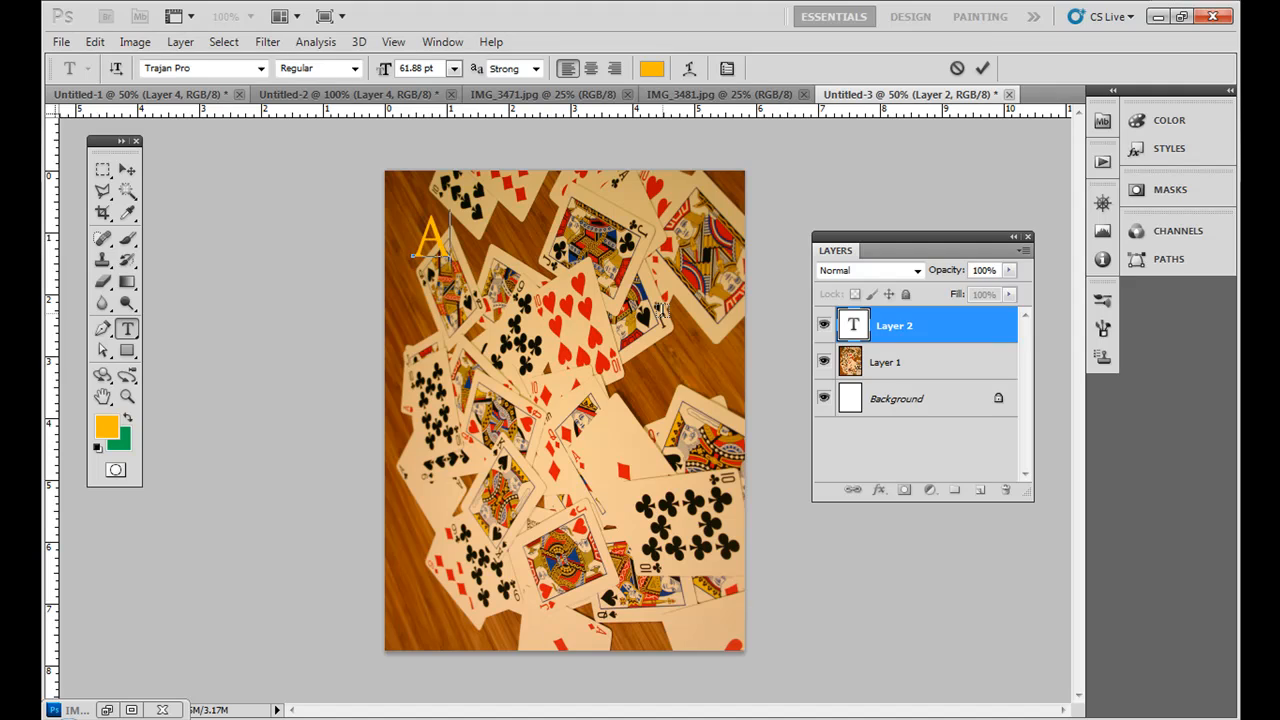
pyautogui.write('LICE')
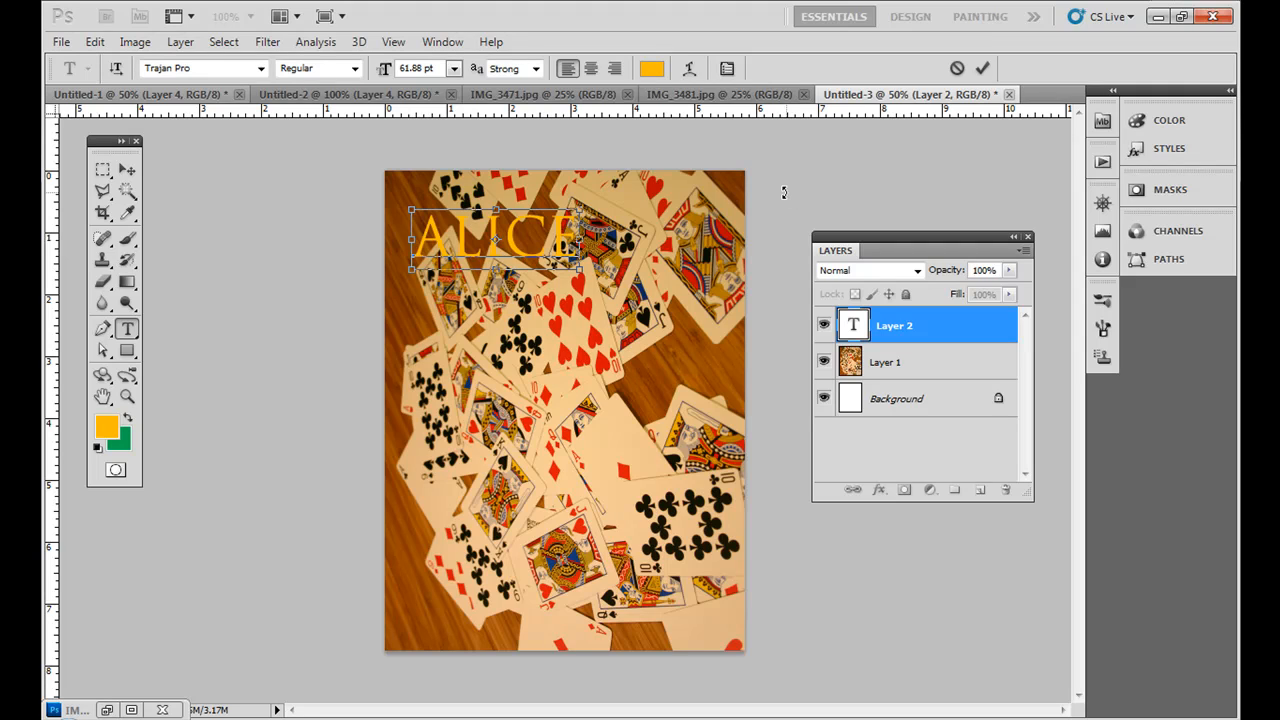
# Step: Set the ALICE text colour to pure white in the Color Picker
pyautogui.click(652, 68)
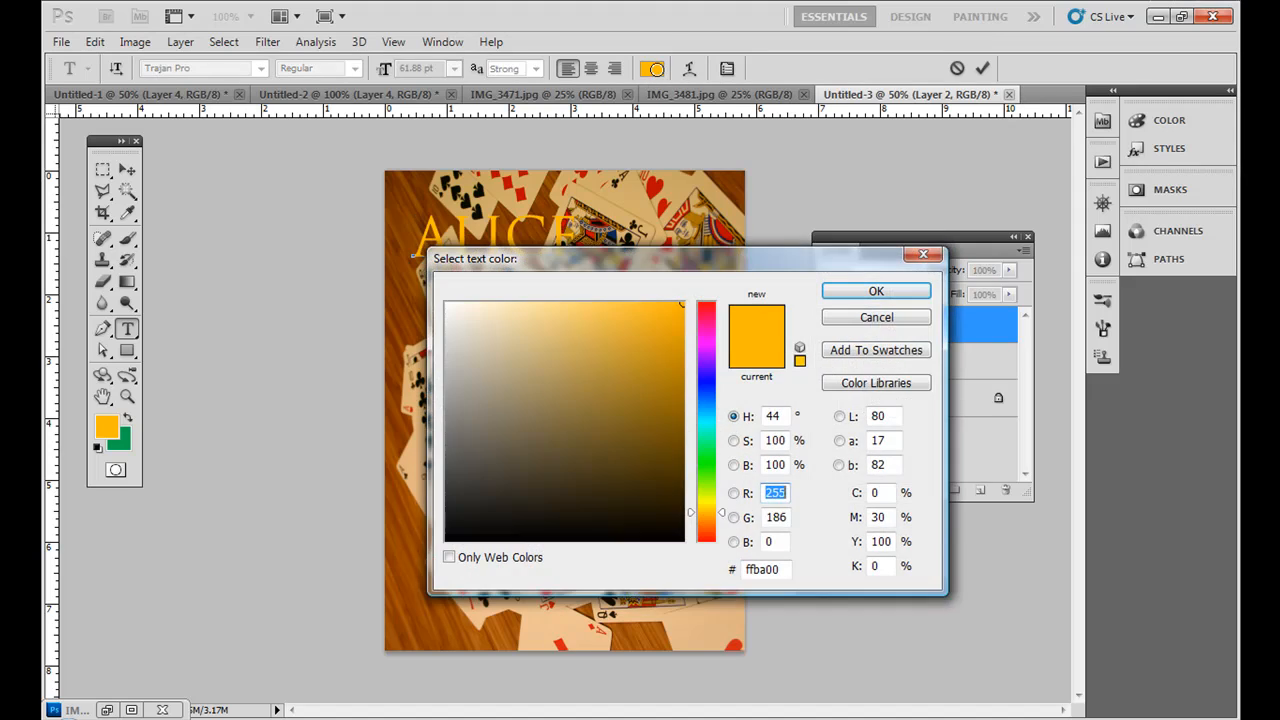
pyautogui.click(560, 304)
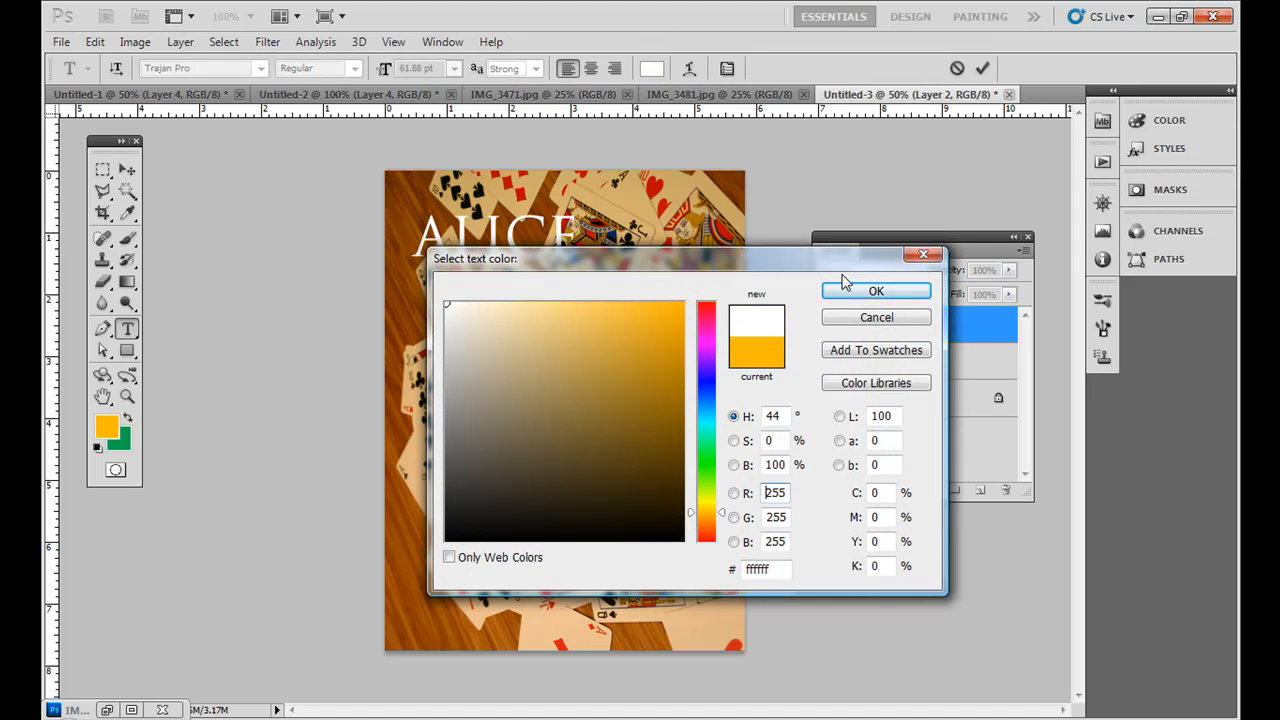
pyautogui.click(876, 290)
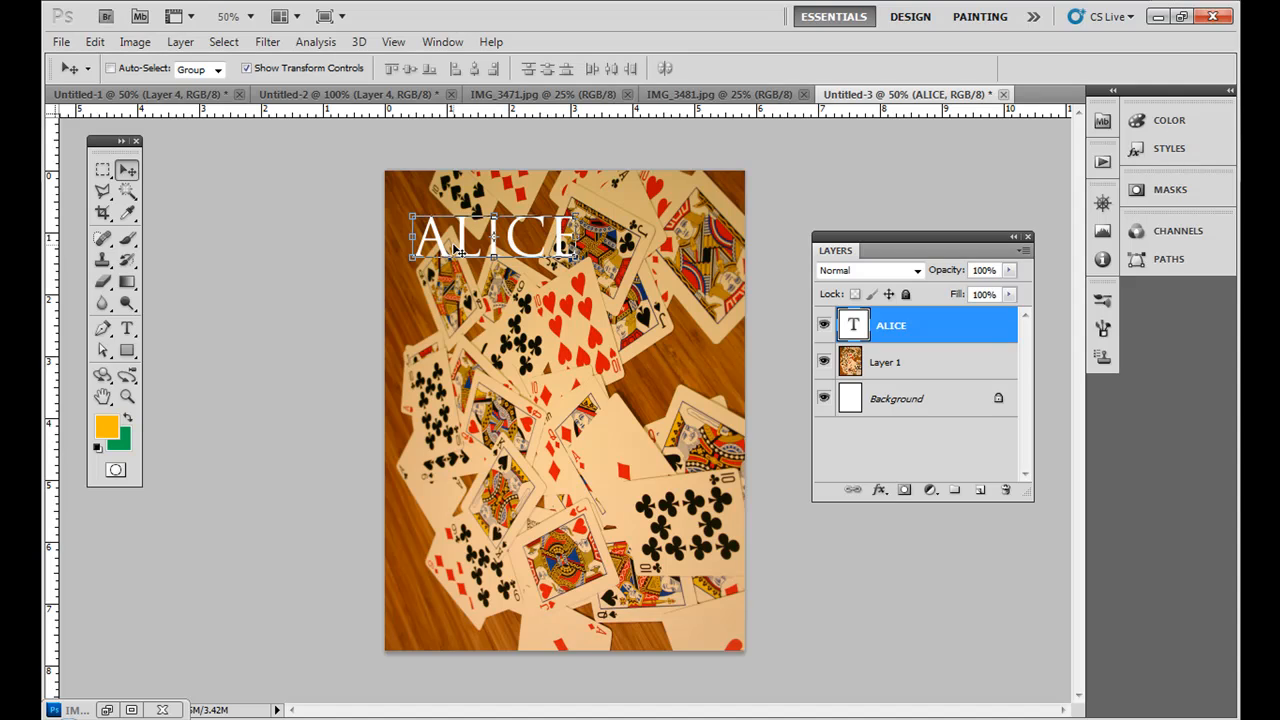
pyautogui.moveTo(352, 190)
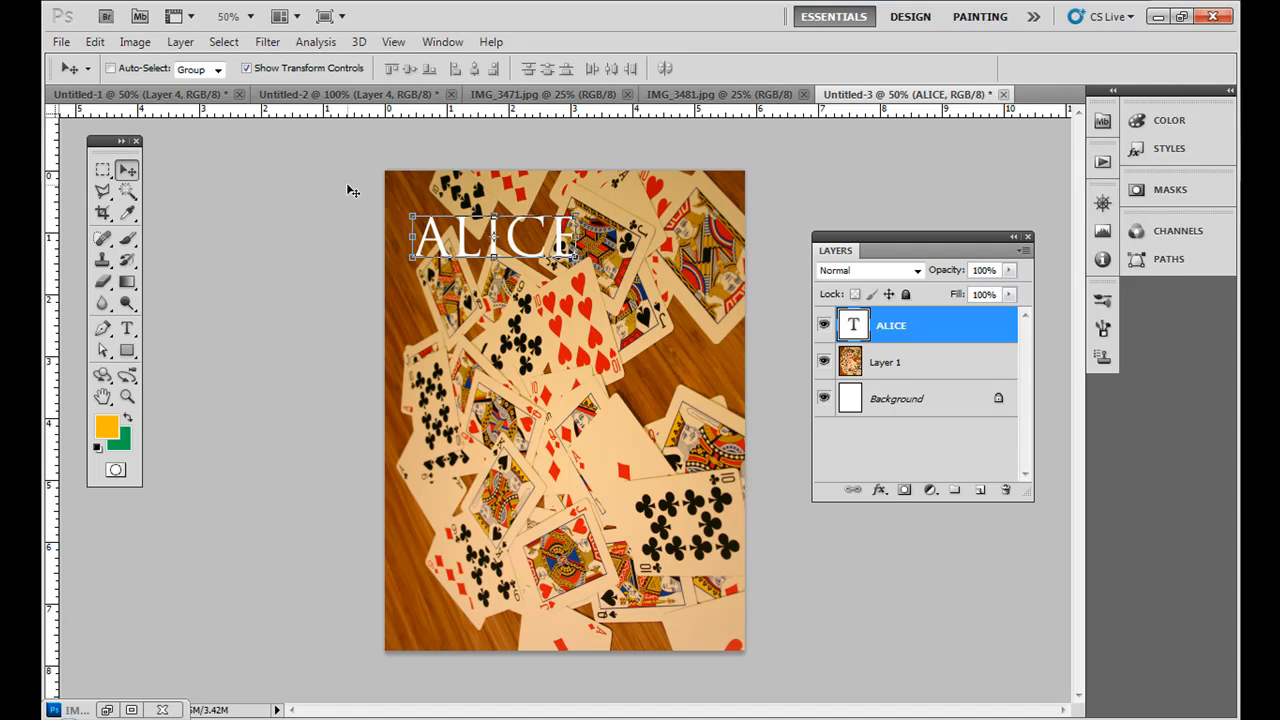
pyautogui.moveTo(576, 260)
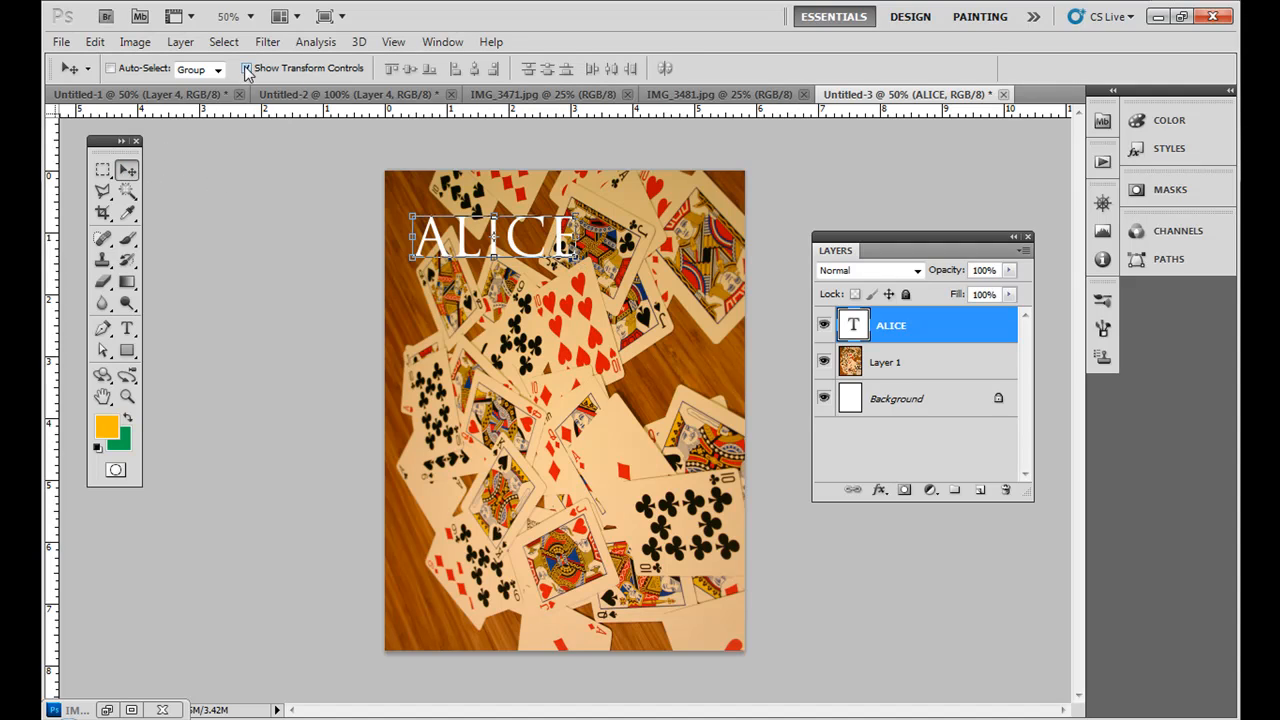
# Step: Free Transform ALICE to span the full cover width along the top edge
pyautogui.click(248, 68)
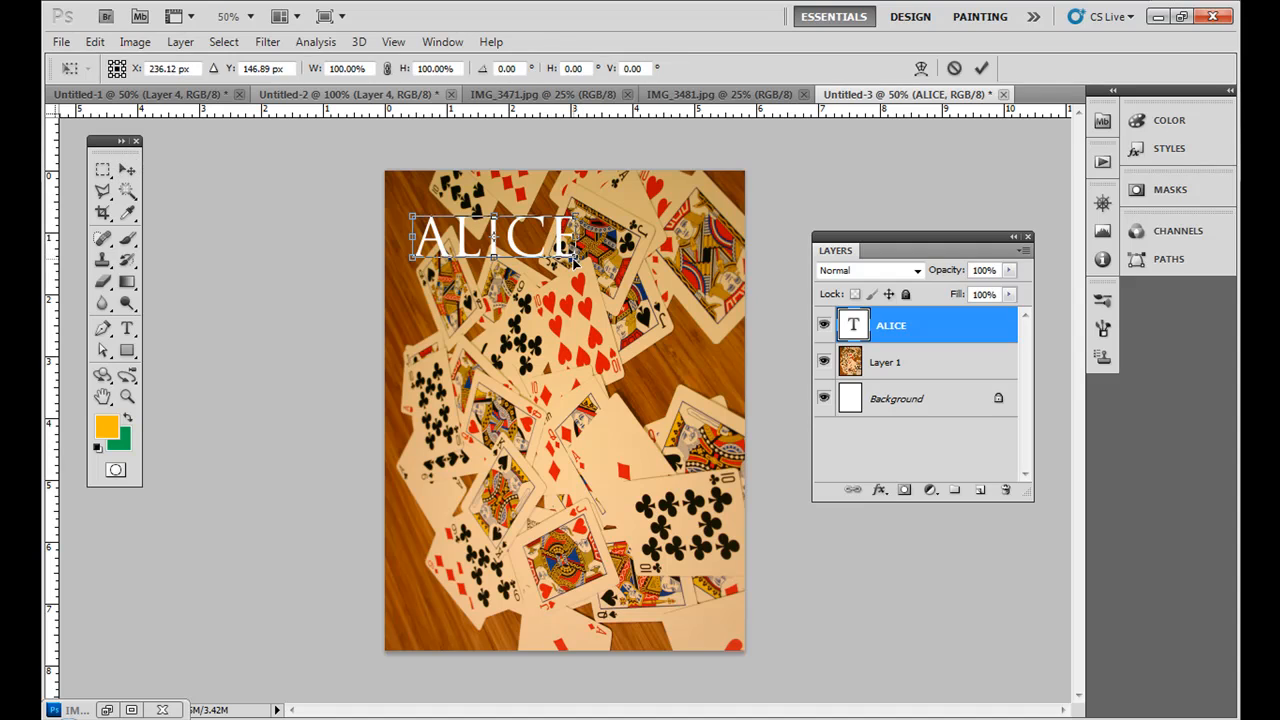
pyautogui.moveTo(496, 236); pyautogui.dragTo(548, 290)
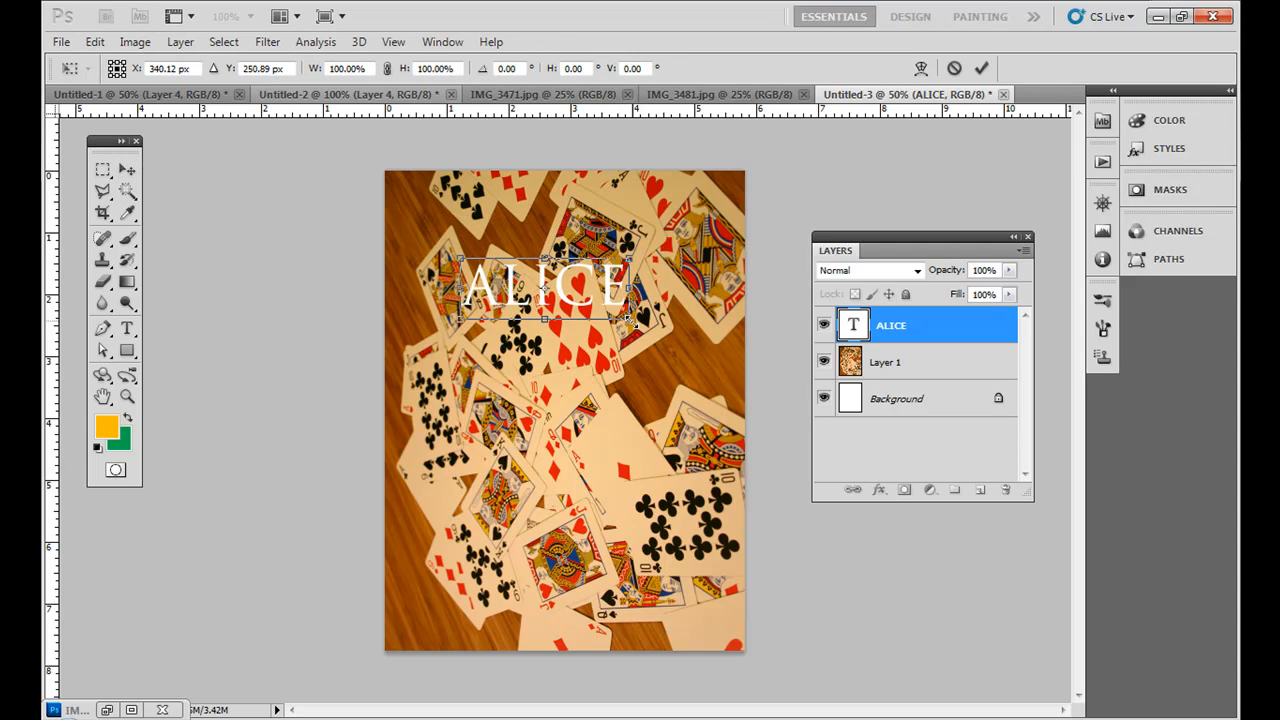
pyautogui.moveTo(636, 320); pyautogui.dragTo(776, 372)
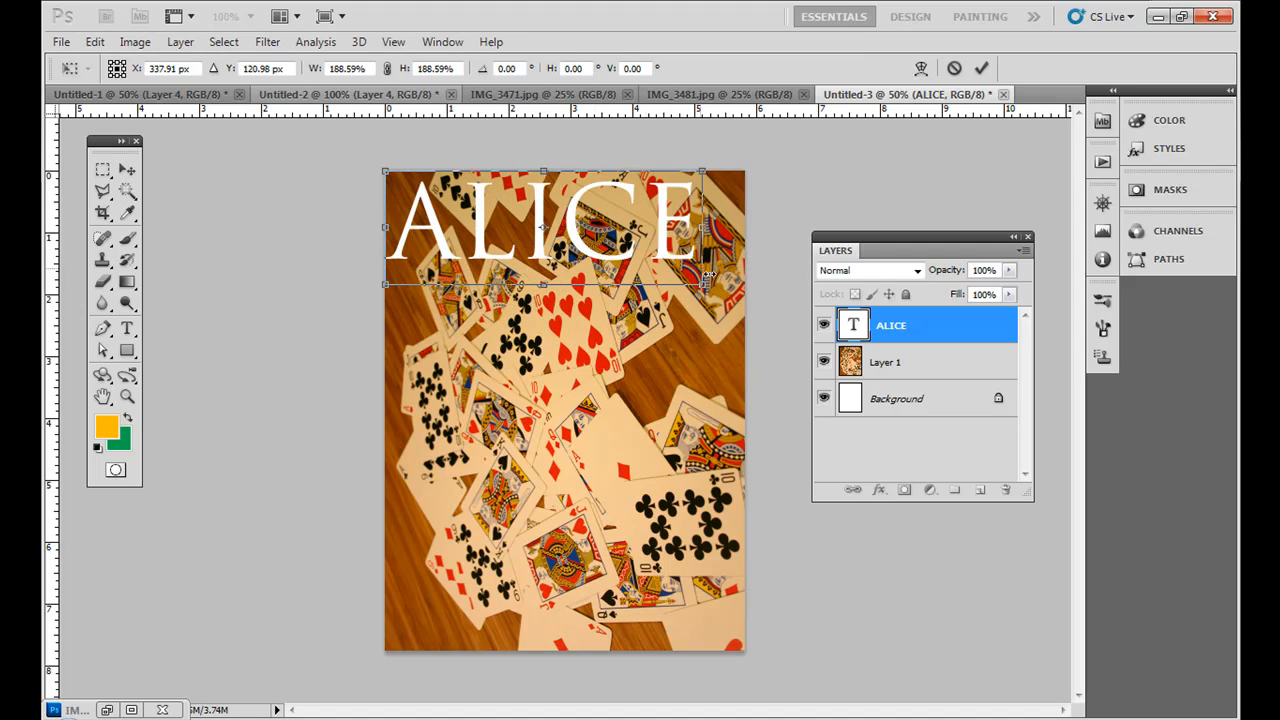
pyautogui.moveTo(704, 284); pyautogui.dragTo(620, 370)
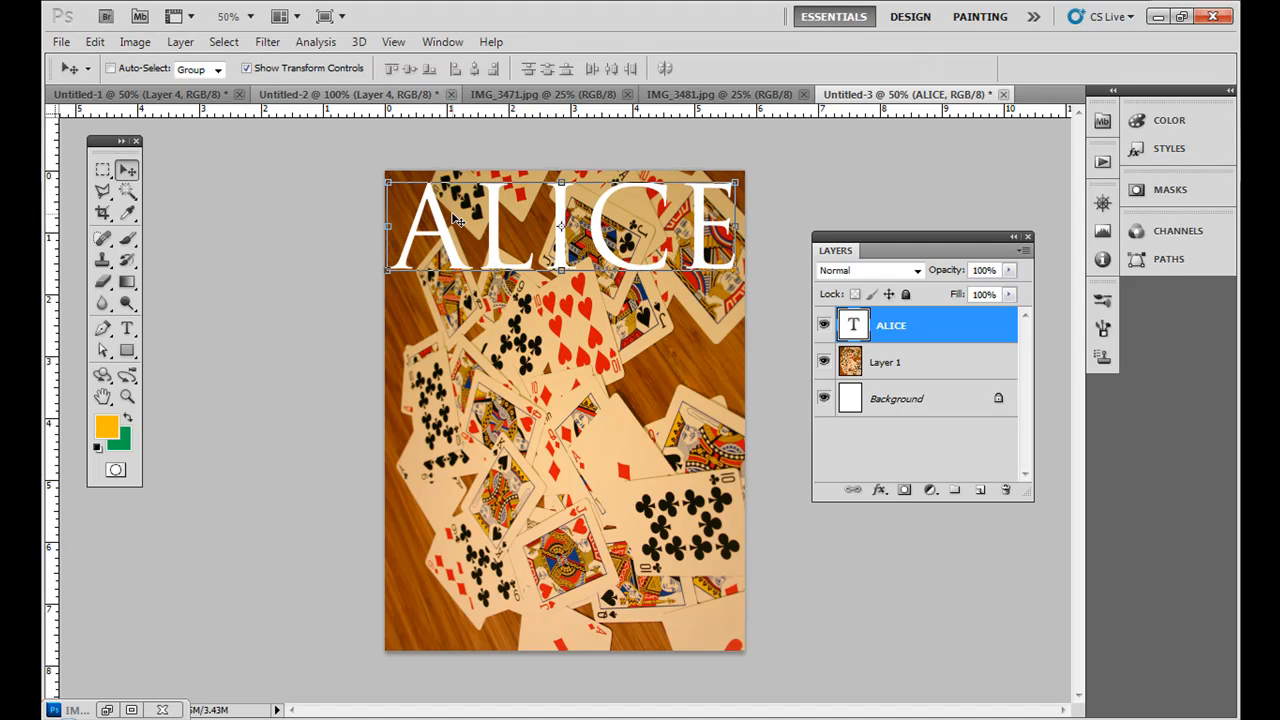
pyautogui.moveTo(128, 330)
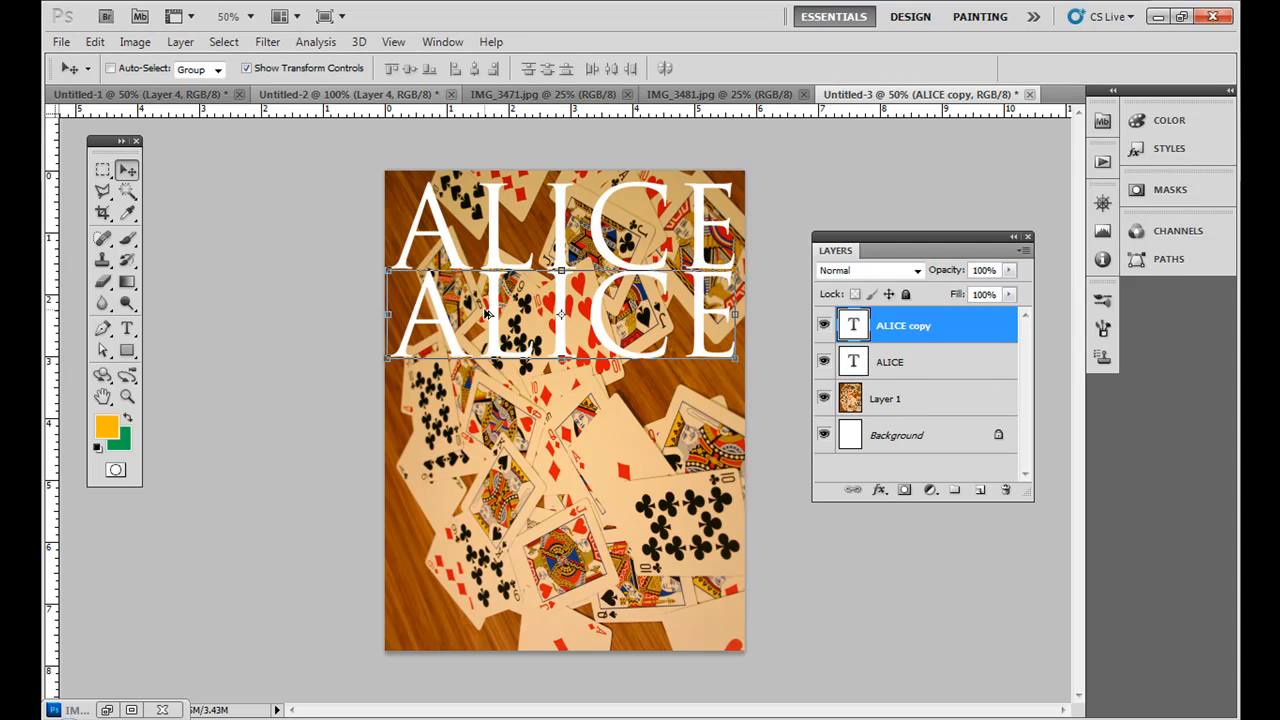
pyautogui.moveTo(132, 318)
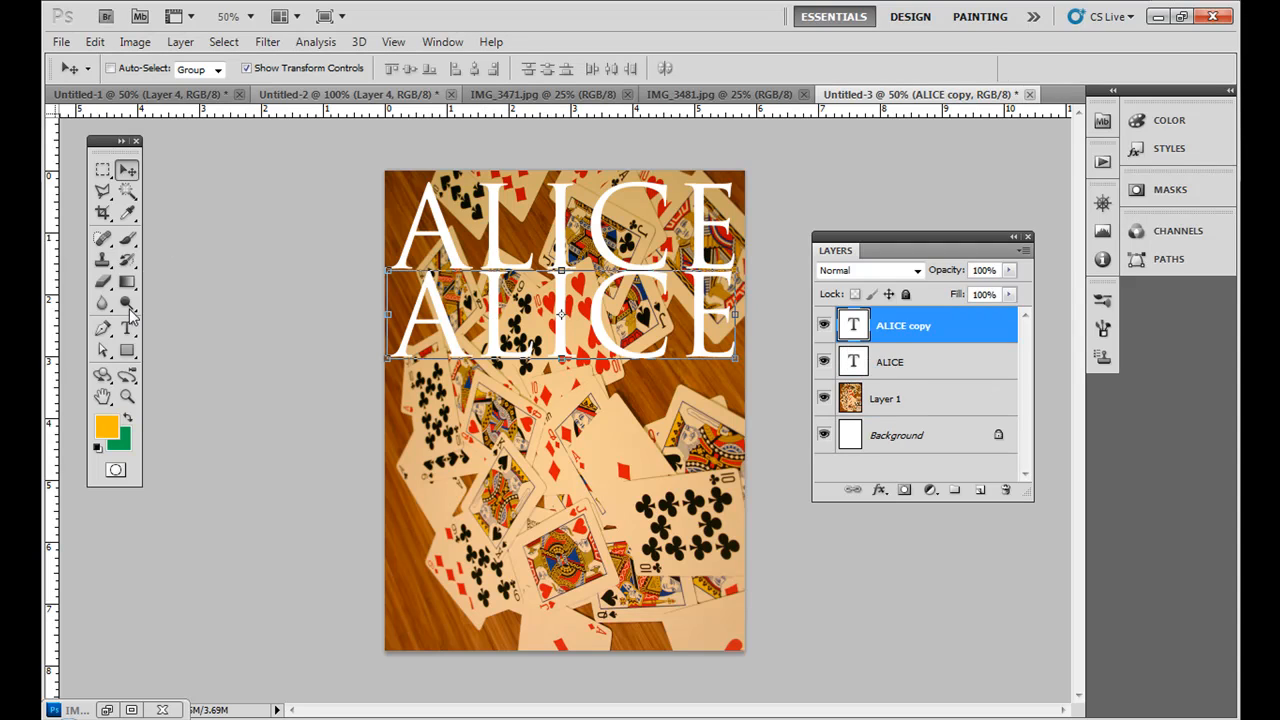
# Step: Retype the duplicated ALICE line below it with the Type tool
pyautogui.click(128, 328)
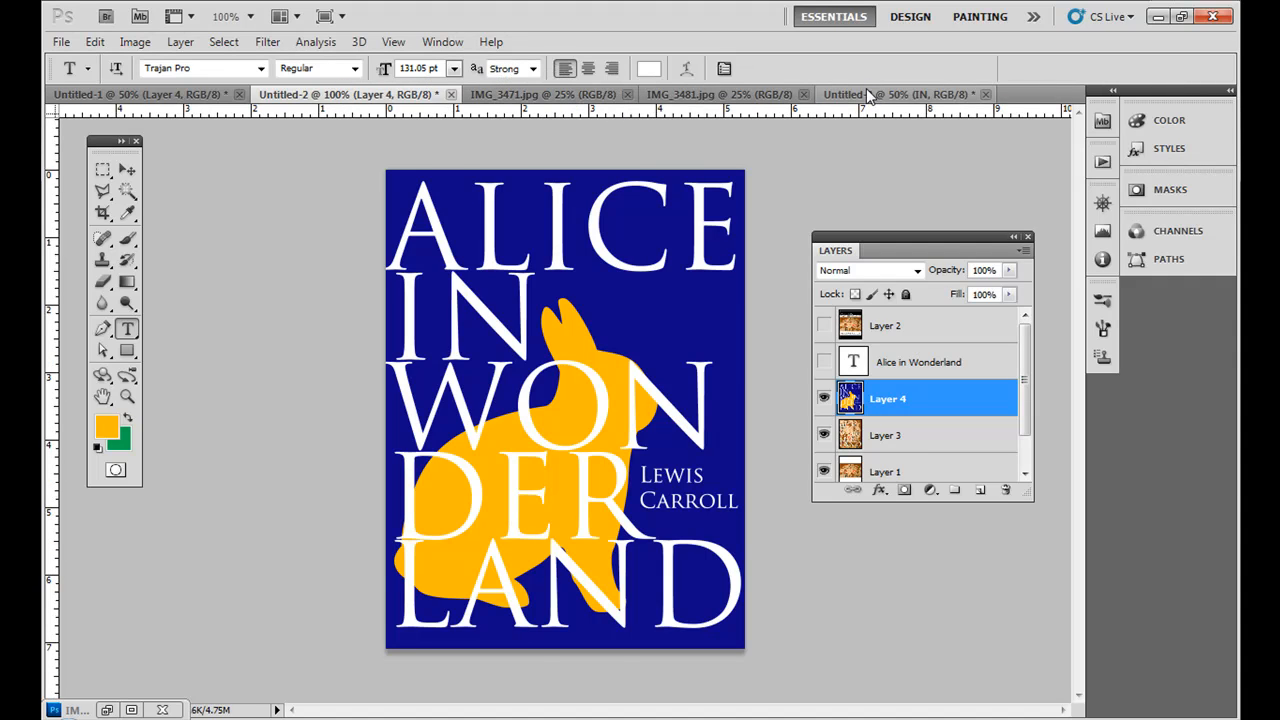
pyautogui.click(896, 94)
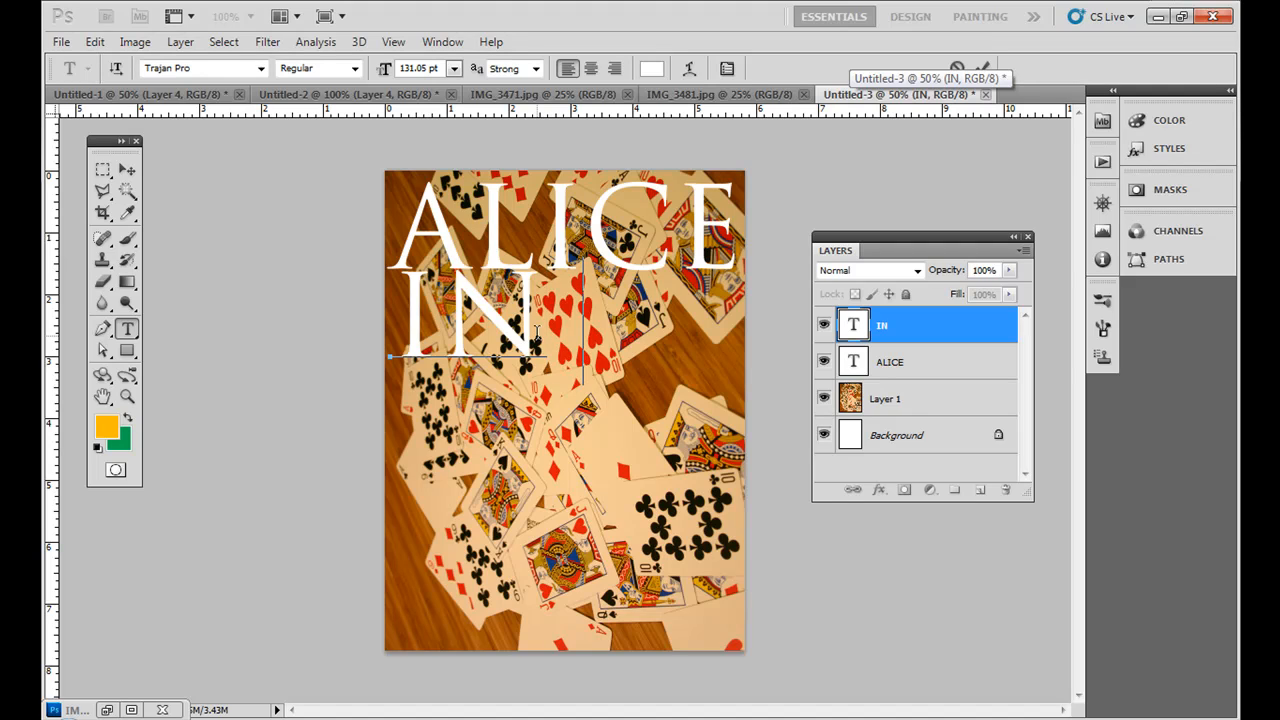
pyautogui.write('WO')
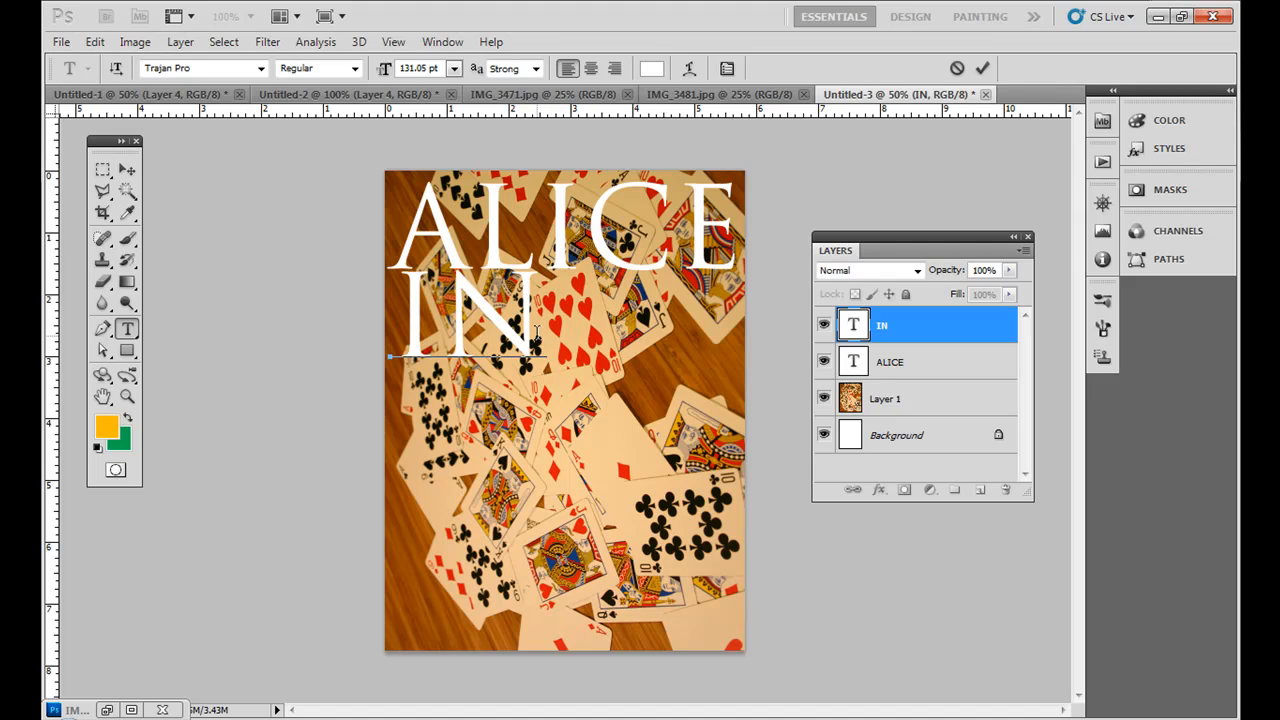
pyautogui.write('W')
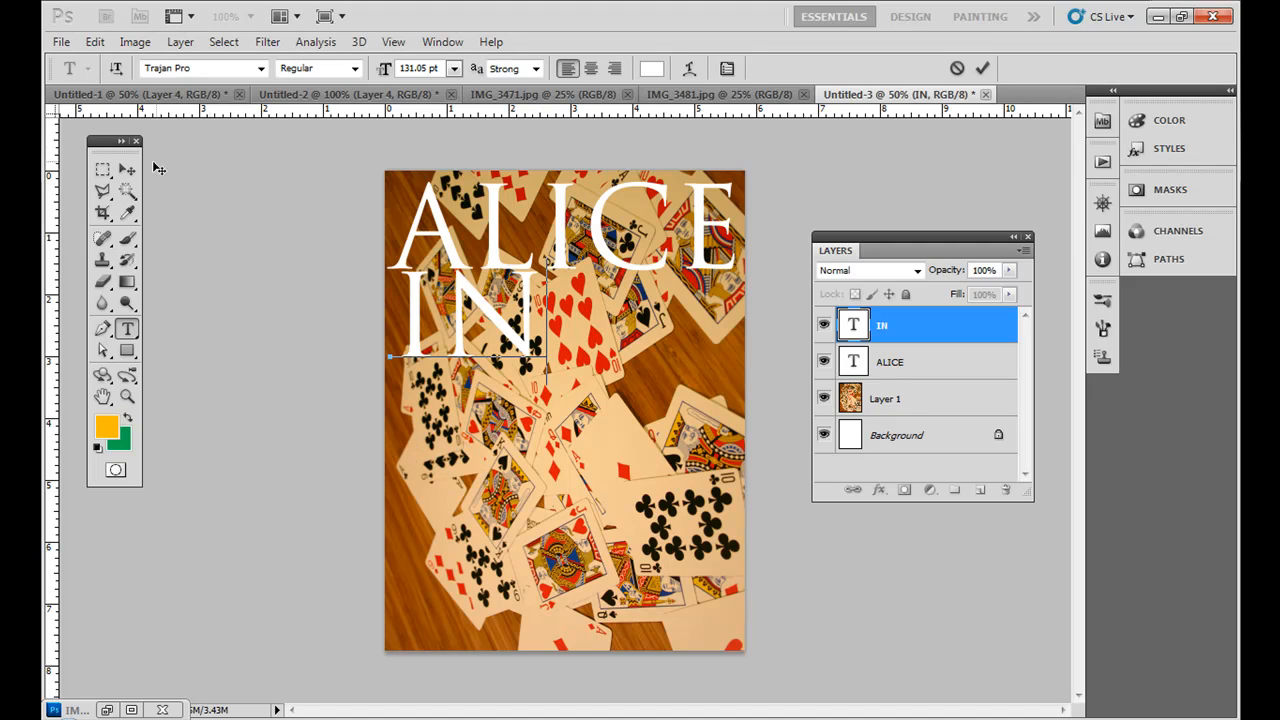
# Step: Nudge IN into place below ALICE and Alt-drag a copy onto the next line
pyautogui.click(128, 168)
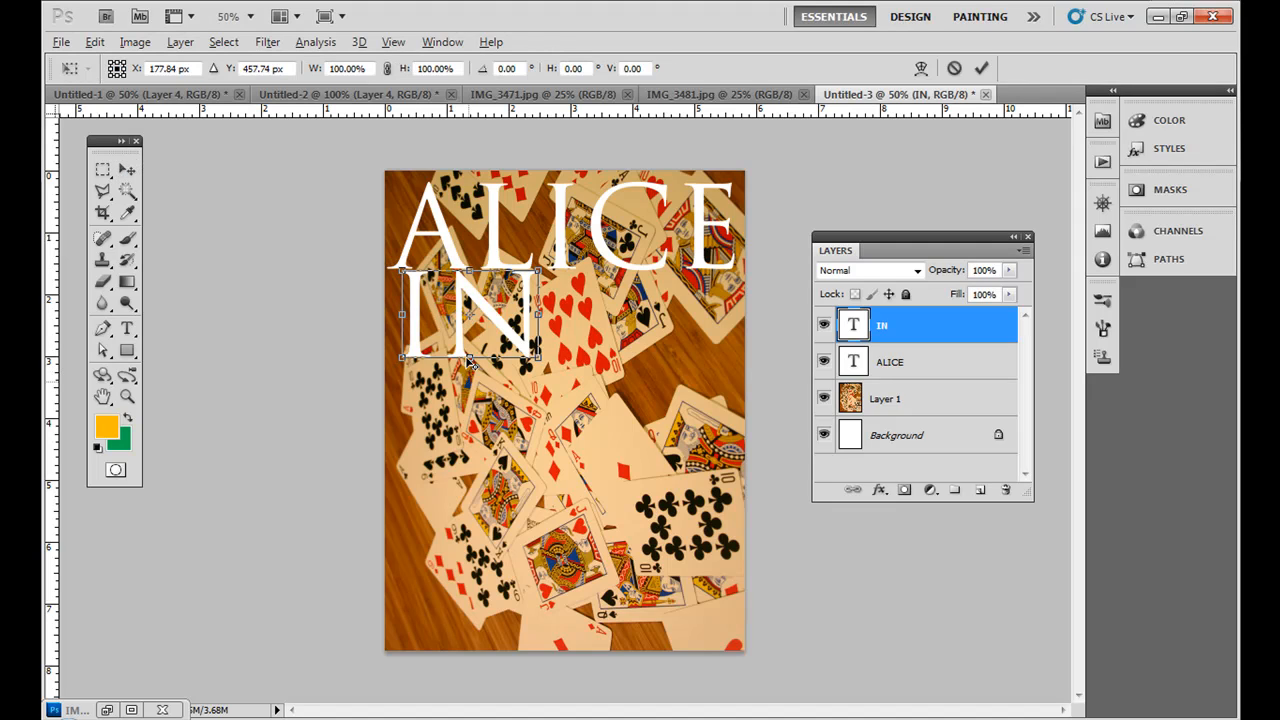
pyautogui.moveTo(470, 360); pyautogui.dragTo(444, 330)
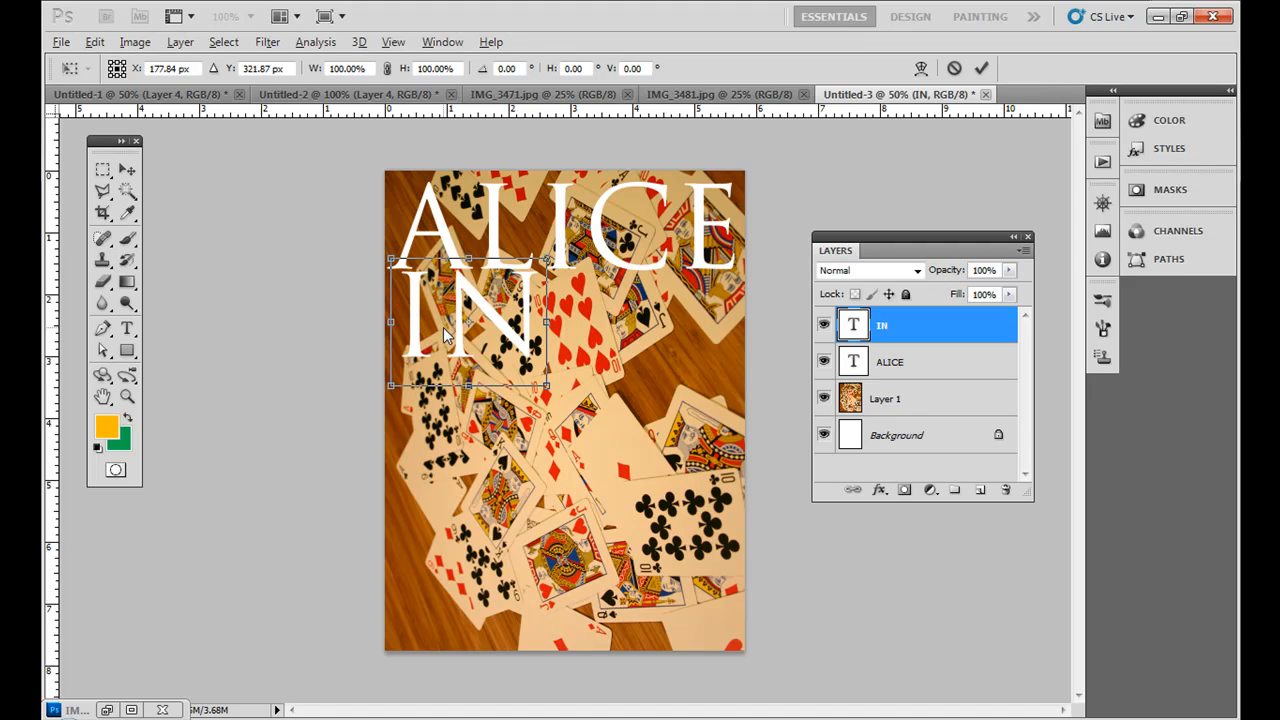
pyautogui.click(128, 168)
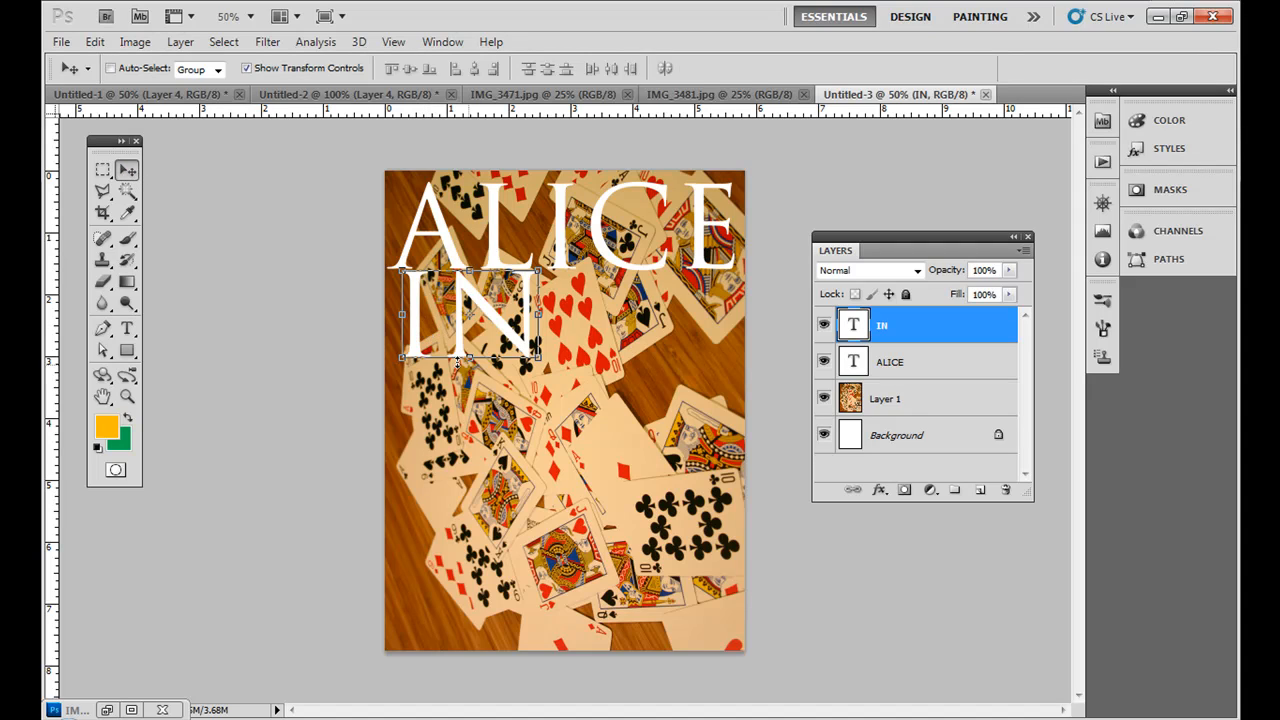
pyautogui.moveTo(468, 316); pyautogui.dragTo(468, 400)
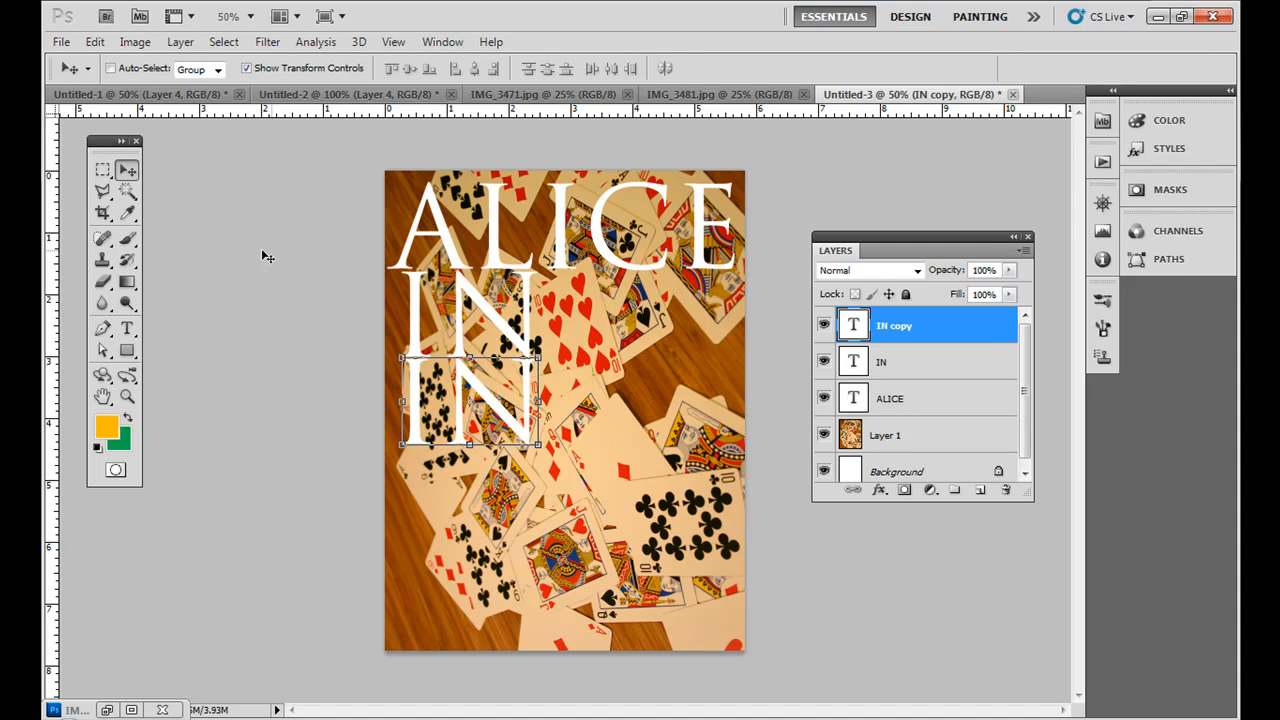
pyautogui.moveTo(156, 258)
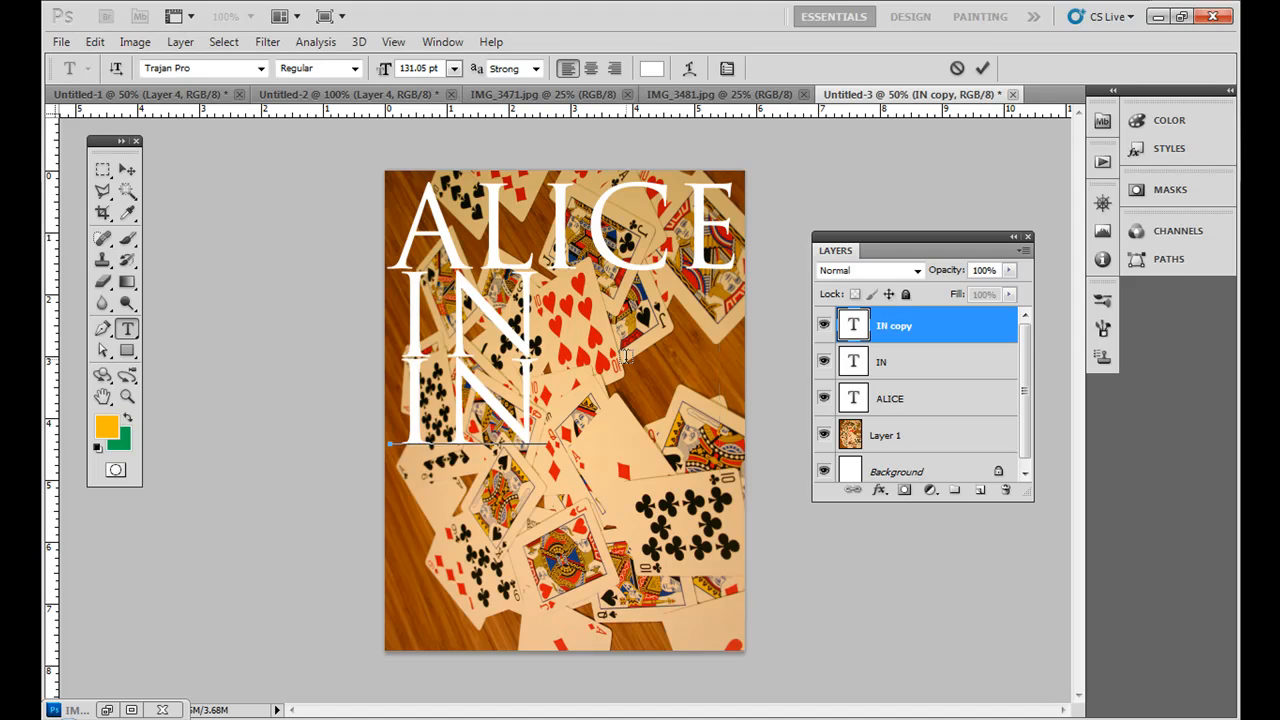
# Step: Retype the copied line as WON
pyautogui.write('WON')
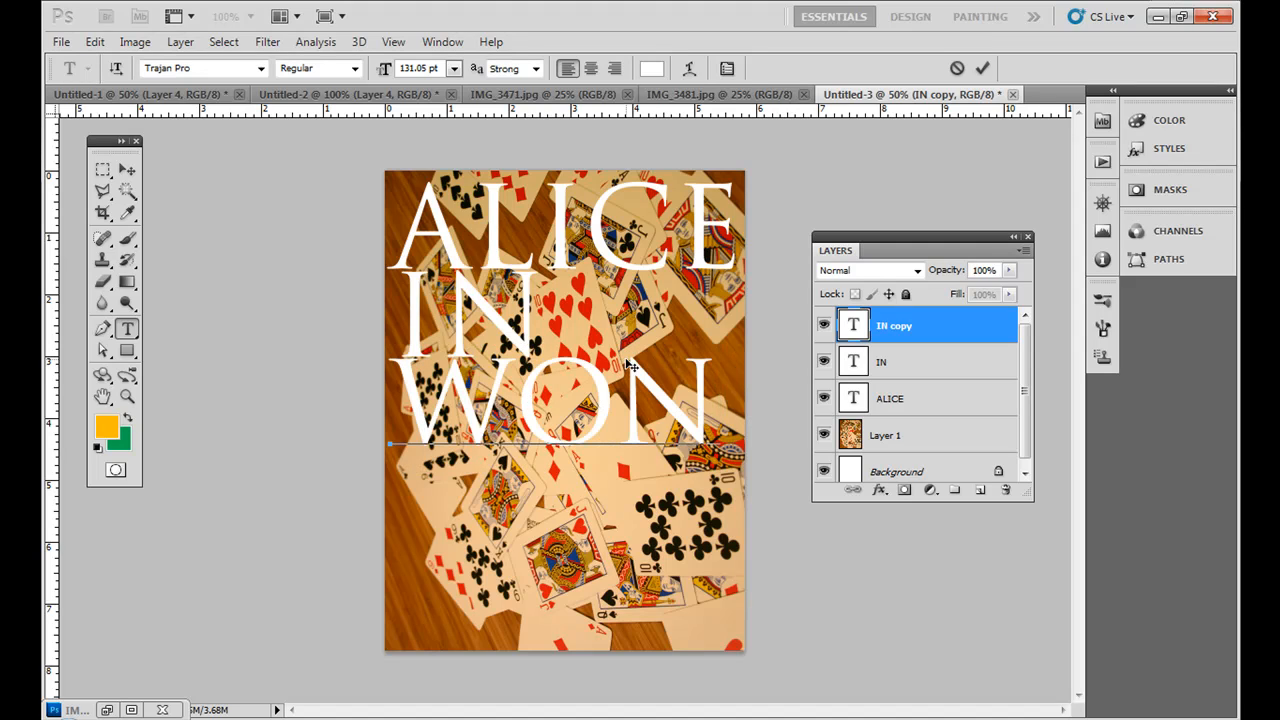
pyautogui.press('Backspace')
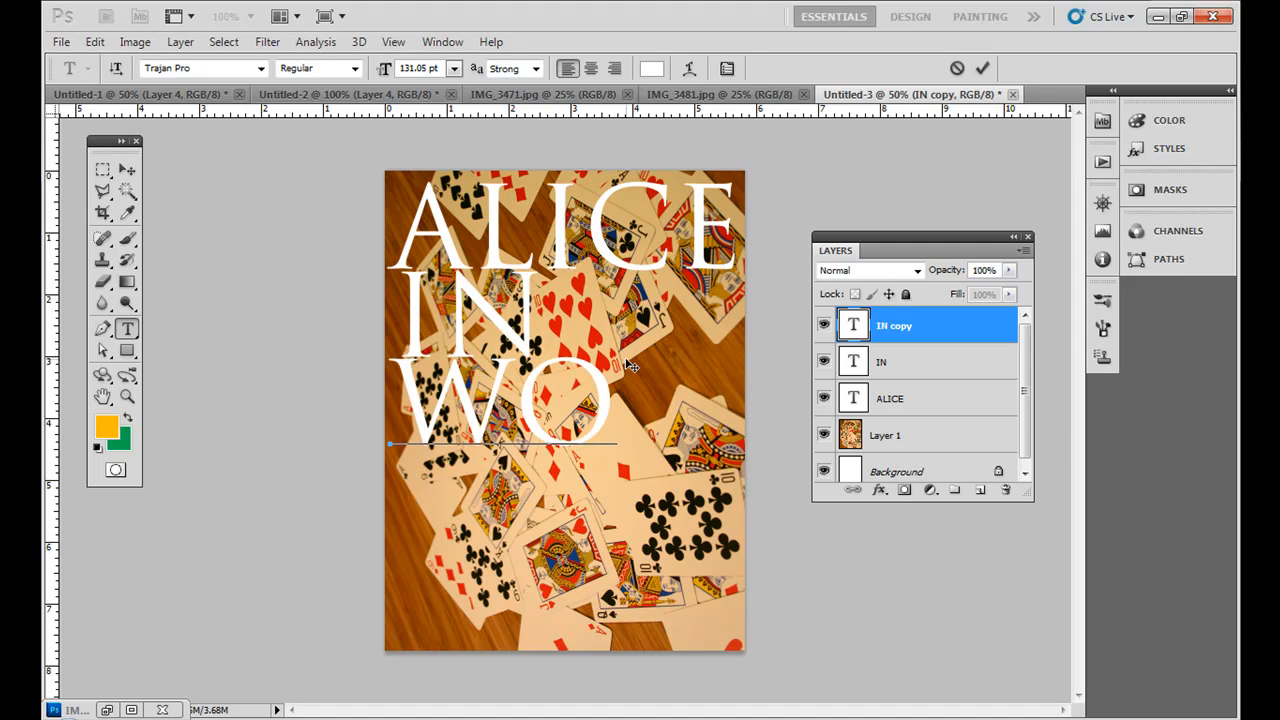
pyautogui.write('N')
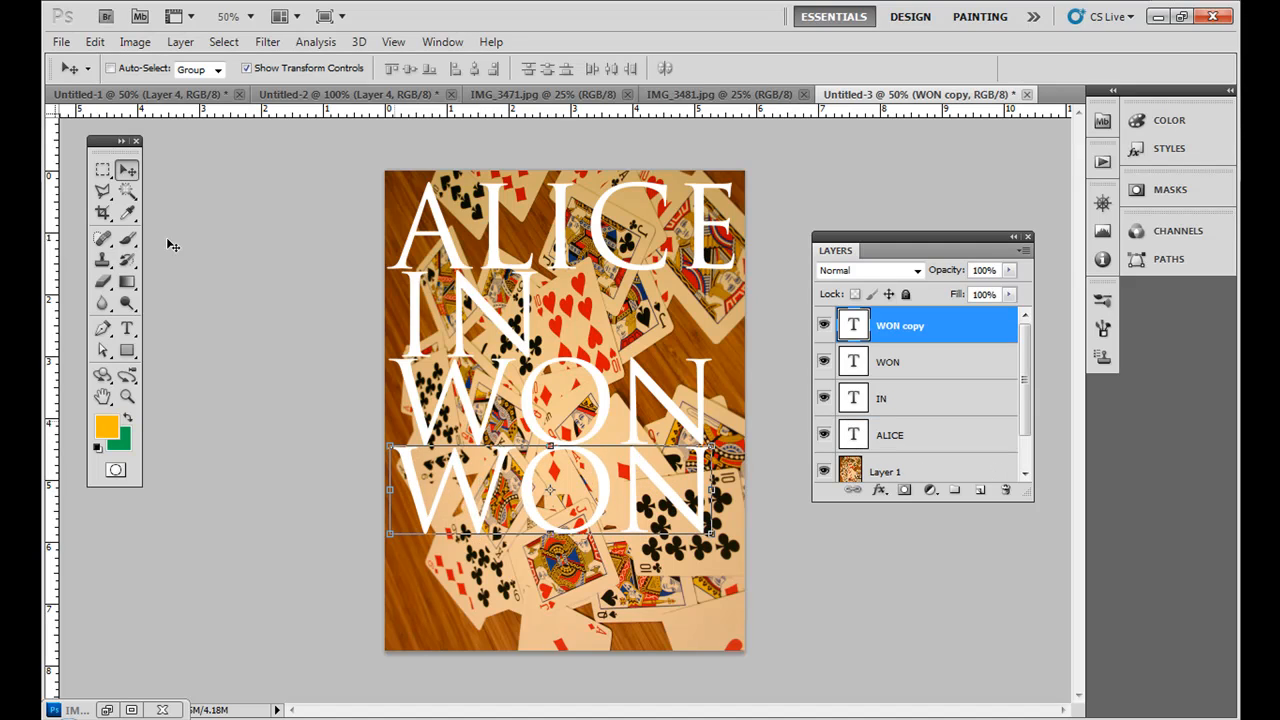
# Step: Retype the duplicate WON as DER and move it into place on the fourth line
pyautogui.click(128, 328)
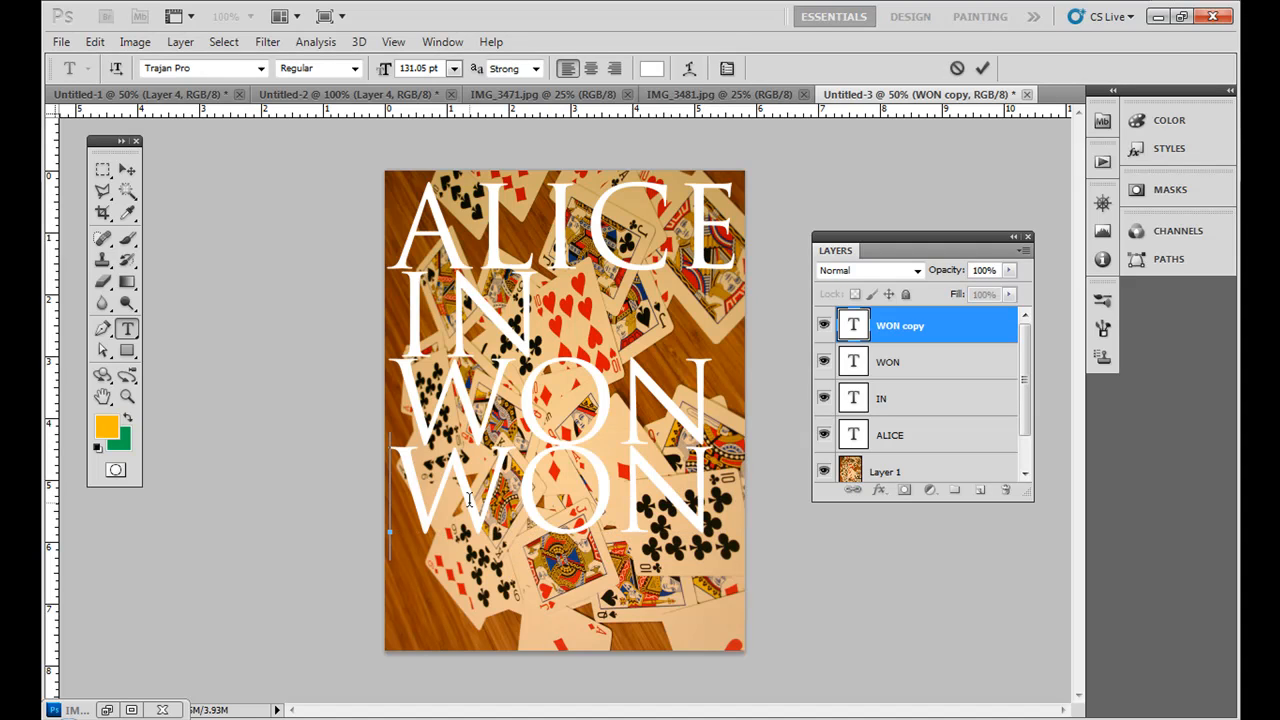
pyautogui.write('DER')
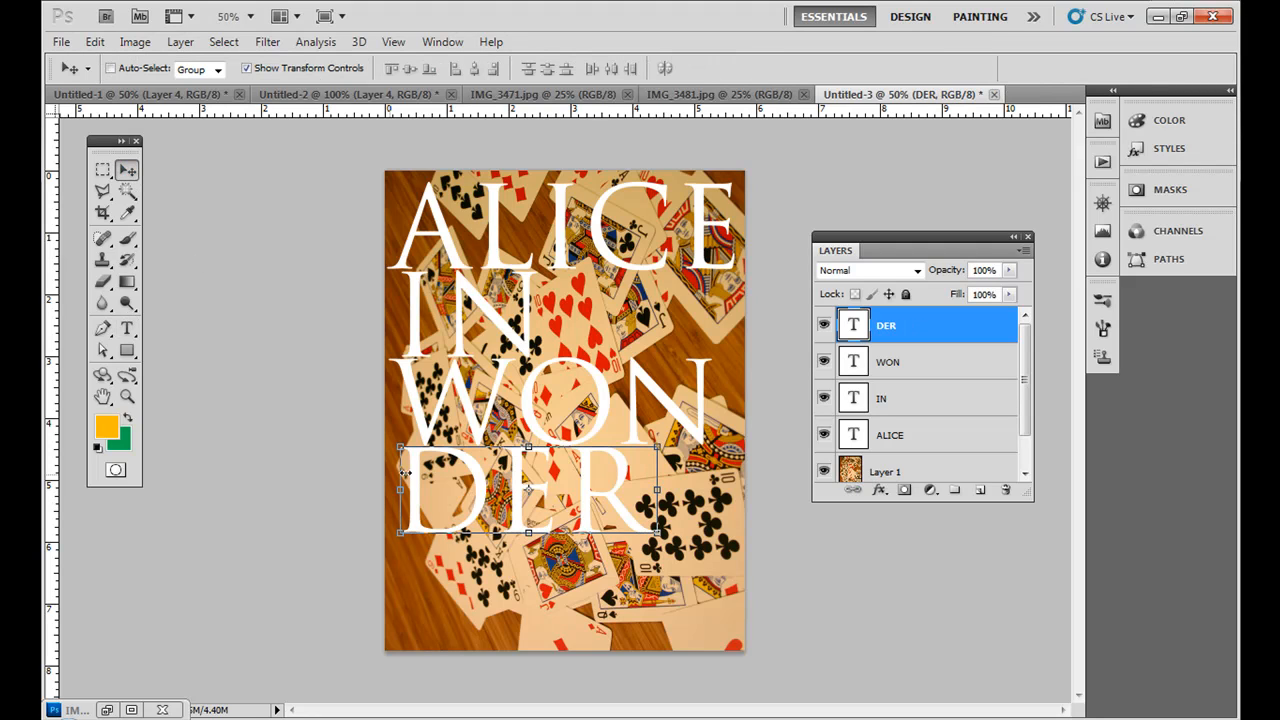
pyautogui.moveTo(528, 490); pyautogui.dragTo(528, 590)
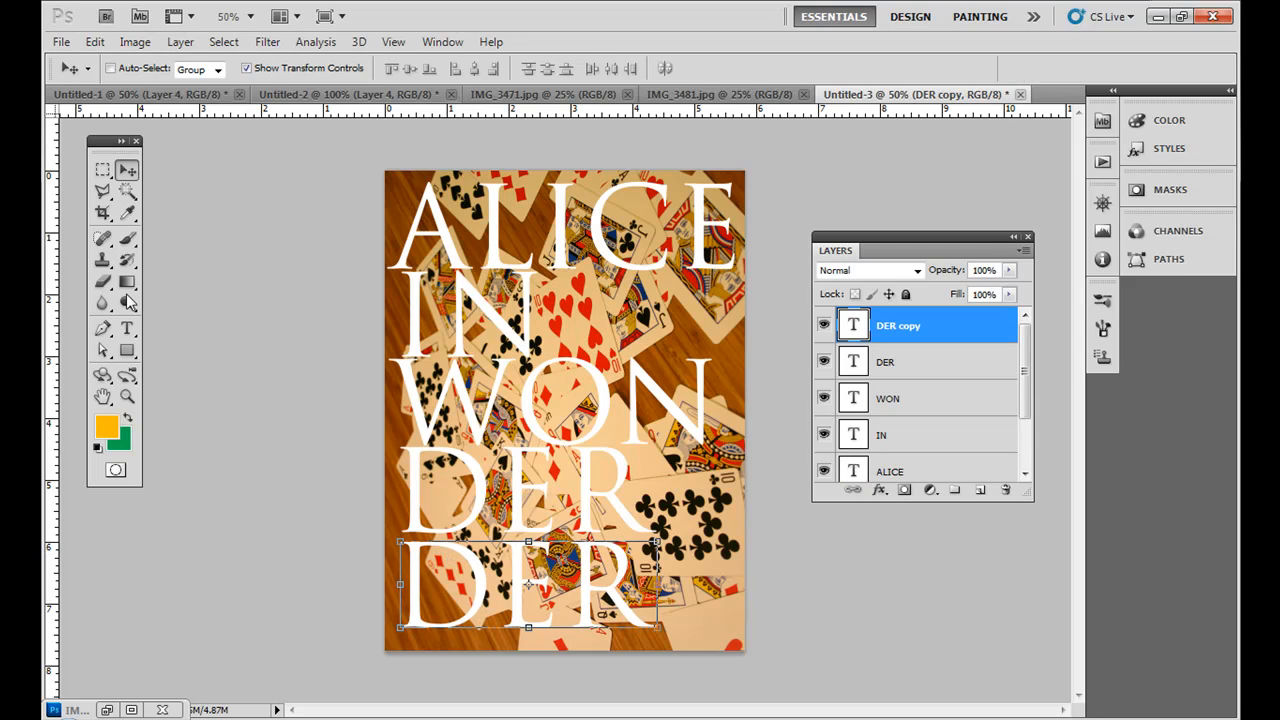
# Step: Retype the next duplicated line as LAND on the fifth line
pyautogui.click(128, 328)
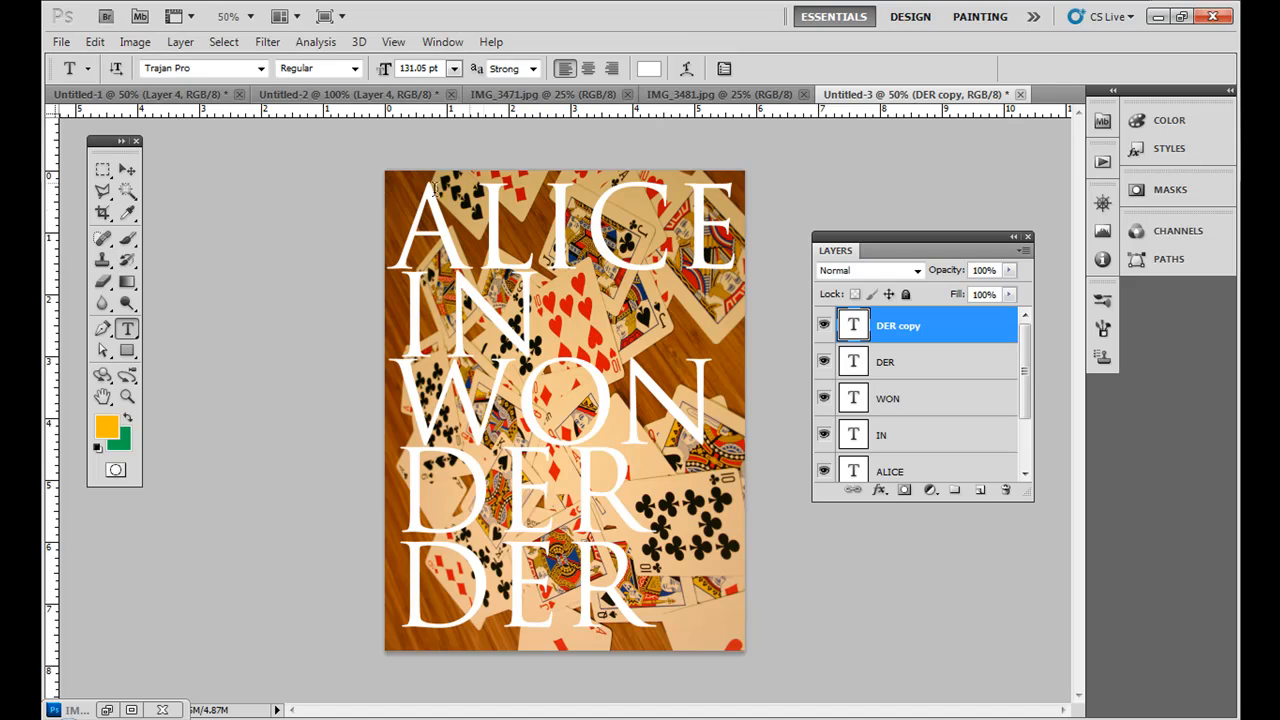
pyautogui.moveTo(424, 368)
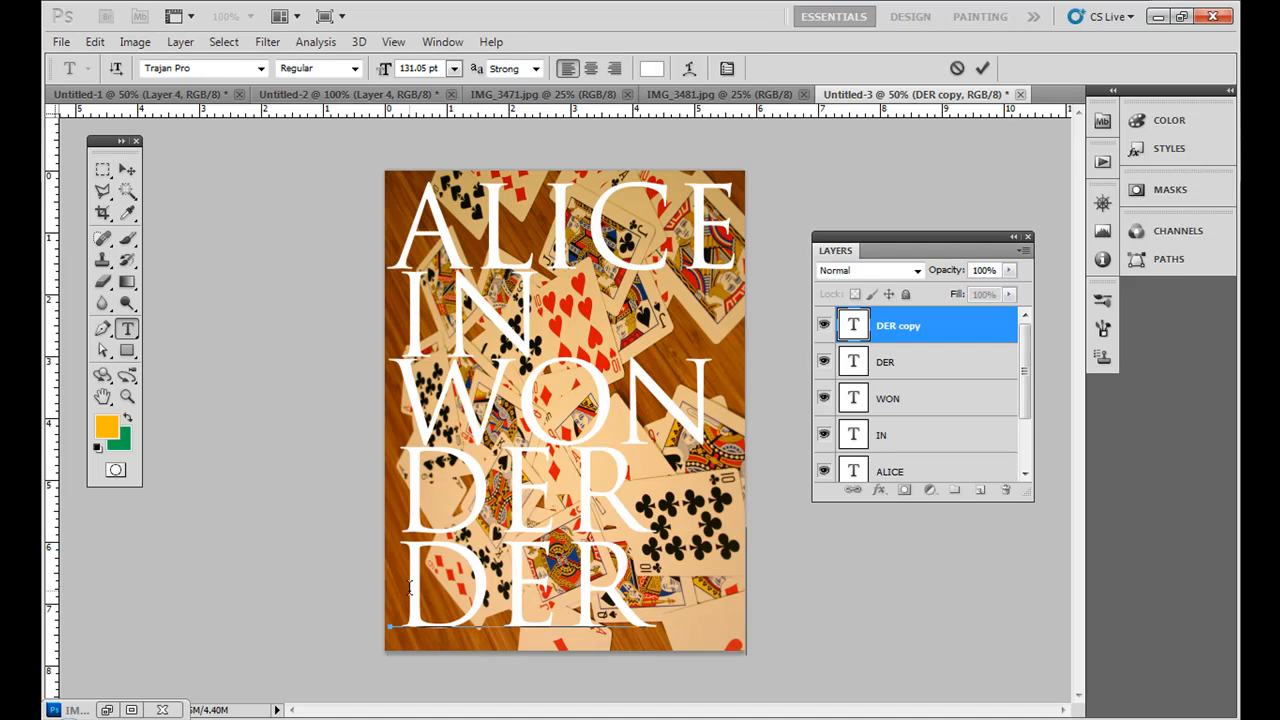
pyautogui.write('LAND')
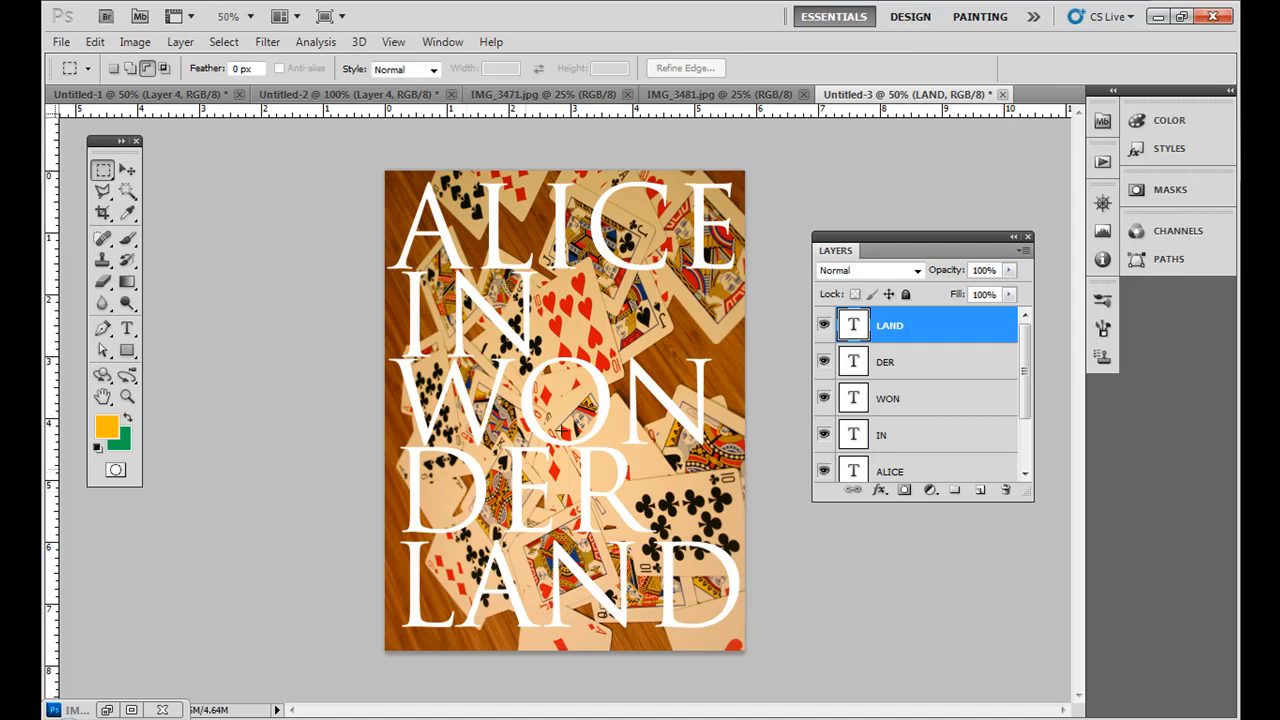
pyautogui.moveTo(632, 390)
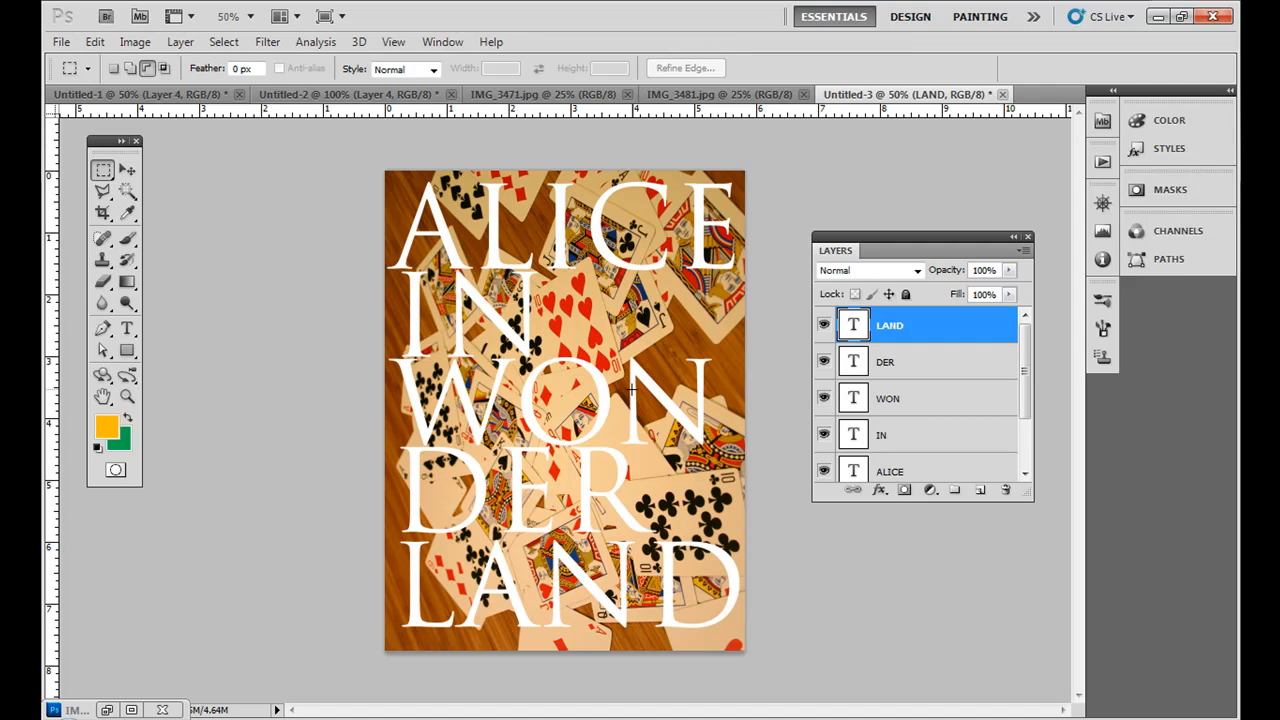
# Step: Shrink the LAND copy to about a third with Free Transform and commit
pyautogui.click(128, 328)
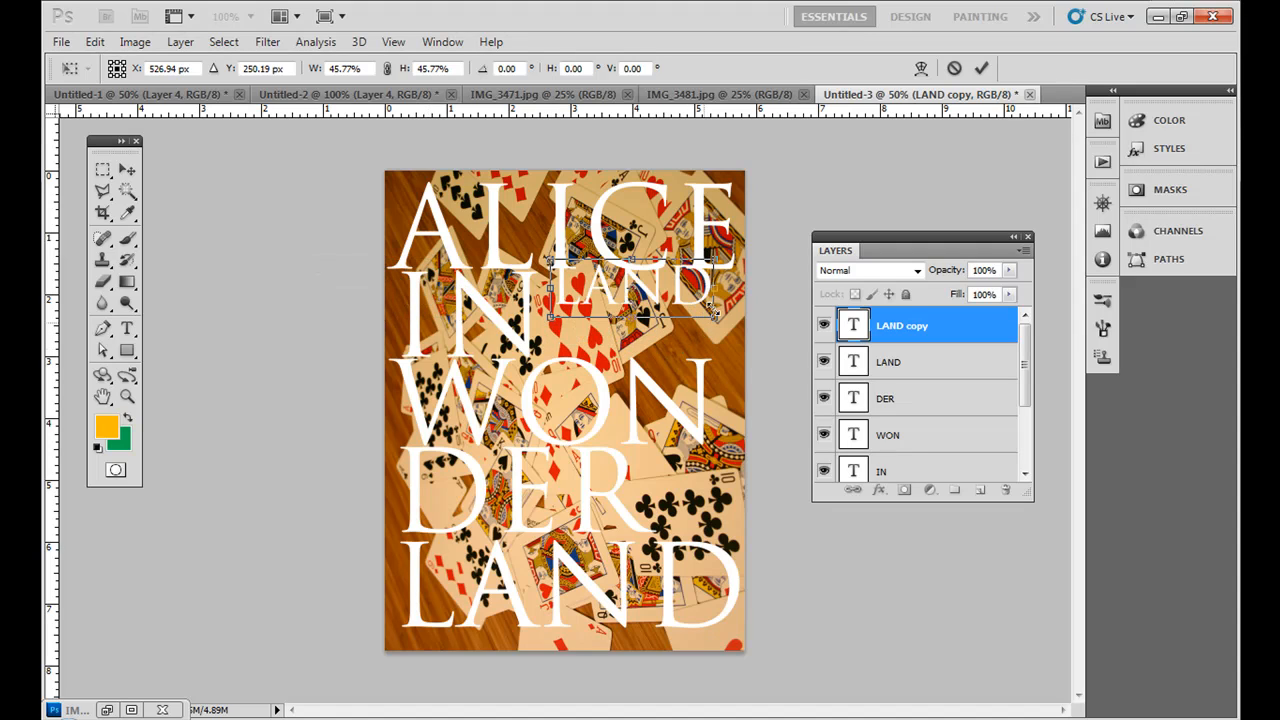
pyautogui.moveTo(716, 318); pyautogui.dragTo(670, 298)
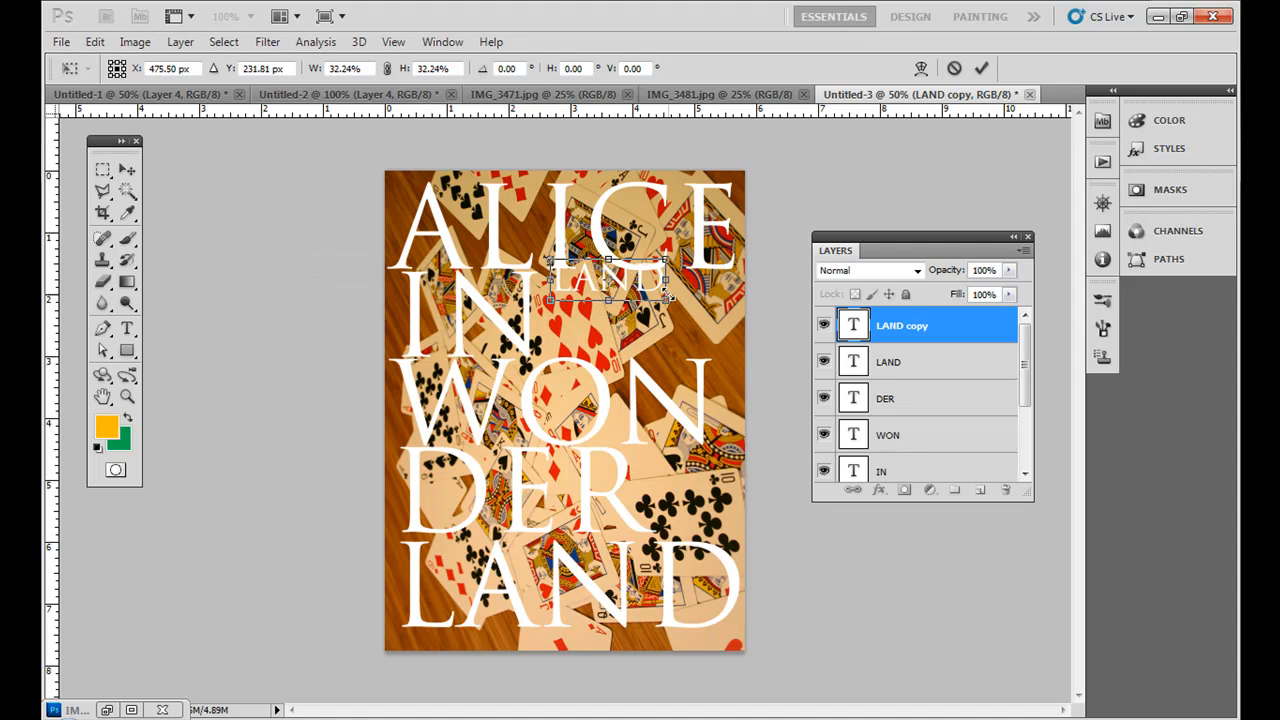
pyautogui.click(104, 168)
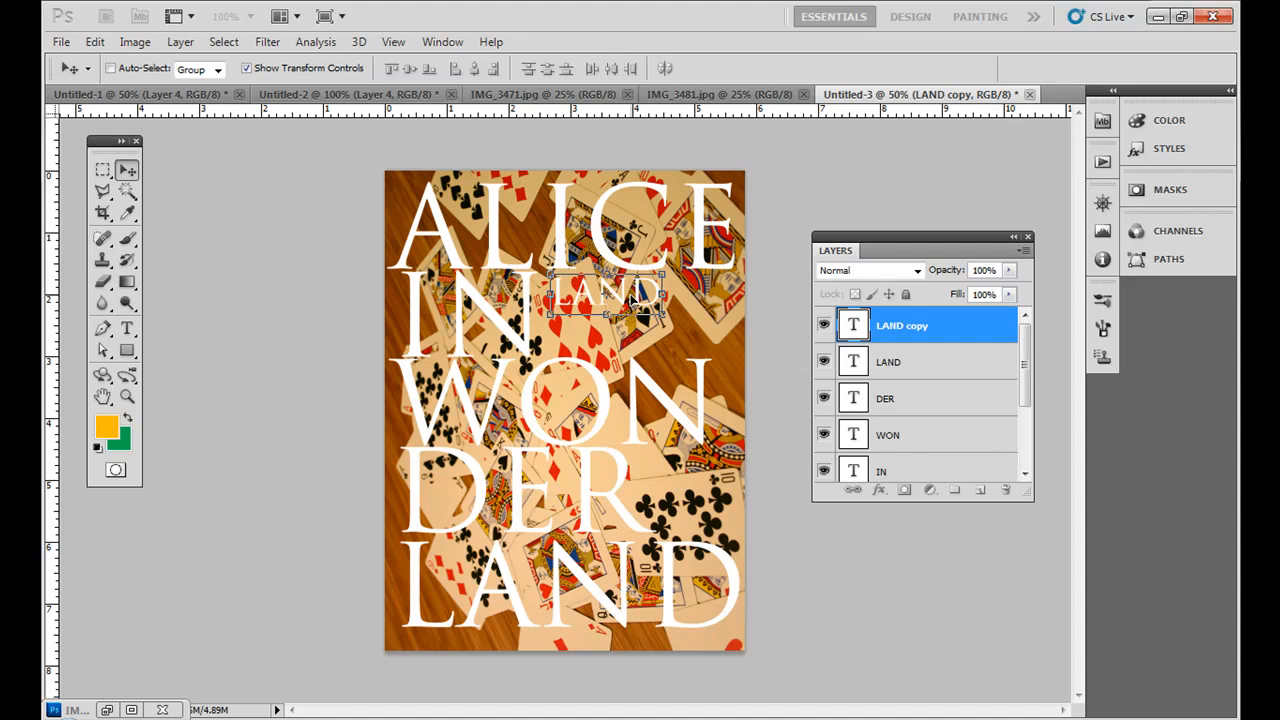
# Step: Retype the small copy as LEWIS
pyautogui.click(128, 328)
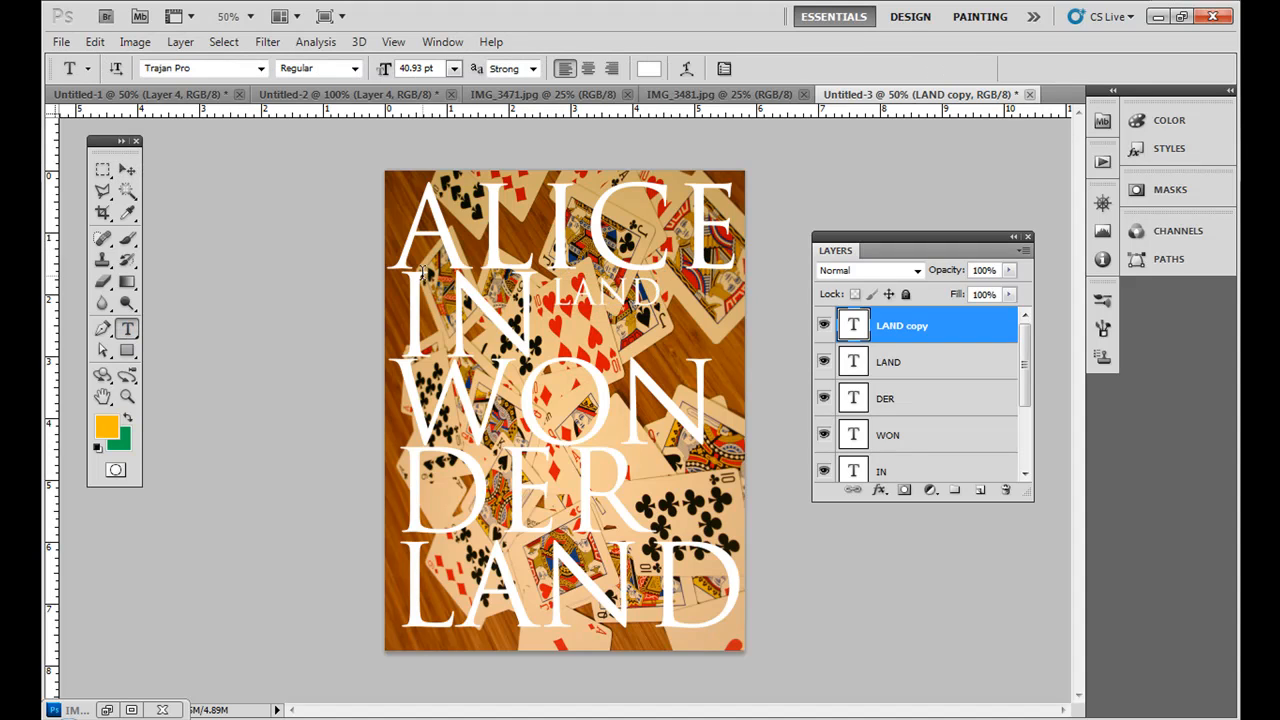
pyautogui.doubleClick(604, 292)
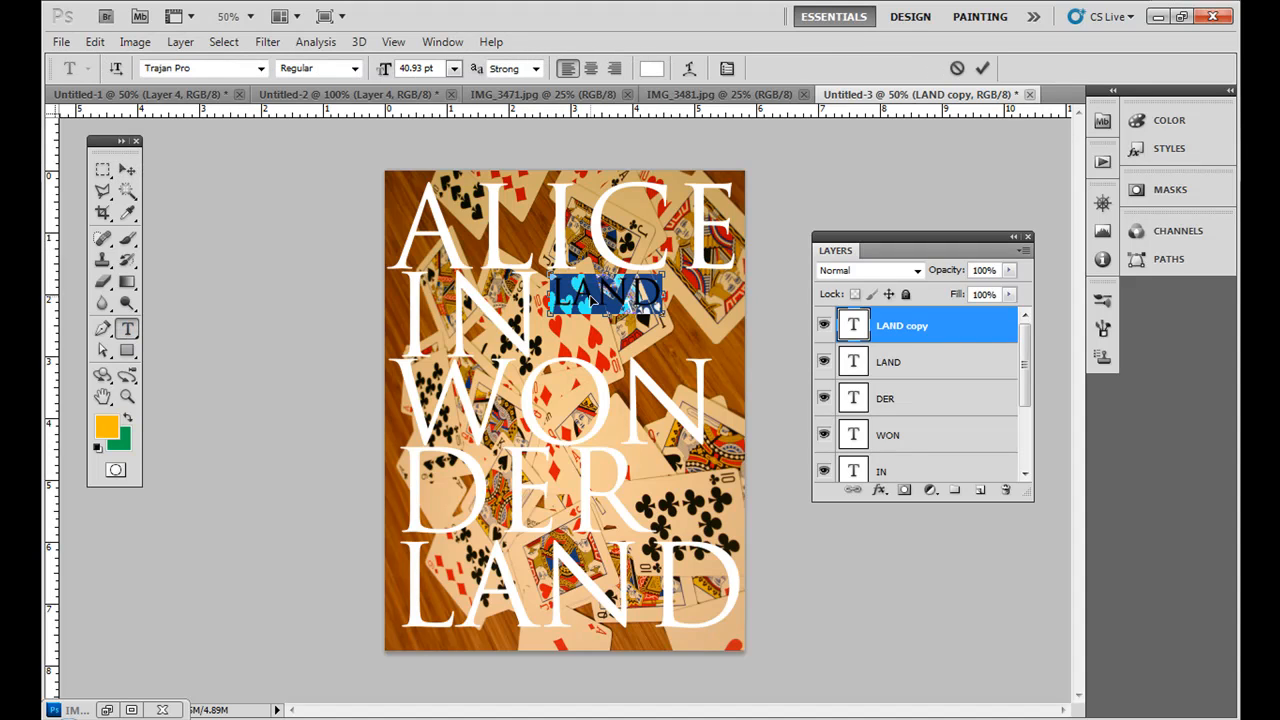
pyautogui.write('LEWIS')
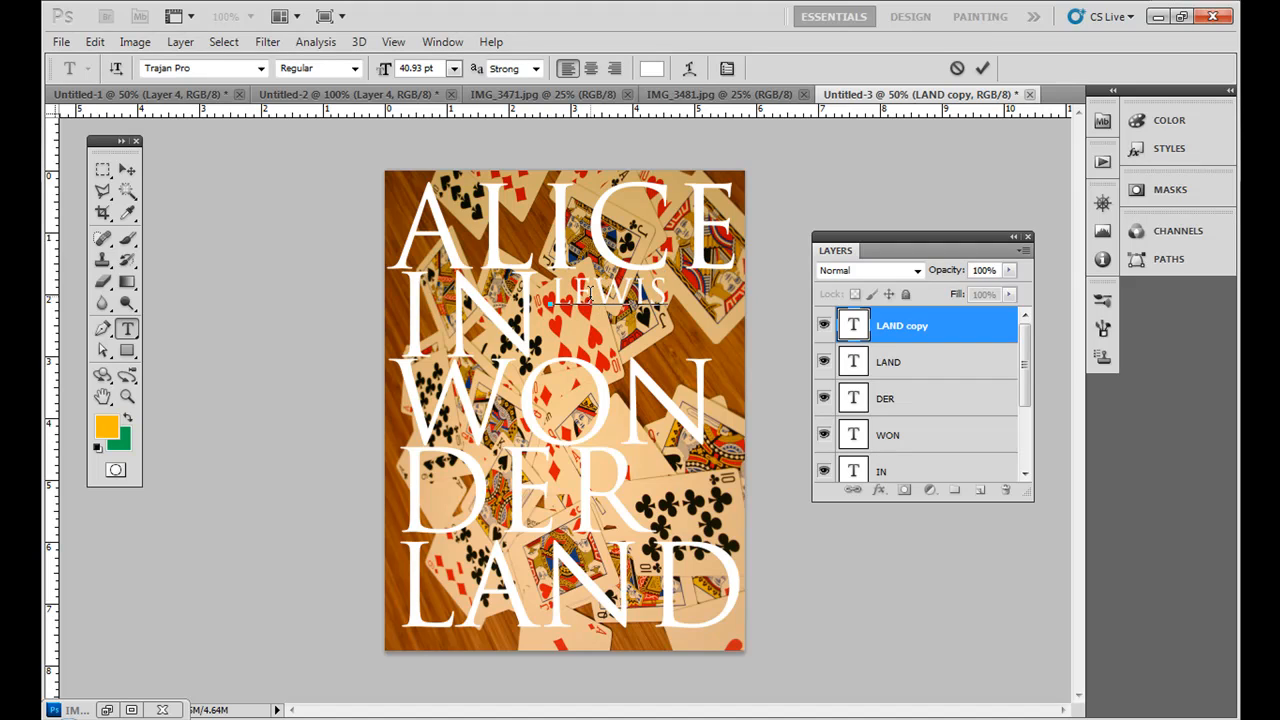
pyautogui.click(104, 170)
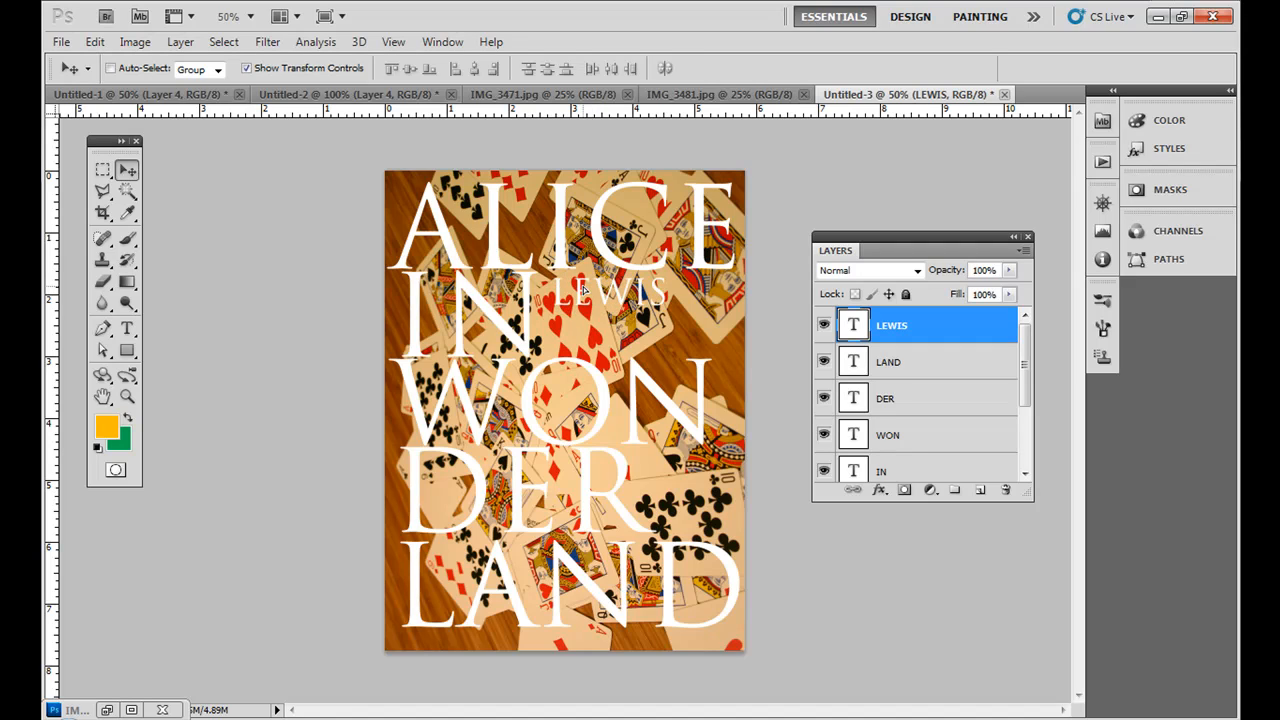
# Step: Alt-drag a copy of LEWIS just below it and retype it as CARROLL
pyautogui.click(610, 292)
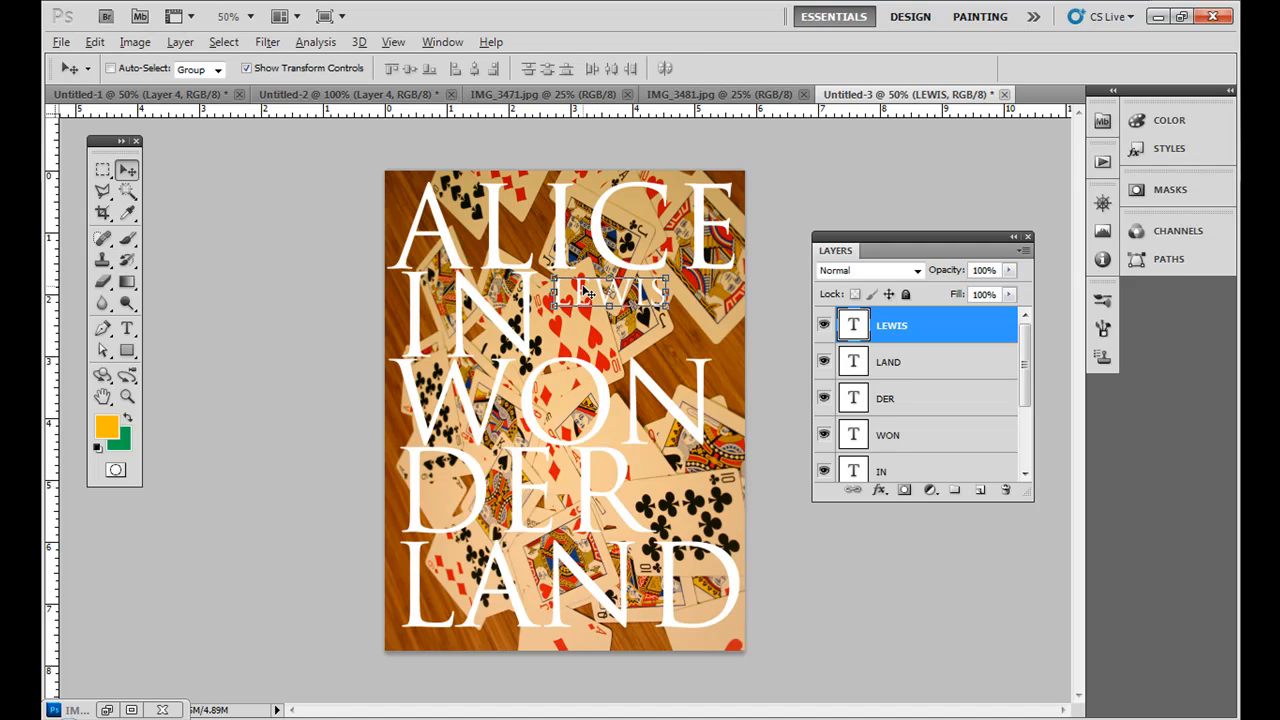
pyautogui.moveTo(584, 290); pyautogui.dragTo(640, 316)
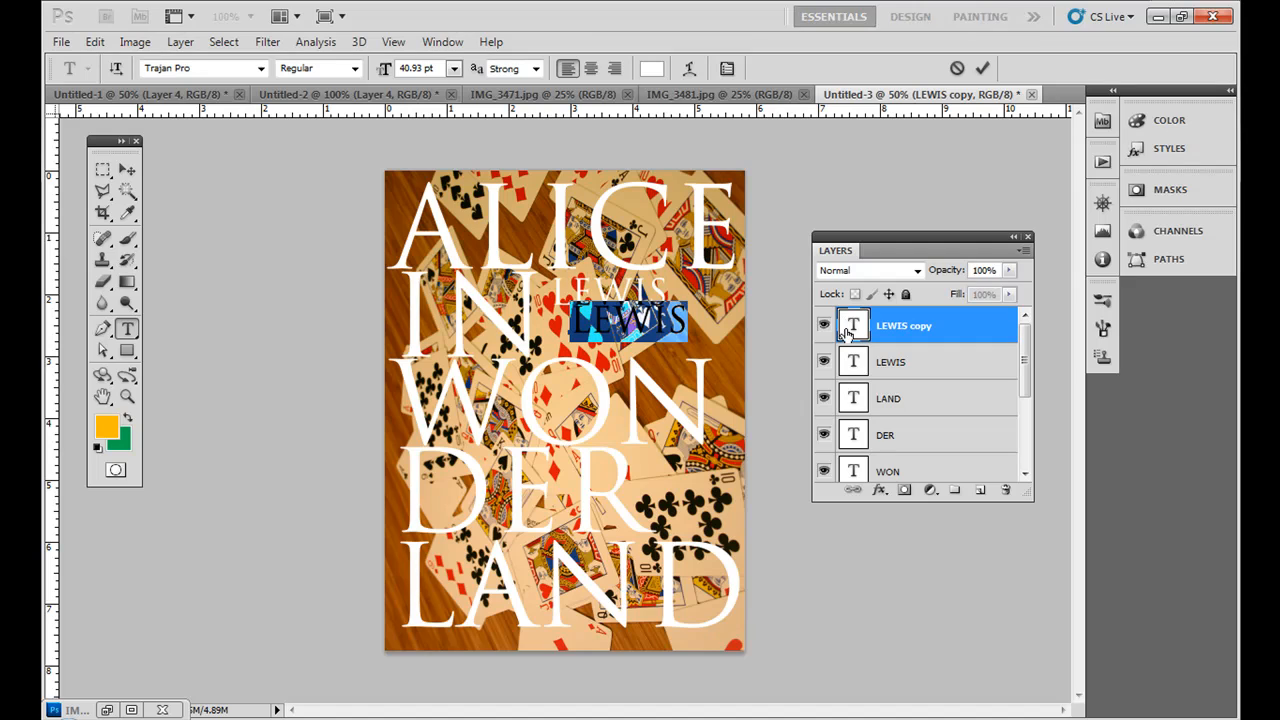
pyautogui.write('CARROLL')
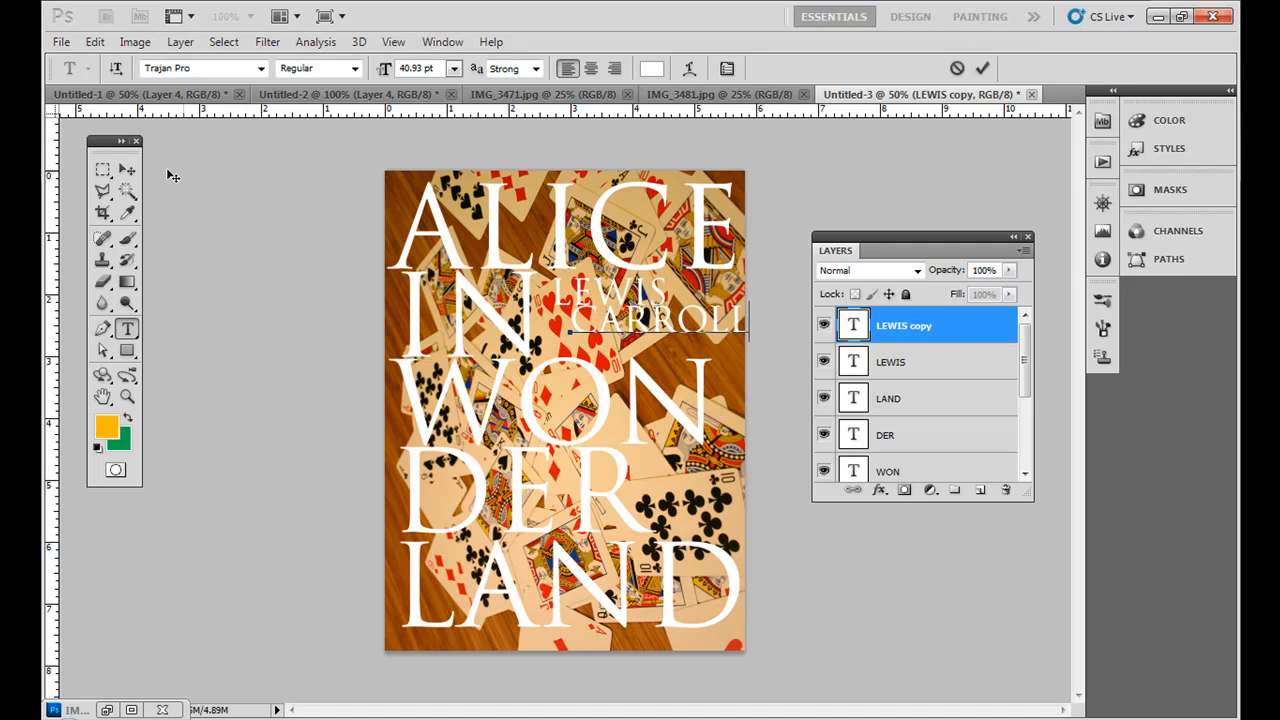
# Step: Finish the CARROLL text and switch between the LEWIS and CARROLL layers
pyautogui.click(104, 170)
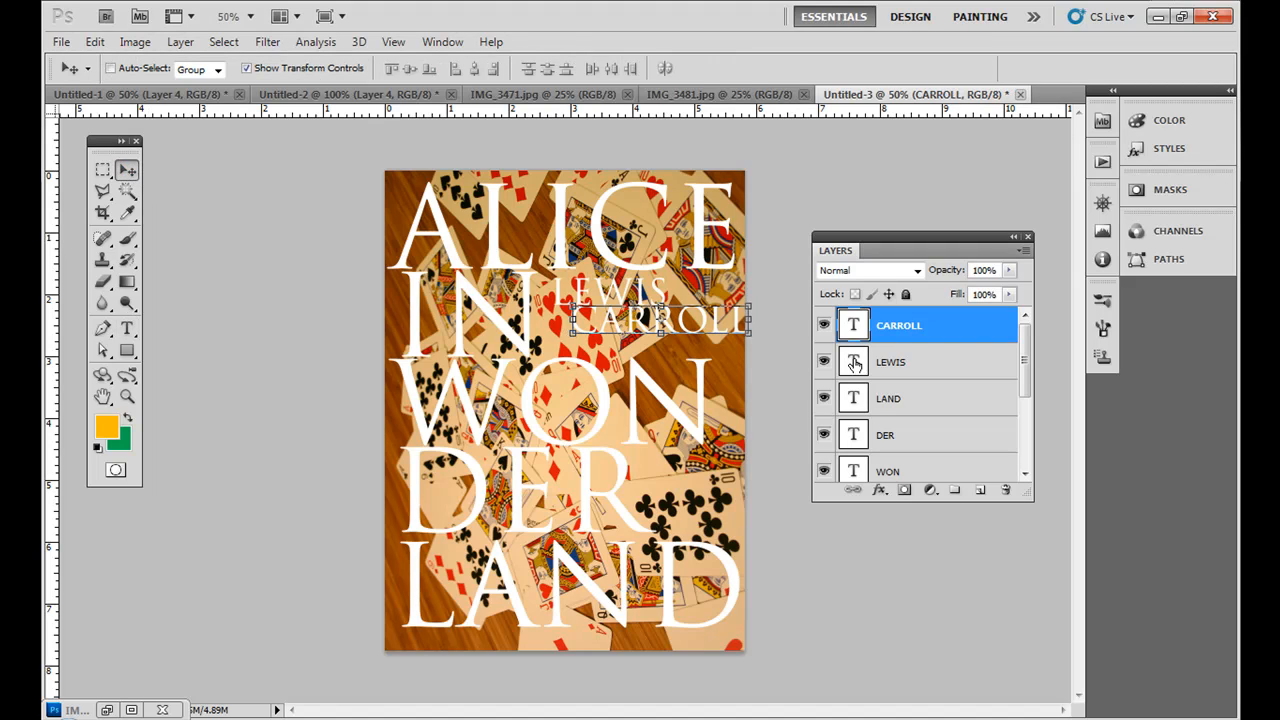
pyautogui.click(890, 362)
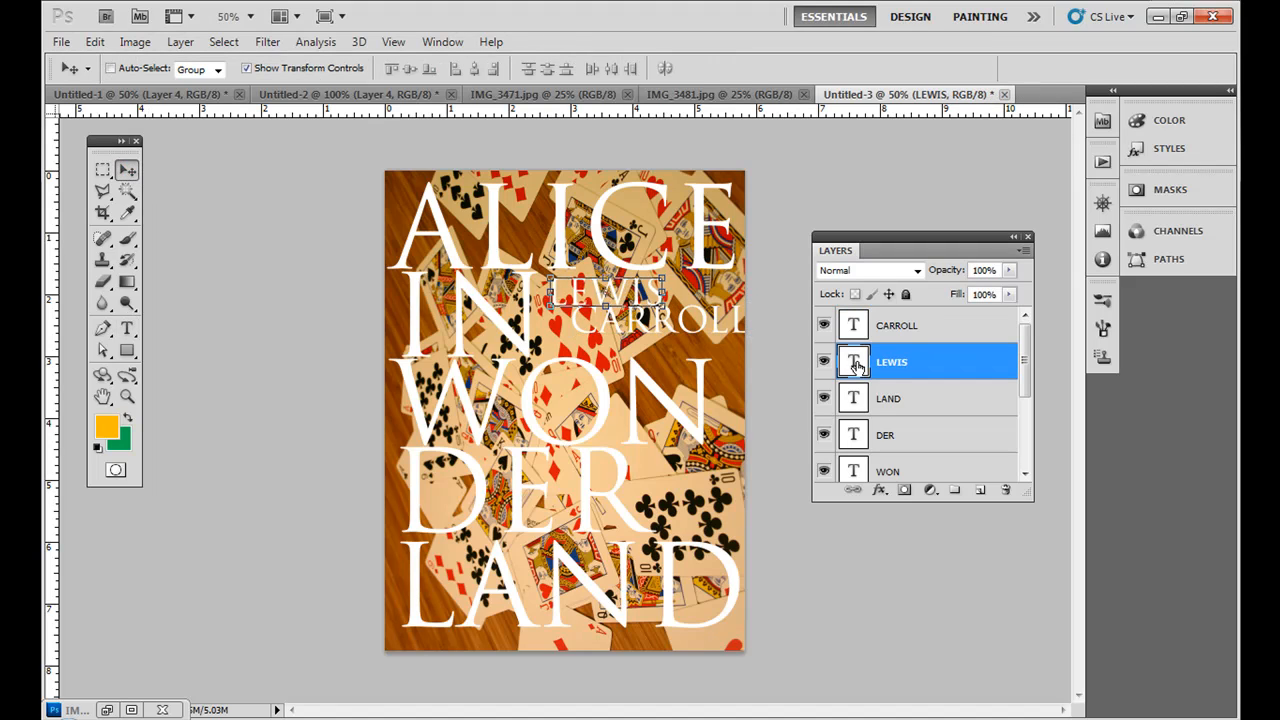
pyautogui.click(896, 324)
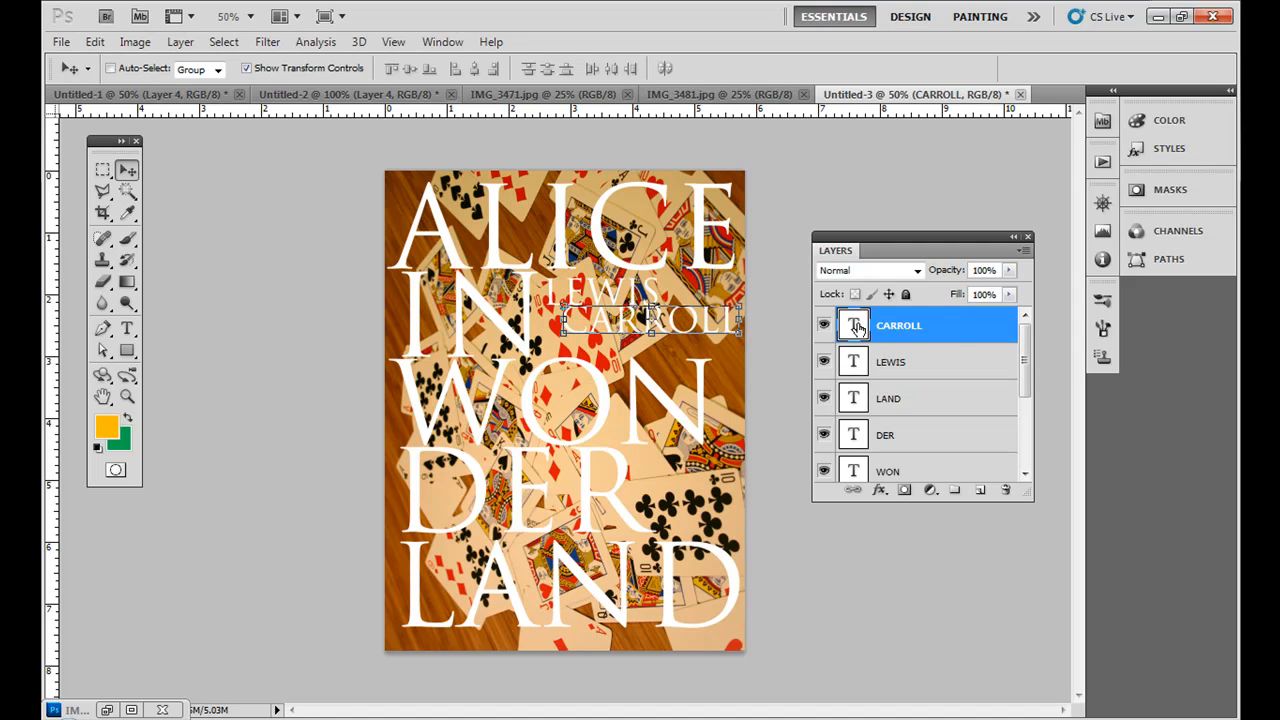
pyautogui.click(854, 324)
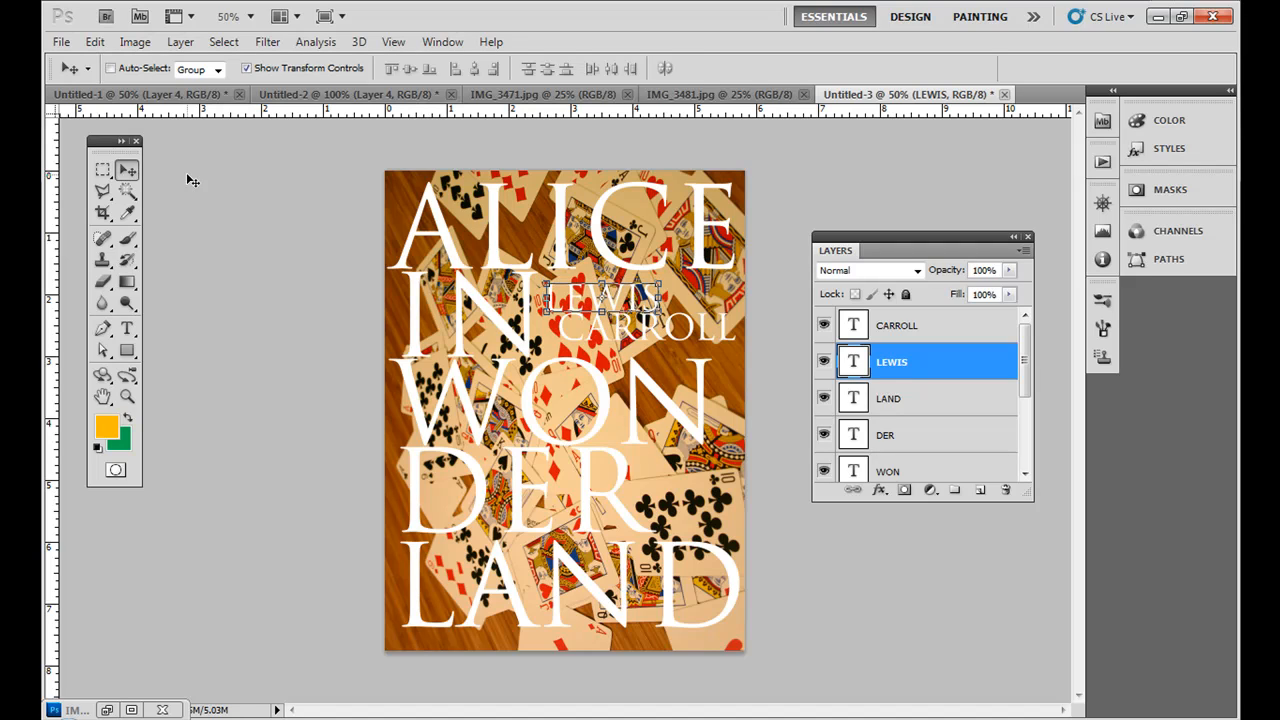
pyautogui.moveTo(56, 172)
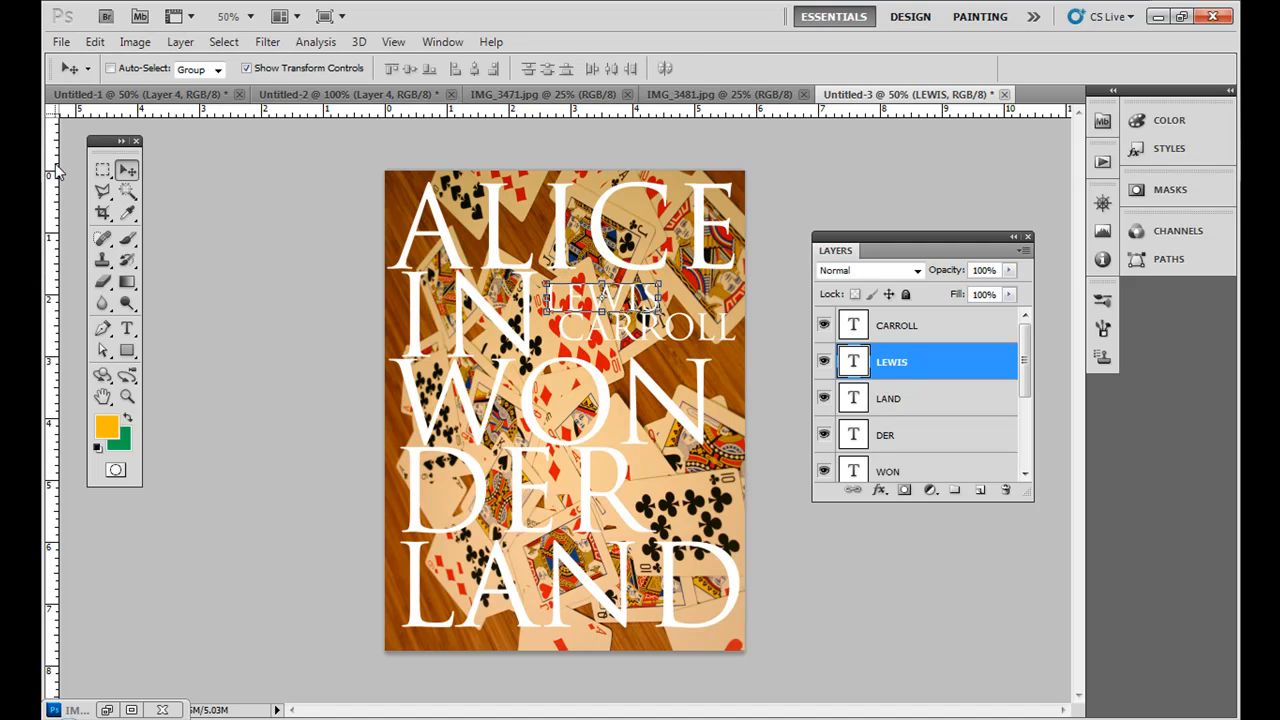
pyautogui.click(104, 168)
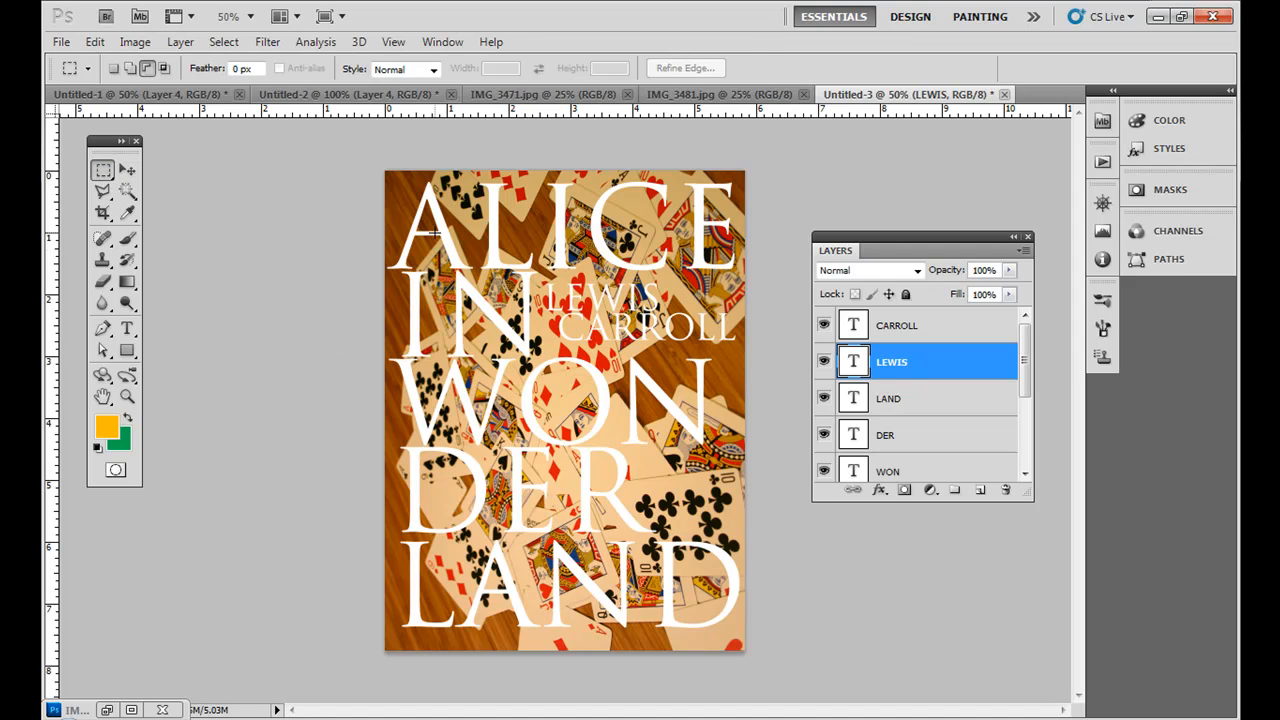
pyautogui.moveTo(492, 160)
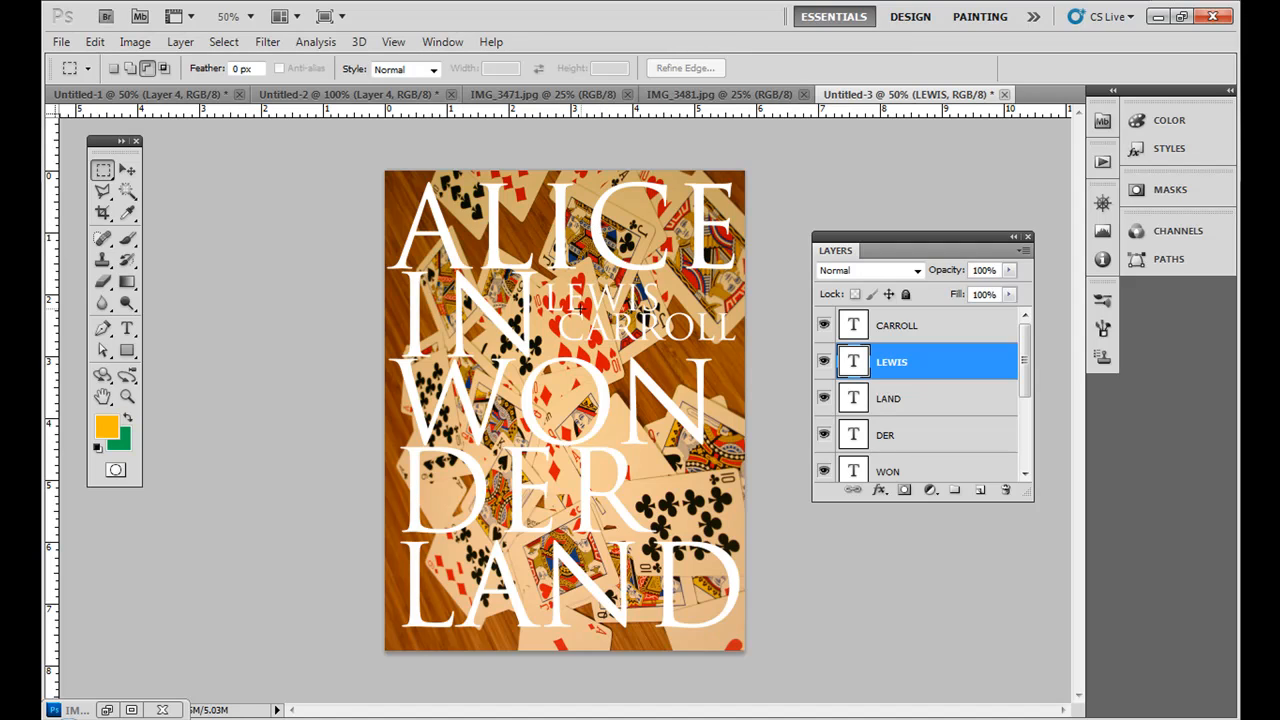
pyautogui.moveTo(888, 398)
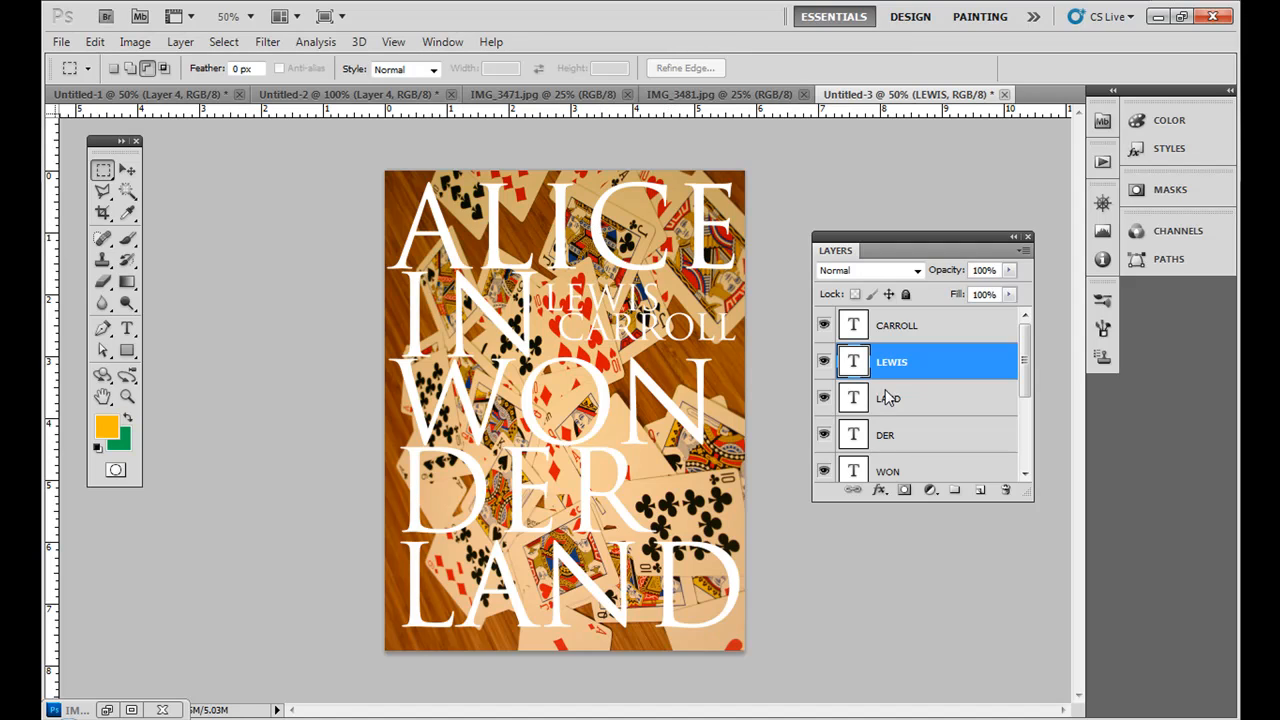
# Step: Hide the playing-cards photo layer and add a new empty Layer 2 above it
pyautogui.scroll(-3)
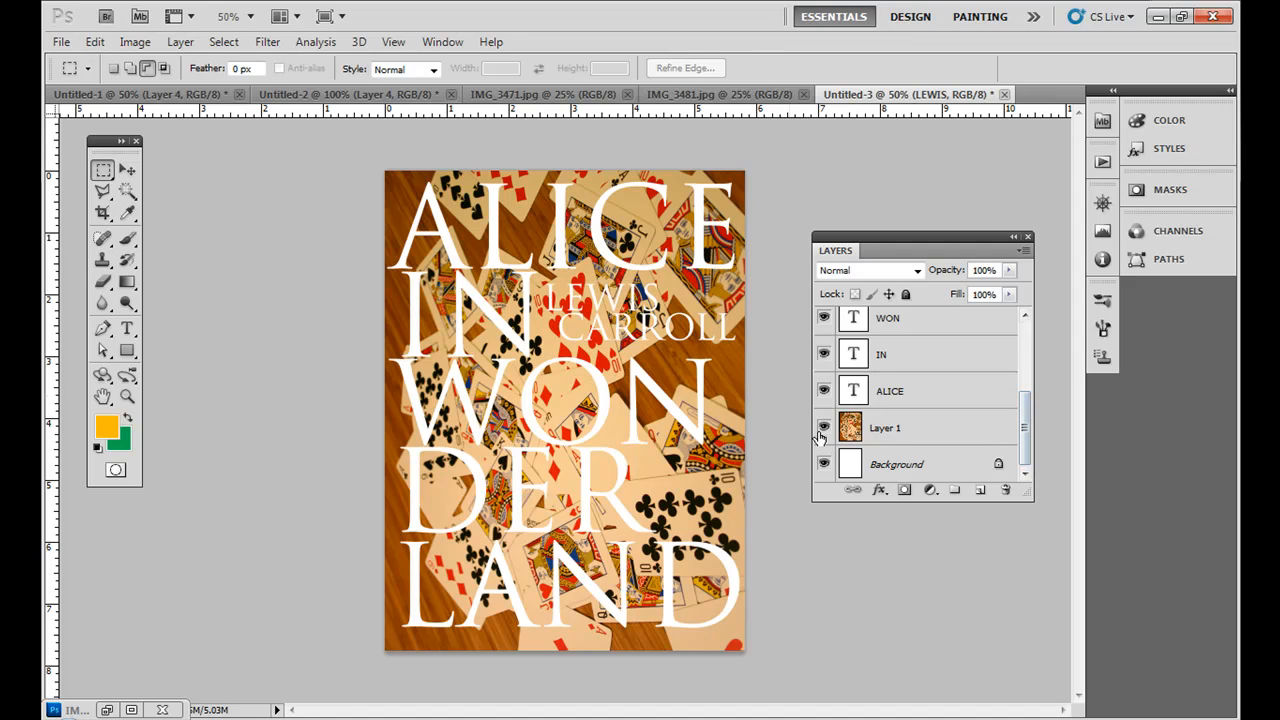
pyautogui.click(824, 428)
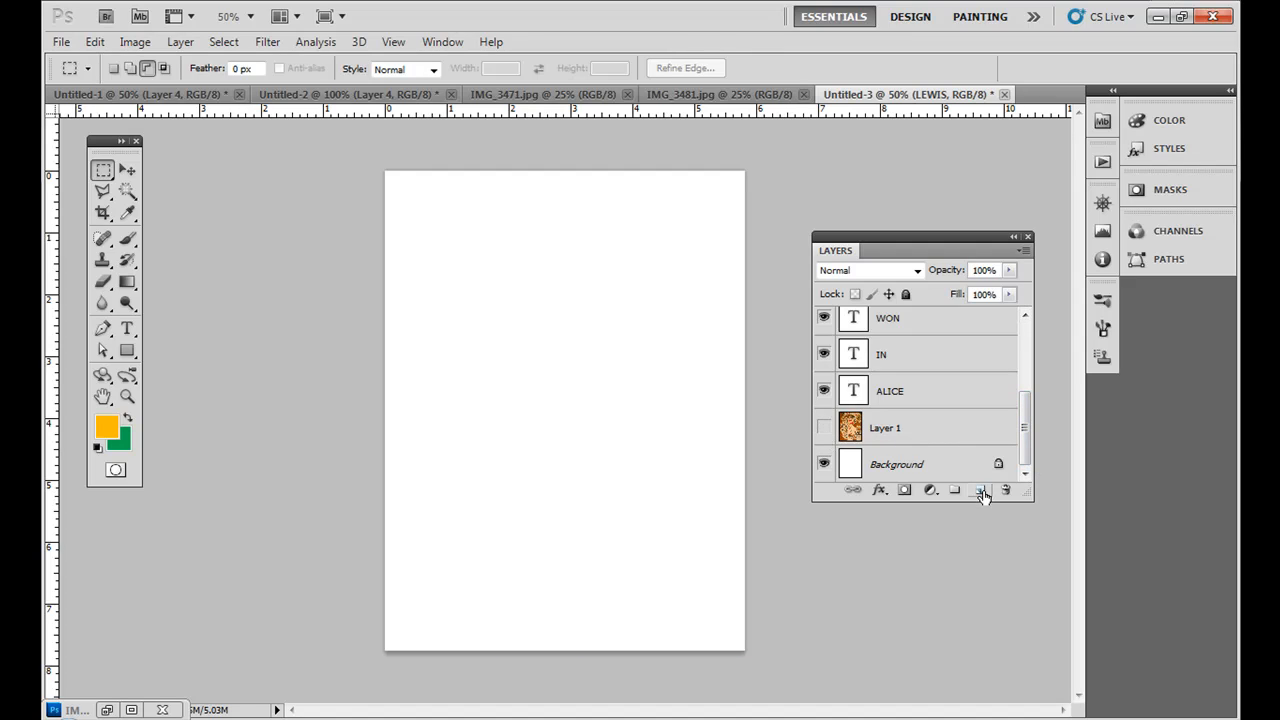
pyautogui.click(980, 488)
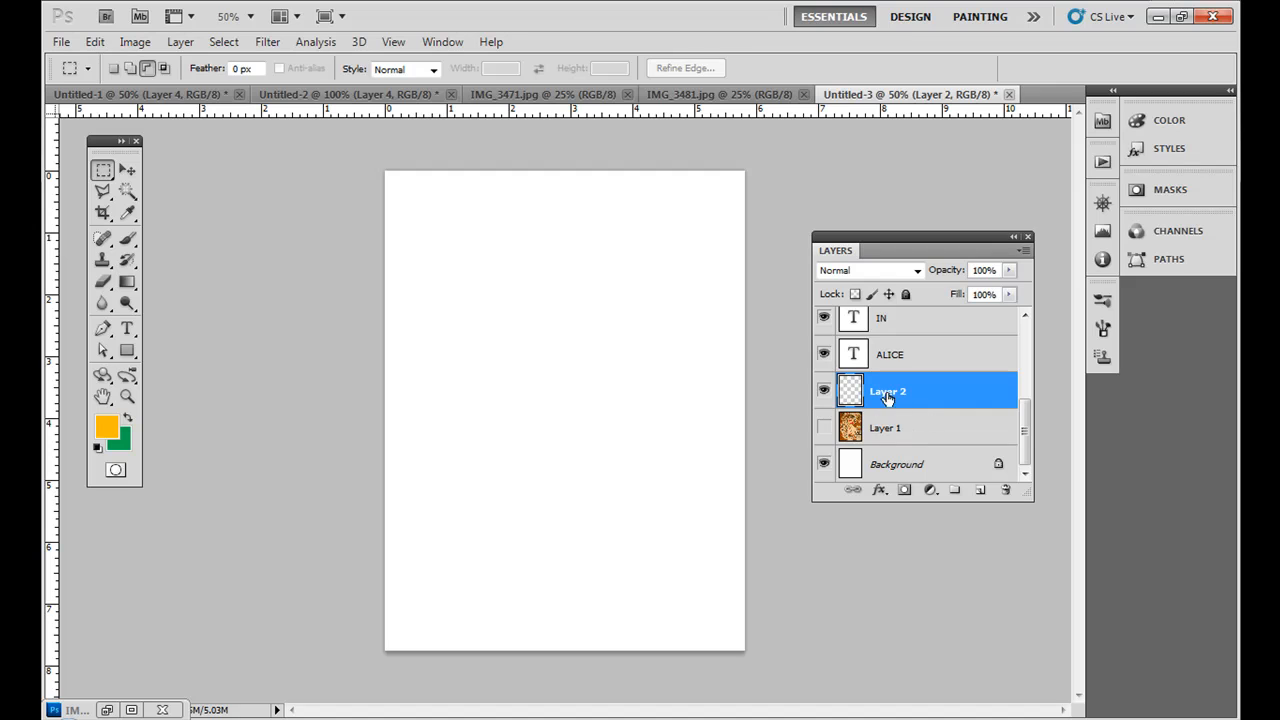
pyautogui.click(128, 212)
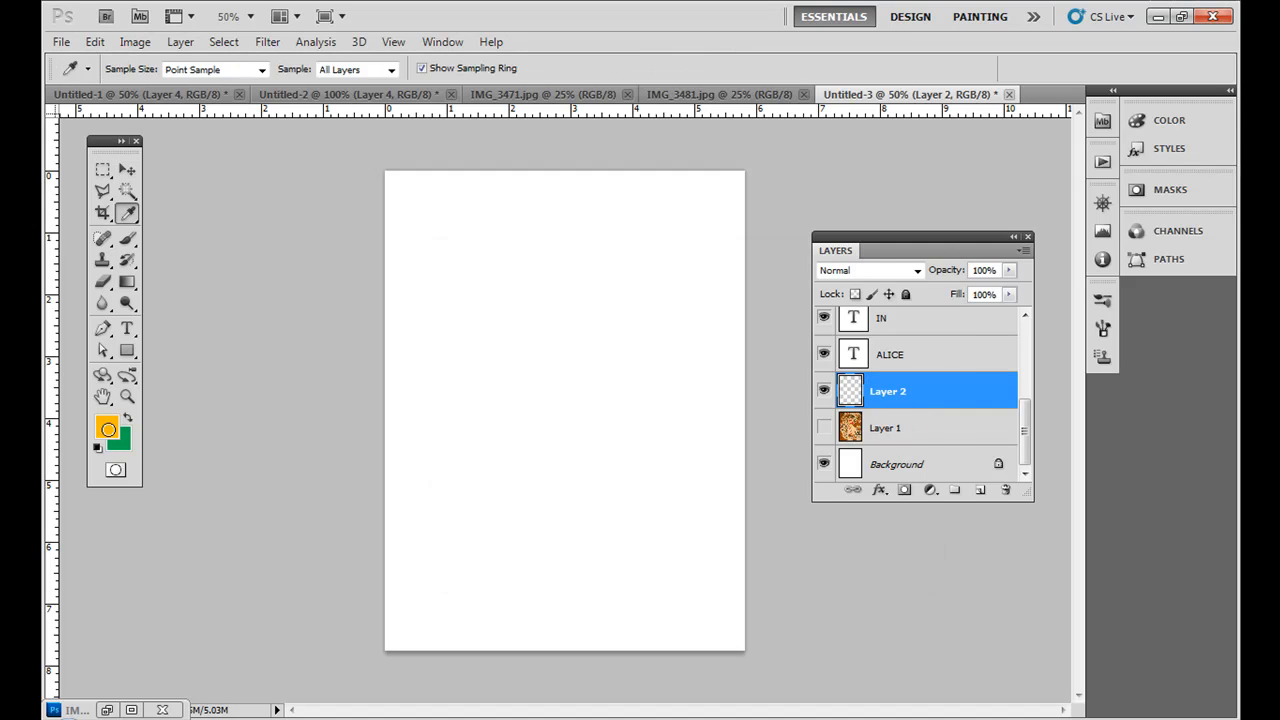
# Step: Set the foreground colour to a bright saturated aqua in the Color Picker
pyautogui.click(108, 428)
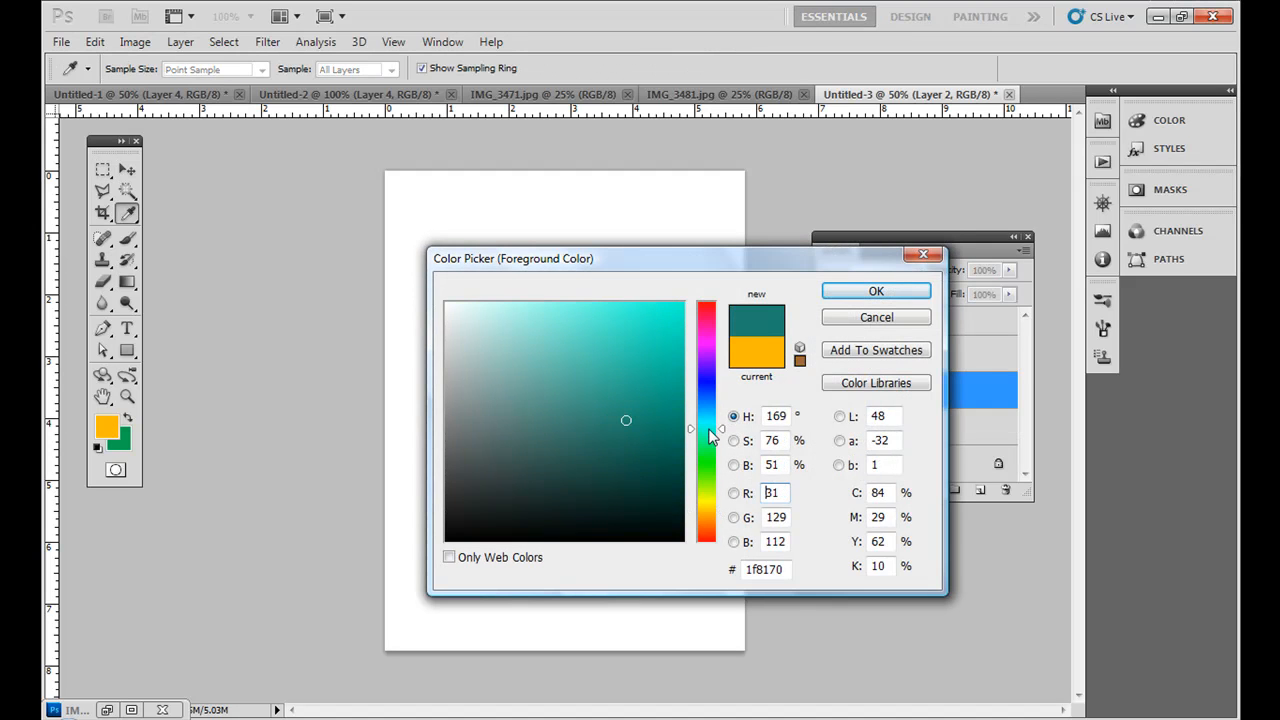
pyautogui.click(668, 388)
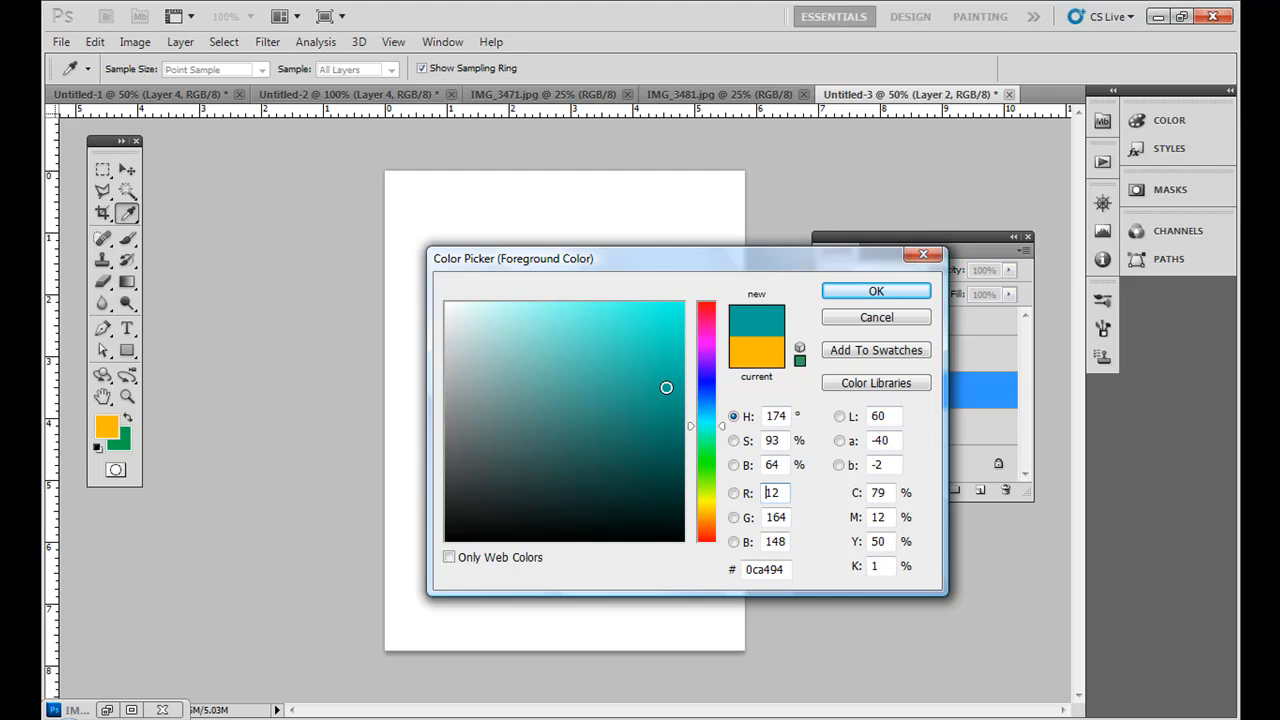
pyautogui.click(676, 332)
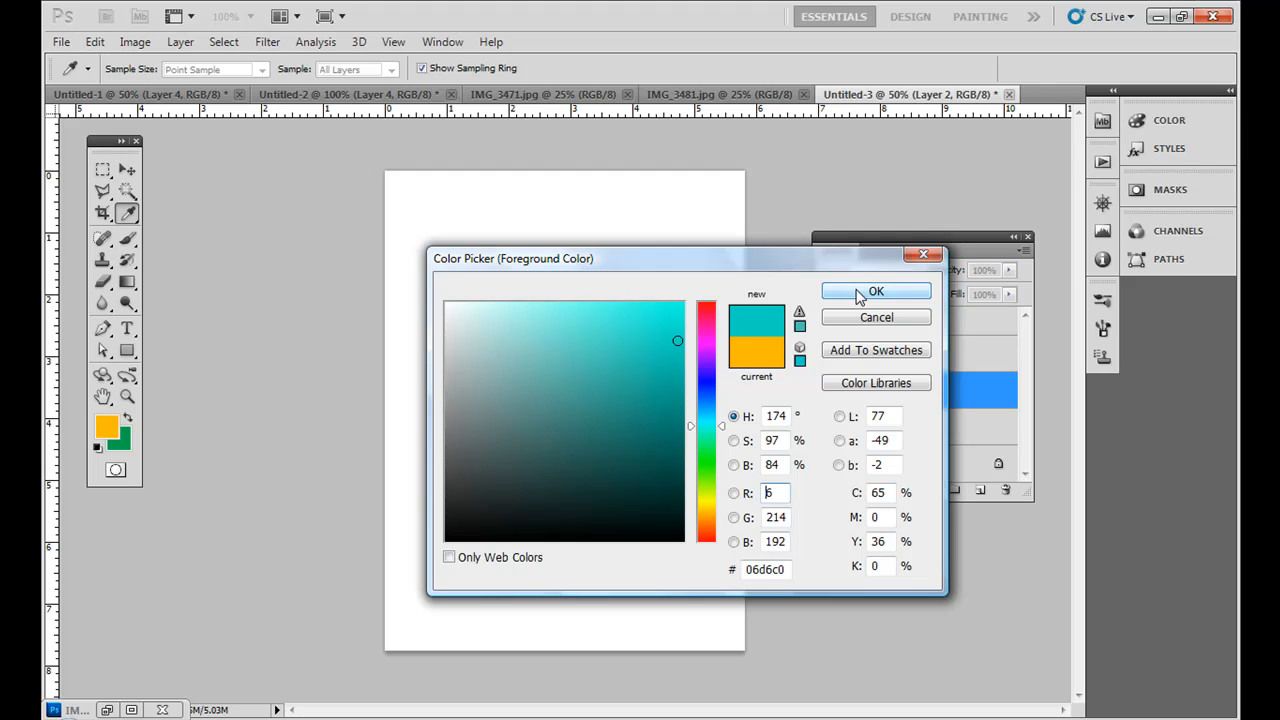
pyautogui.click(876, 292)
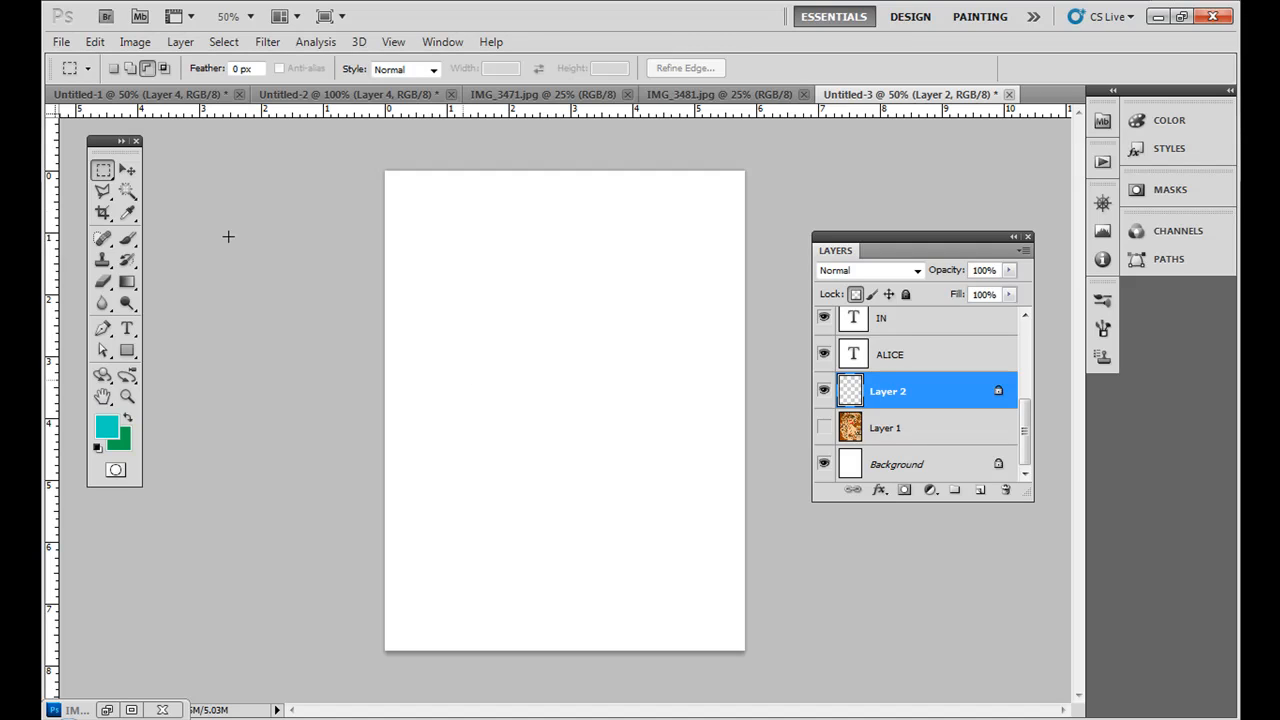
# Step: Fill Layer 2 with the aqua and add an empty Layer 3 above it
pyautogui.click(128, 170)
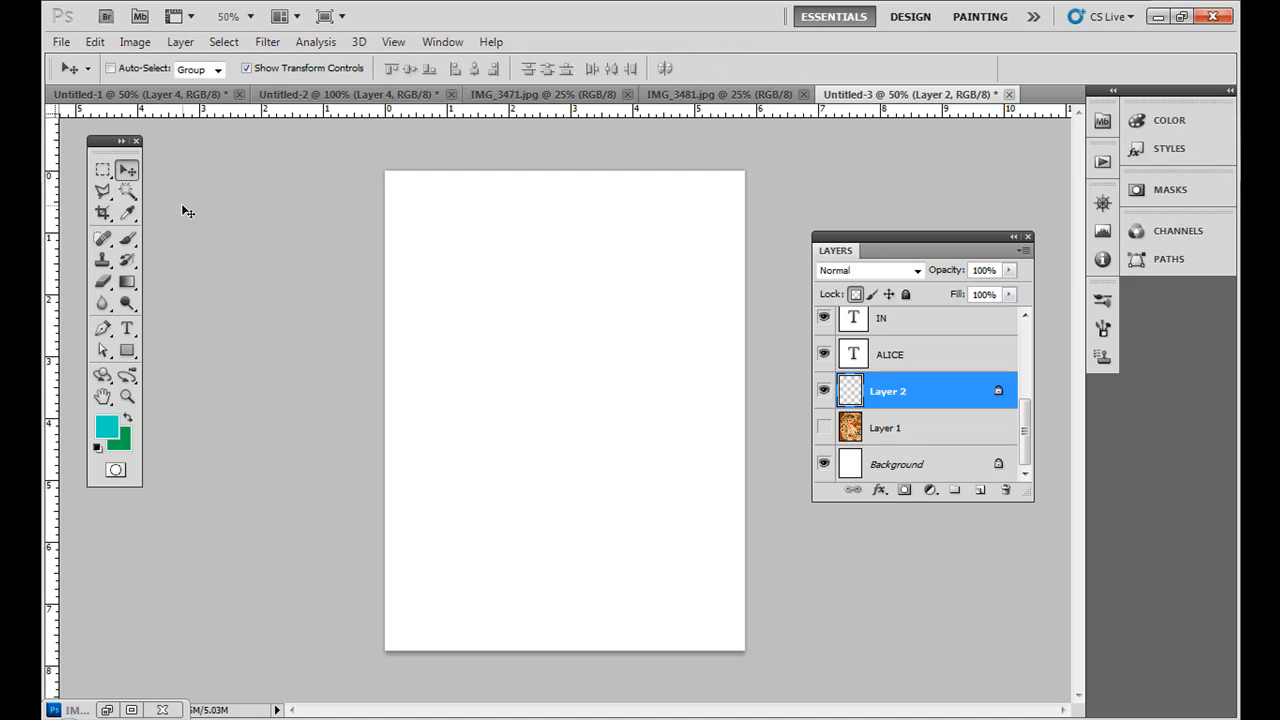
pyautogui.moveTo(612, 344)
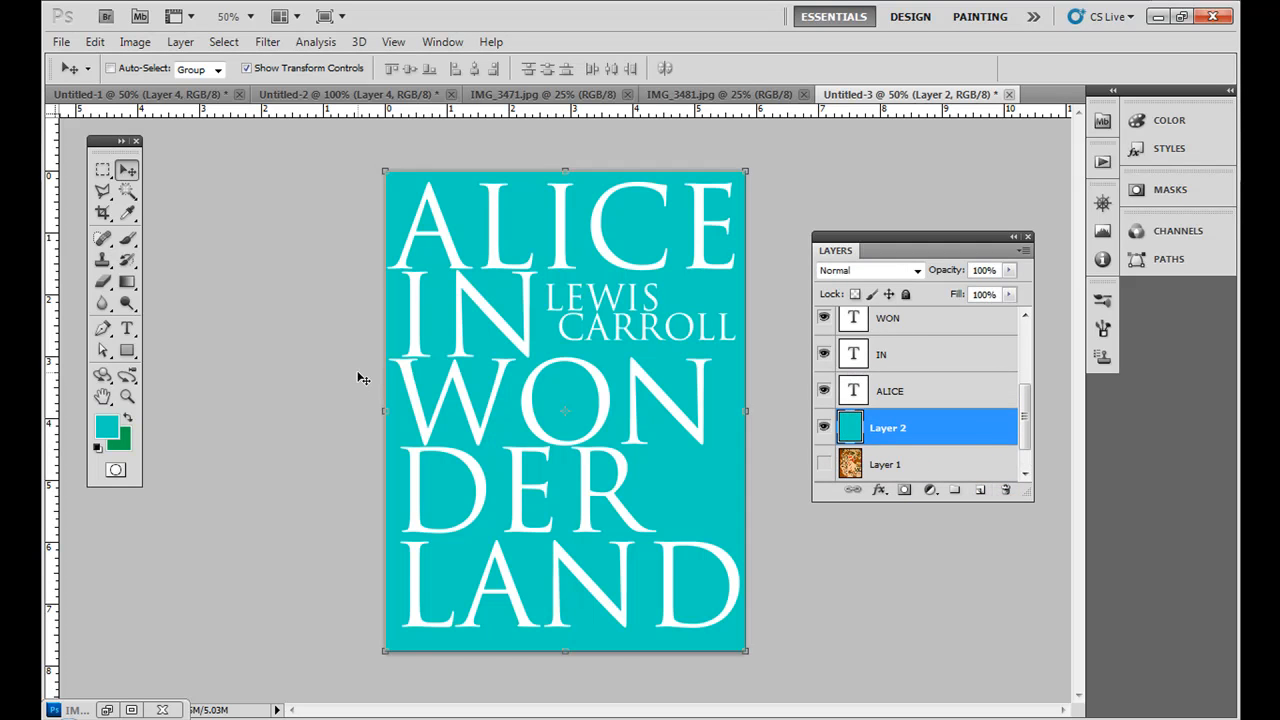
pyautogui.moveTo(596, 466)
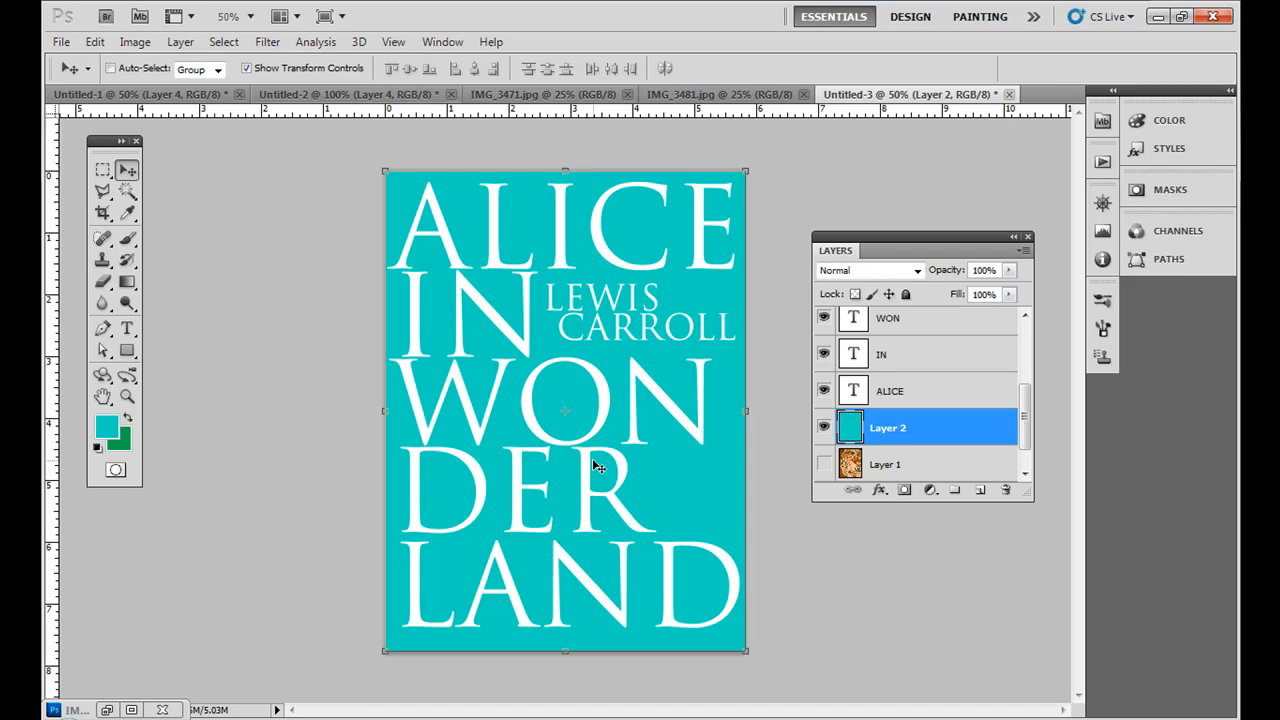
pyautogui.moveTo(678, 418)
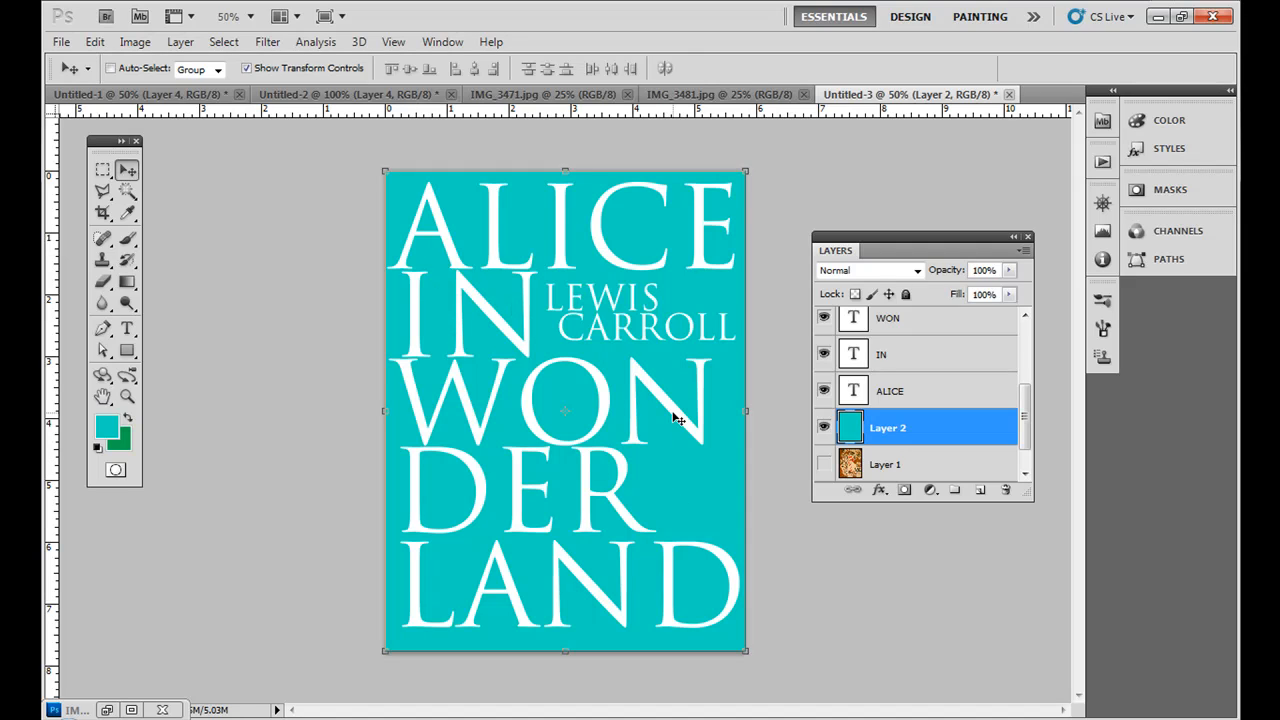
pyautogui.moveTo(280, 242)
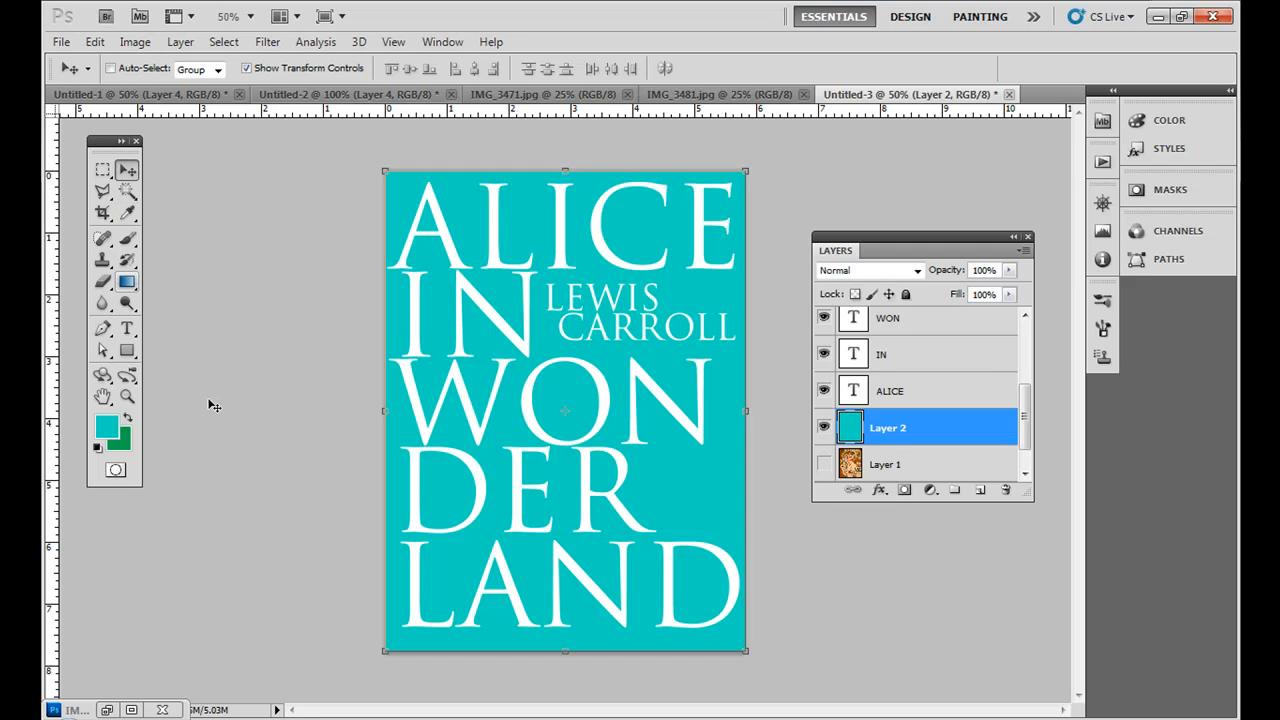
pyautogui.click(980, 488)
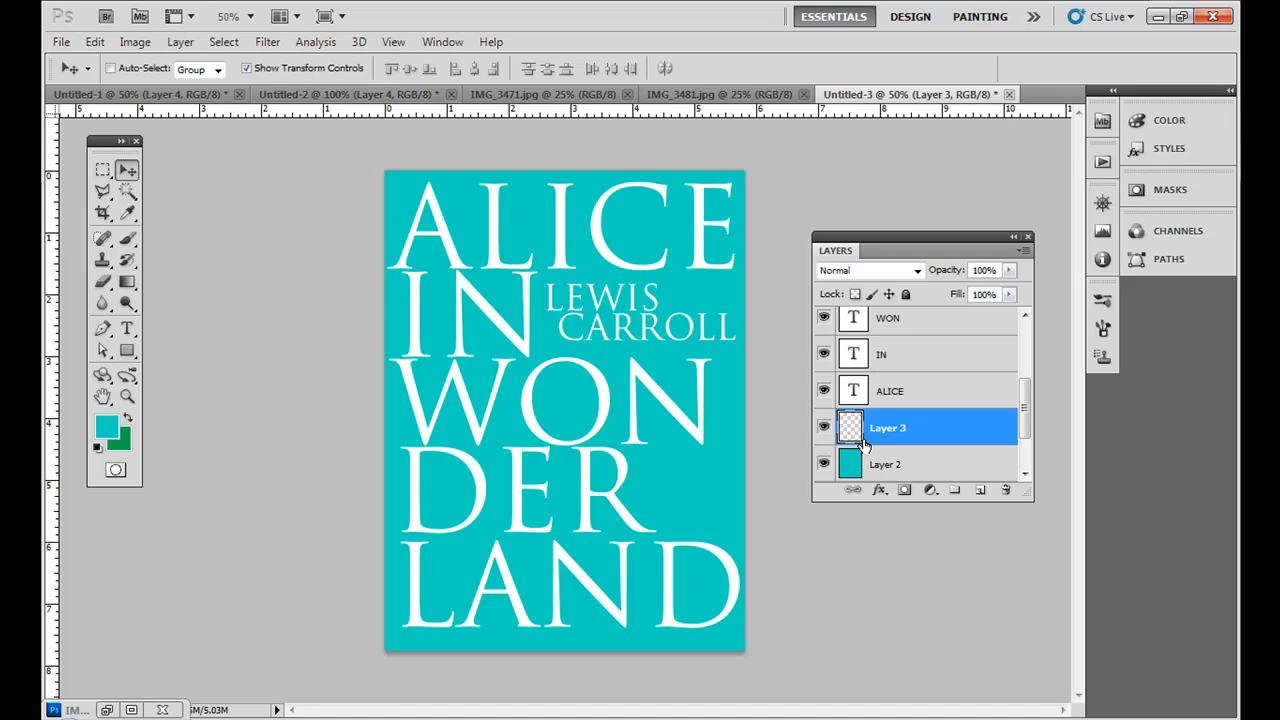
pyautogui.moveTo(878, 396)
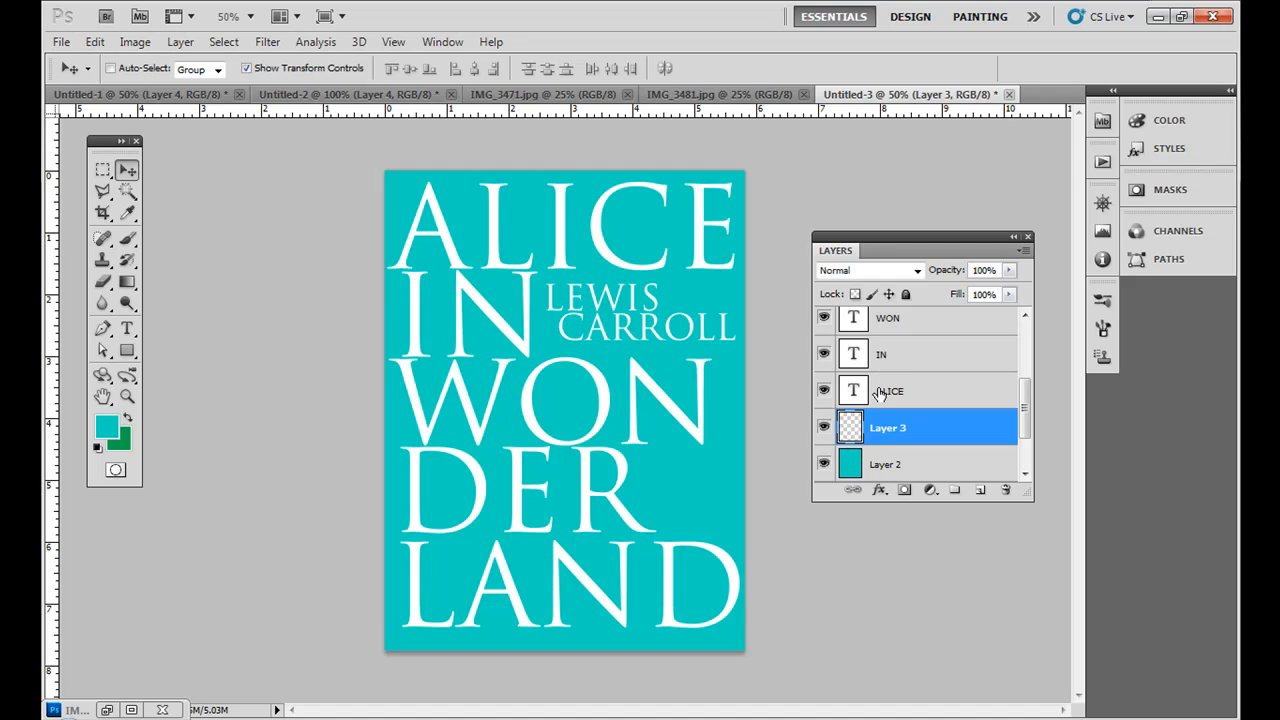
# Step: Choose the Custom Shape tool and set it to draw as filled pixels
pyautogui.click(128, 348)
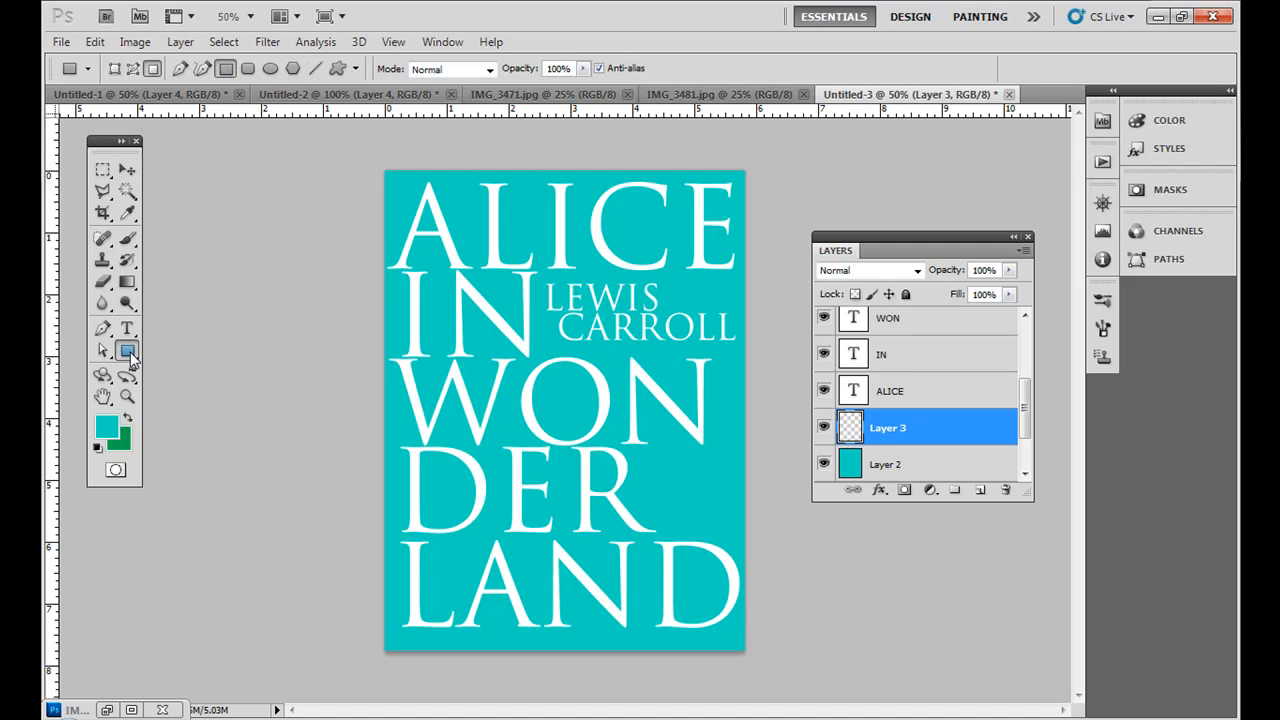
pyautogui.click(128, 350)
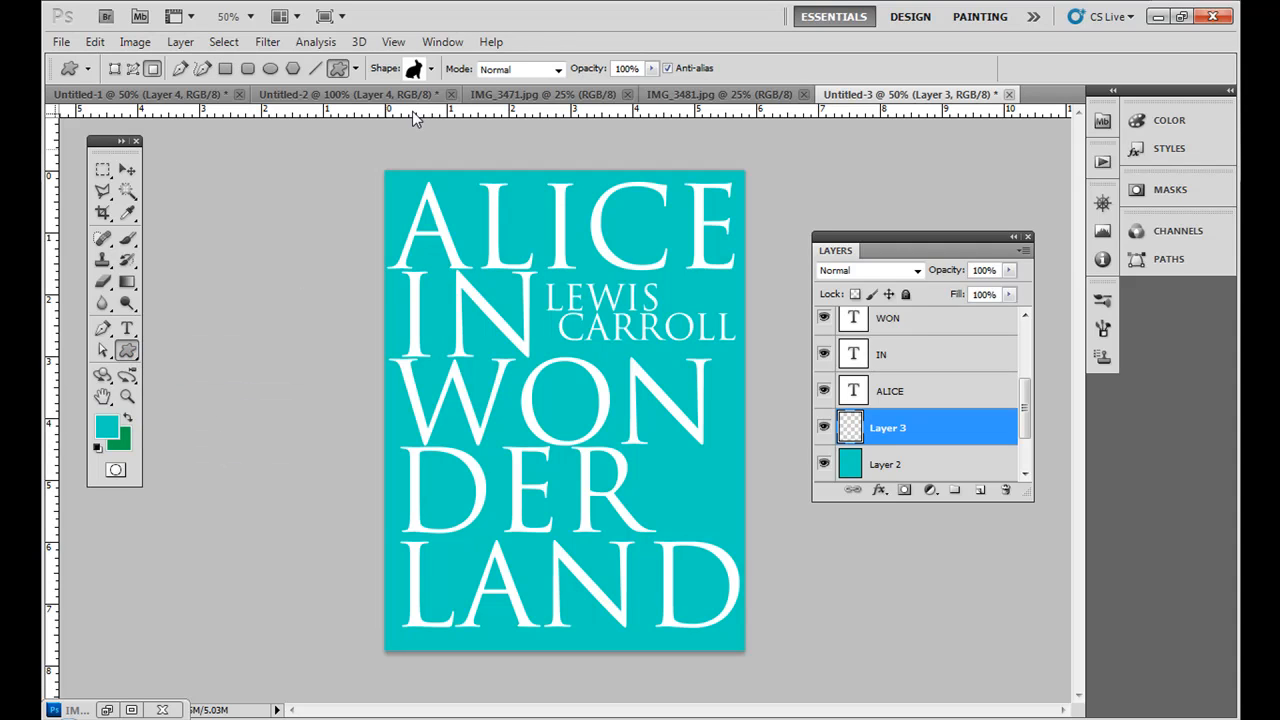
pyautogui.click(432, 68)
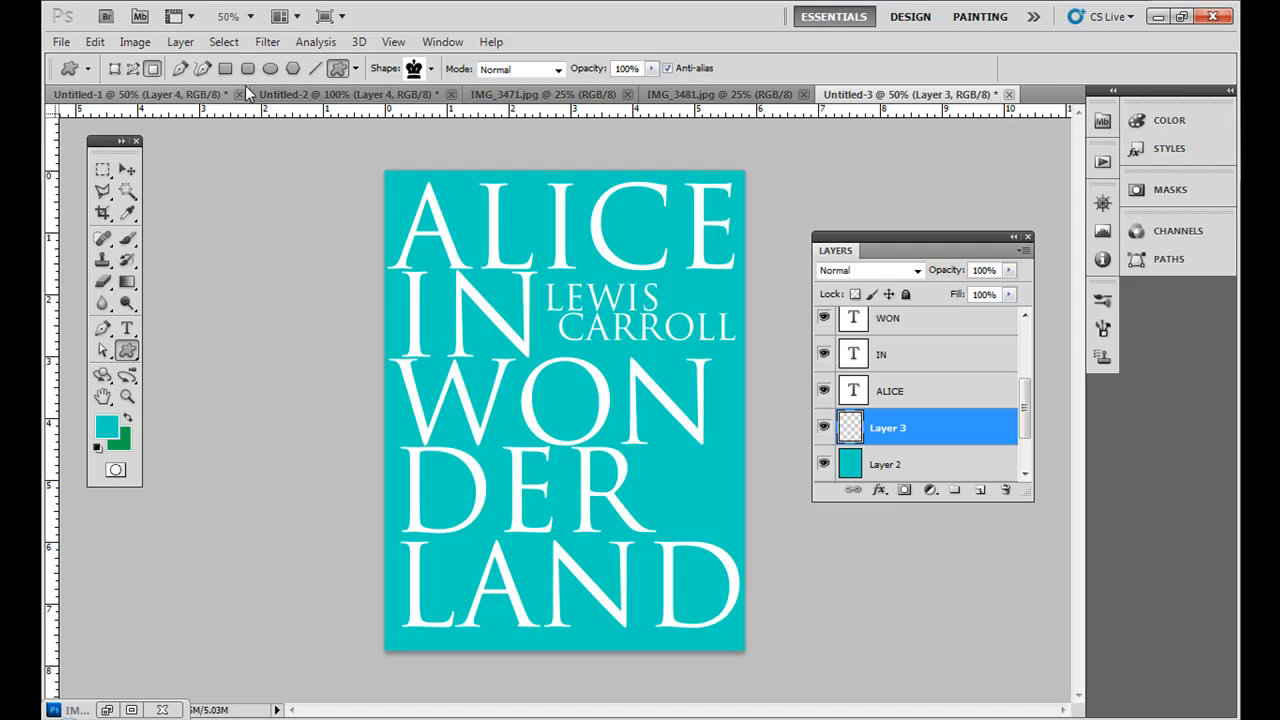
pyautogui.click(116, 68)
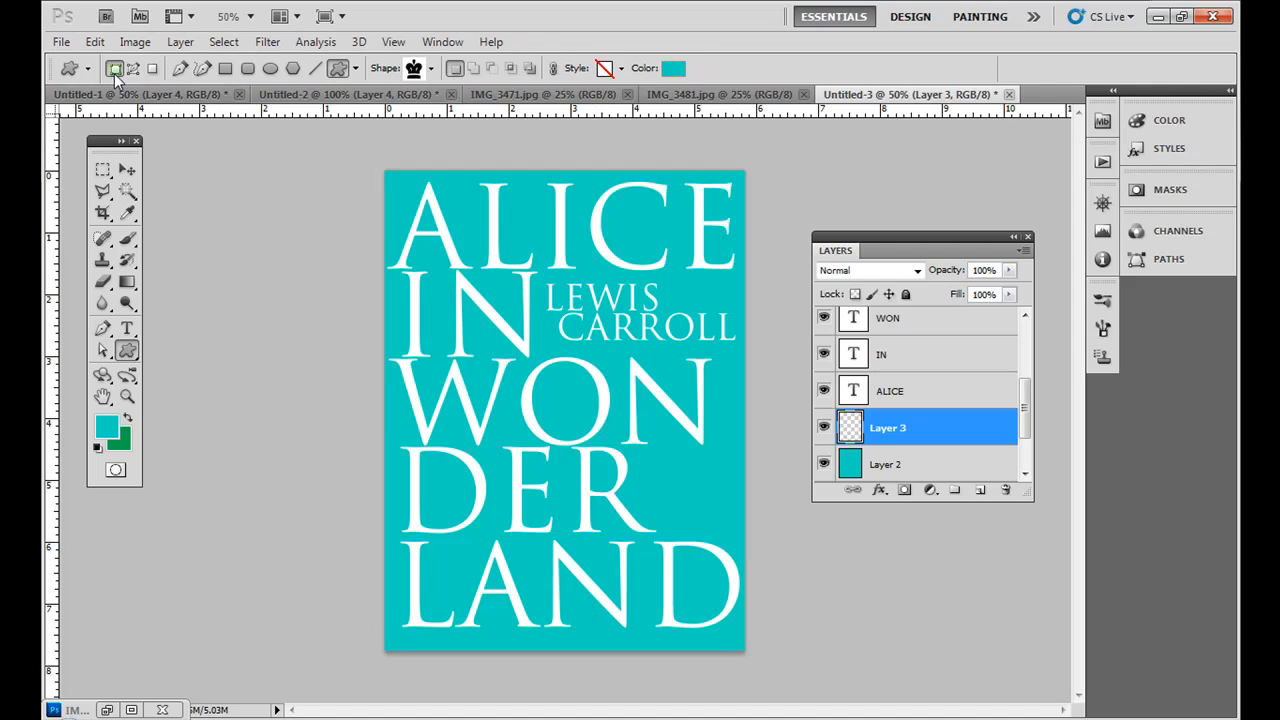
pyautogui.moveTo(116, 68)
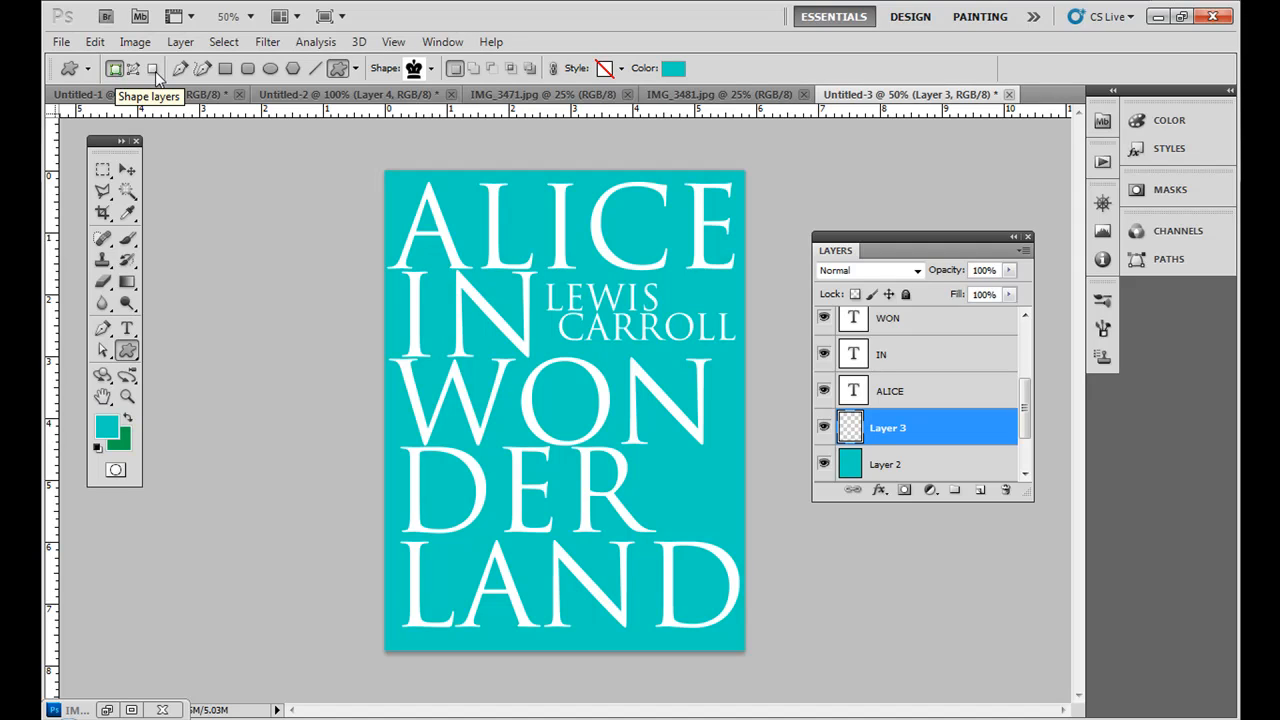
pyautogui.click(152, 68)
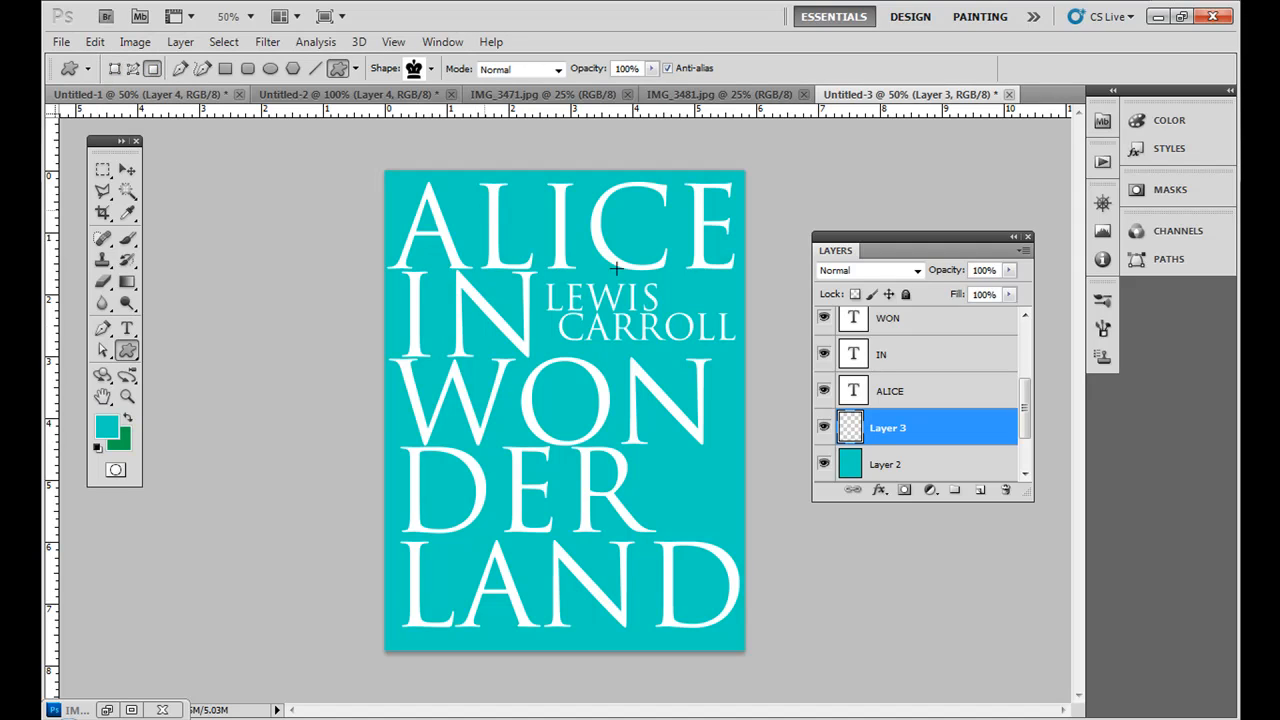
pyautogui.moveTo(702, 360)
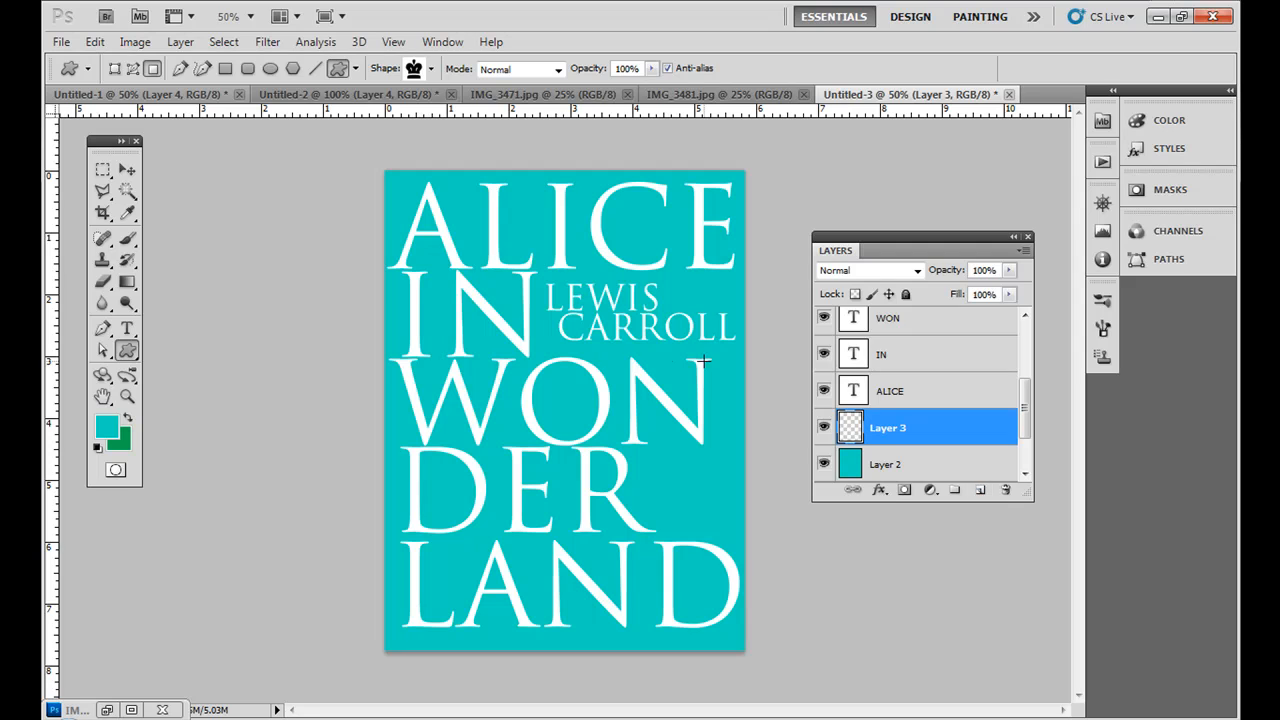
pyautogui.moveTo(196, 410)
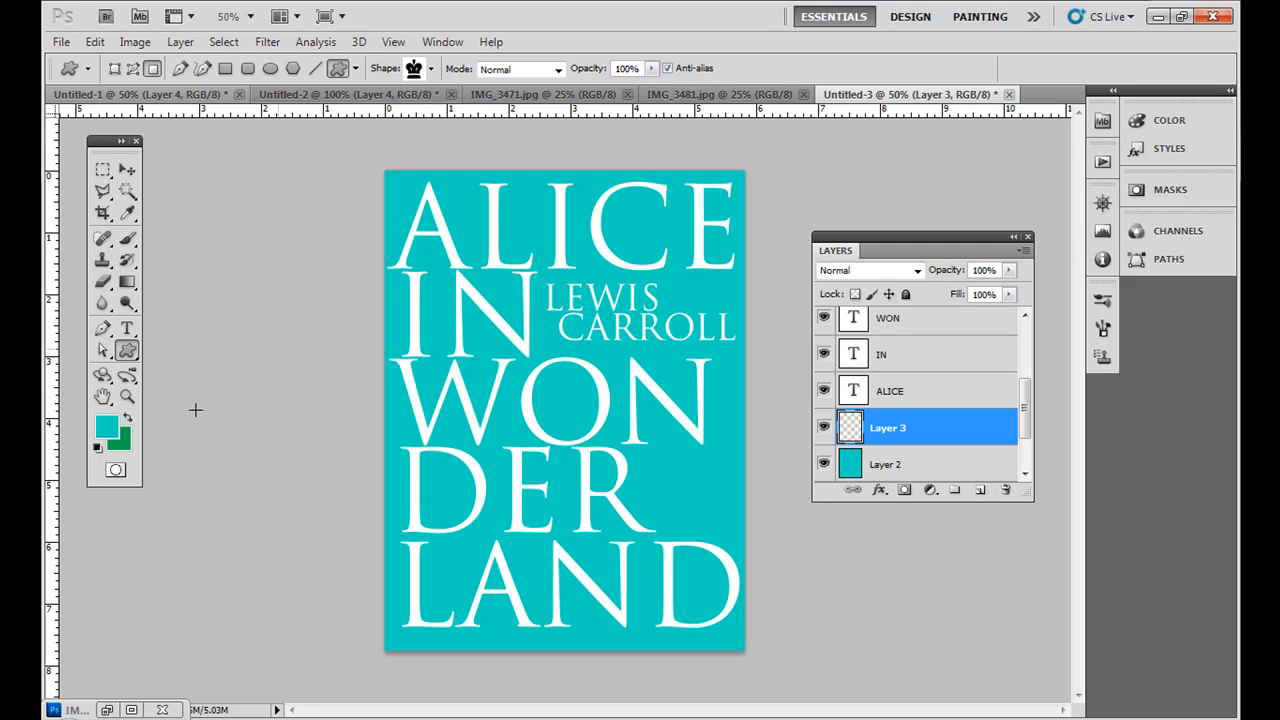
# Step: Set the foreground colour to yellow, draw a crown over the lower title words, then hide its layer
pyautogui.click(106, 424)
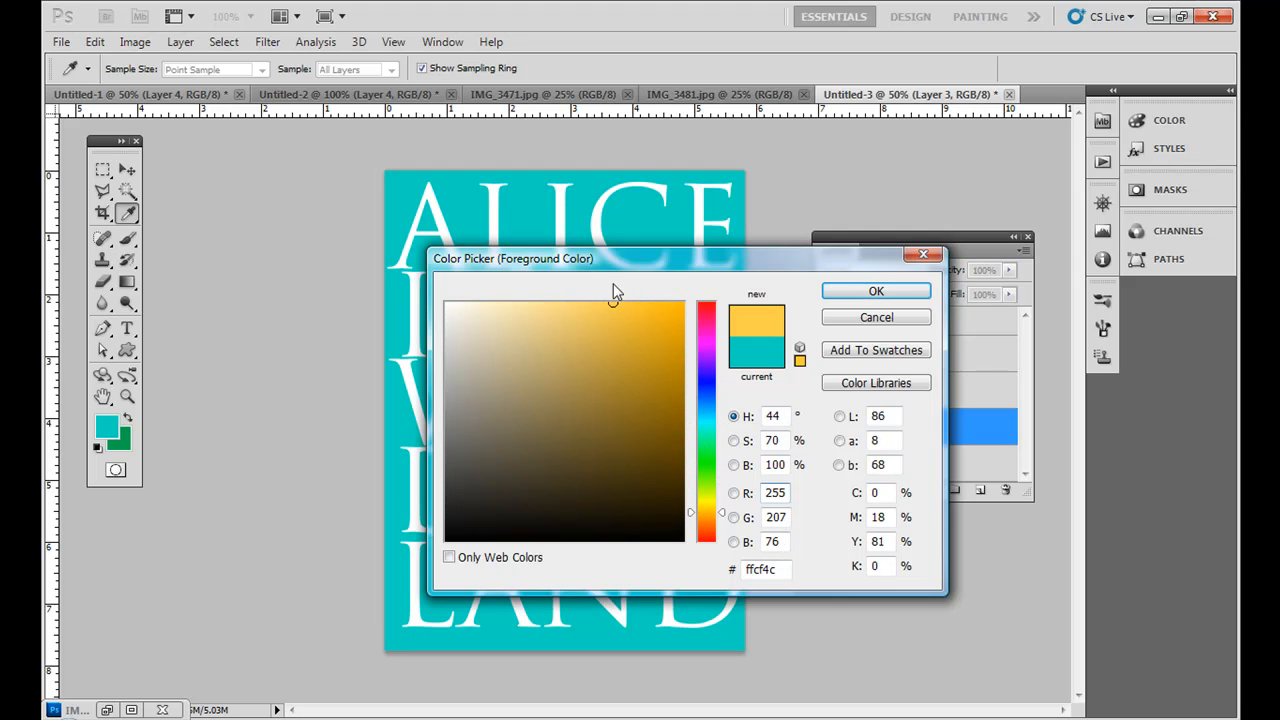
pyautogui.click(876, 292)
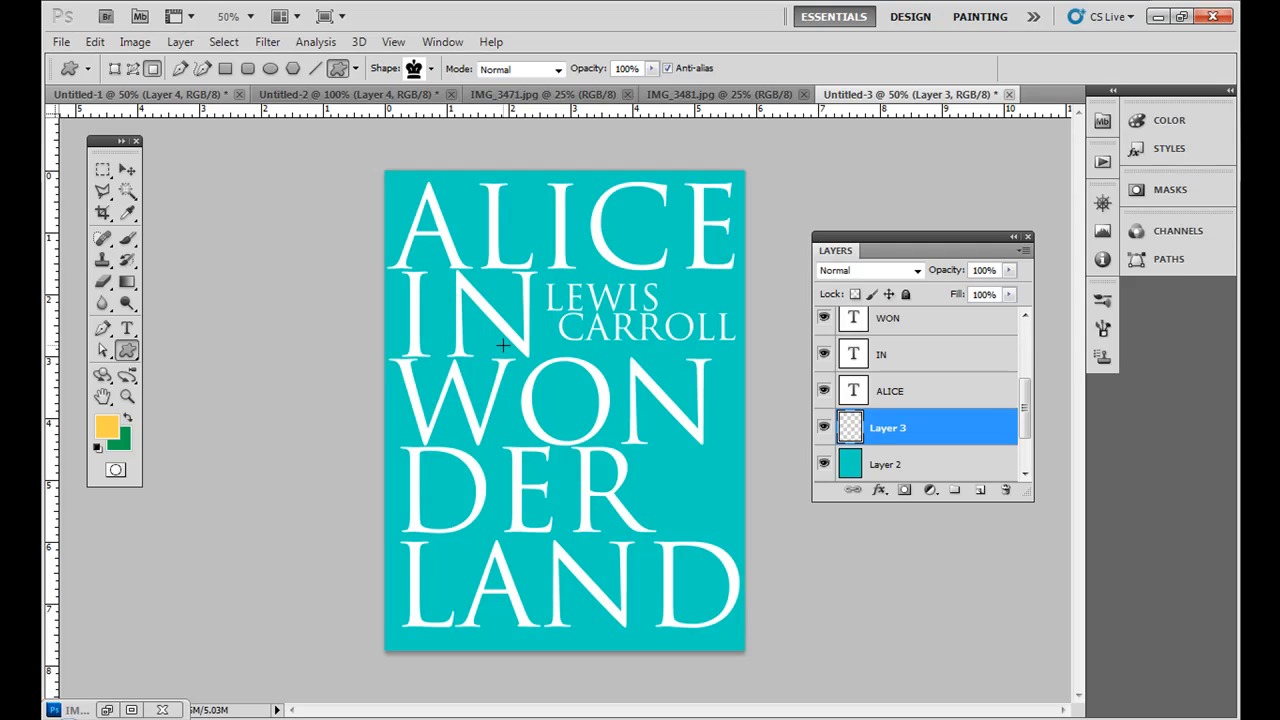
pyautogui.moveTo(508, 344); pyautogui.dragTo(530, 456)
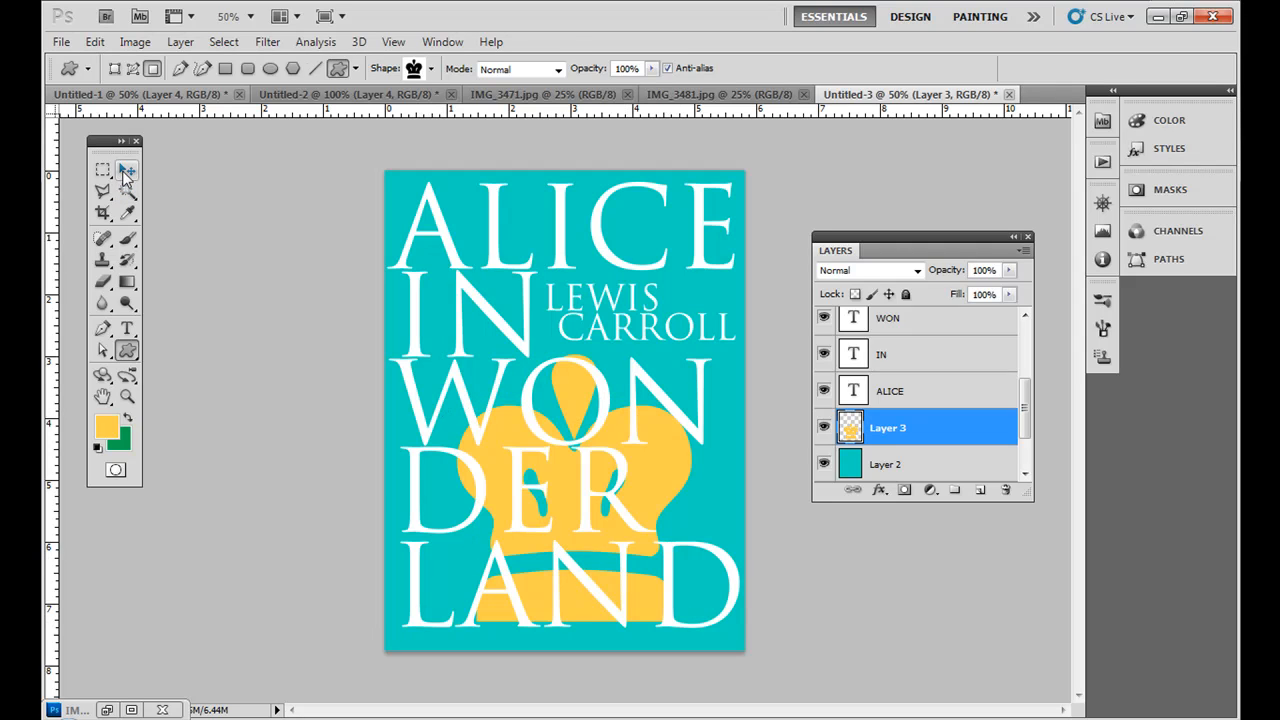
pyautogui.click(104, 168)
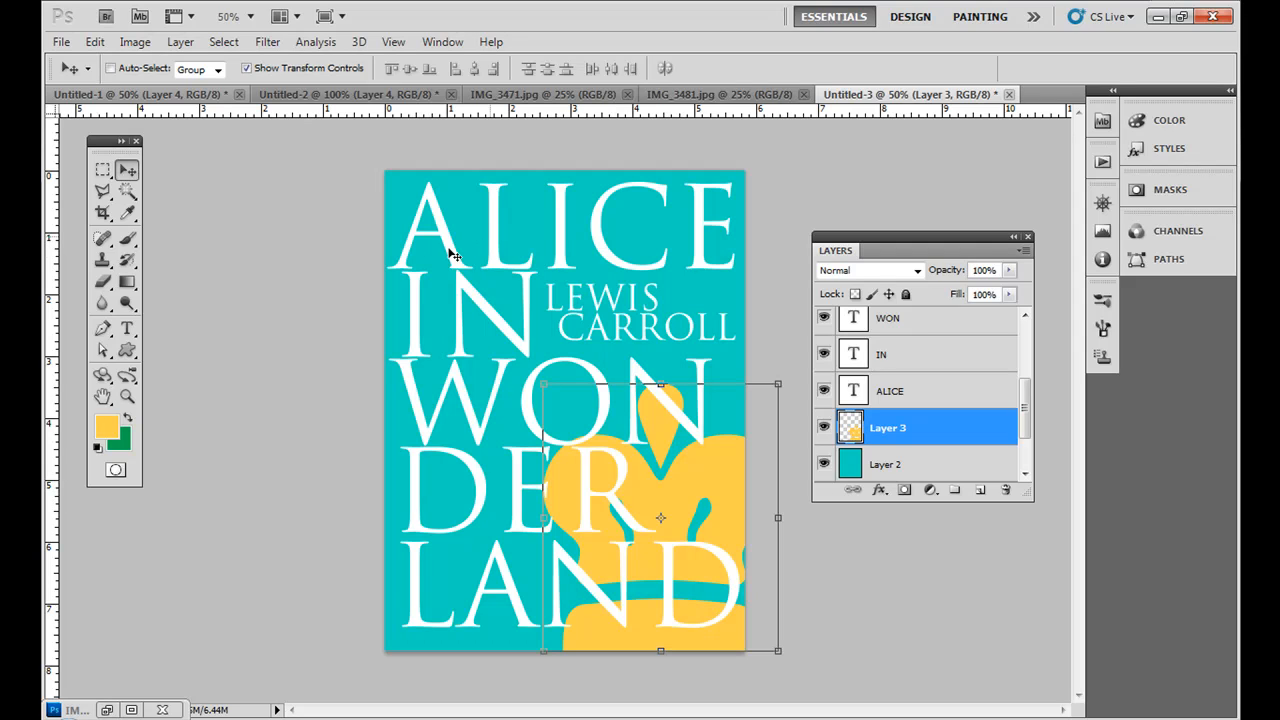
pyautogui.moveTo(508, 440)
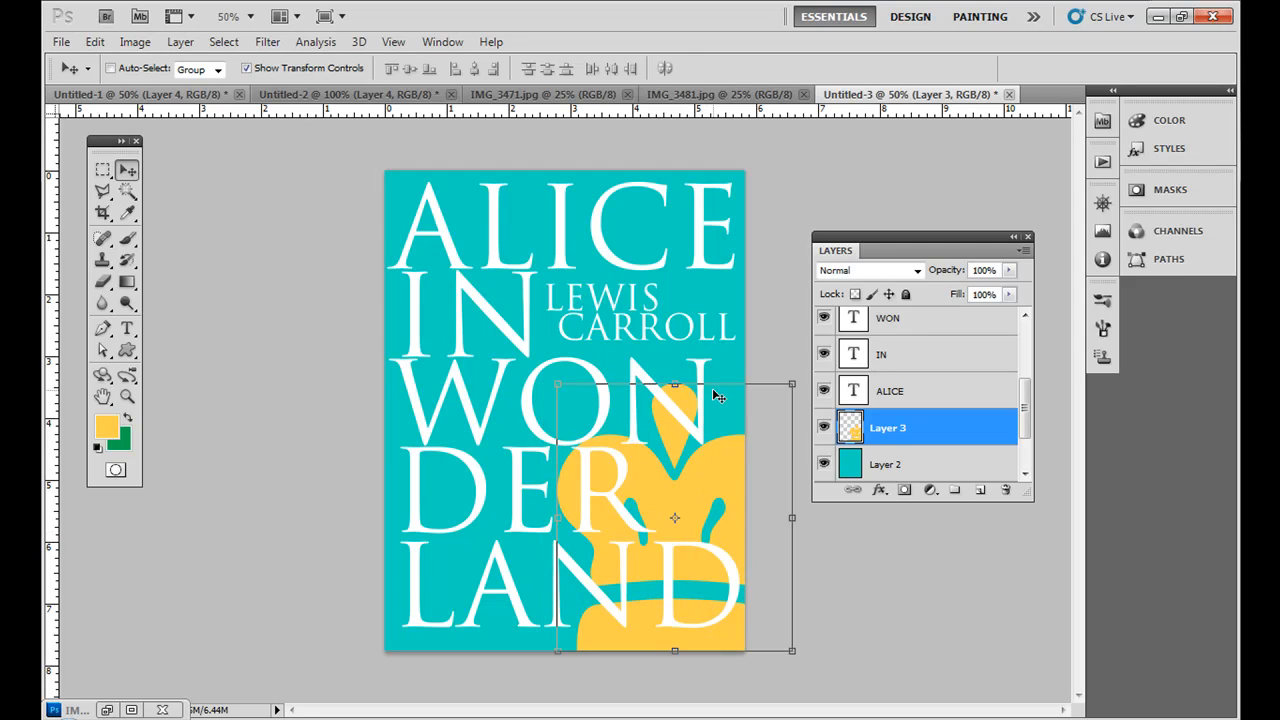
pyautogui.moveTo(978, 488)
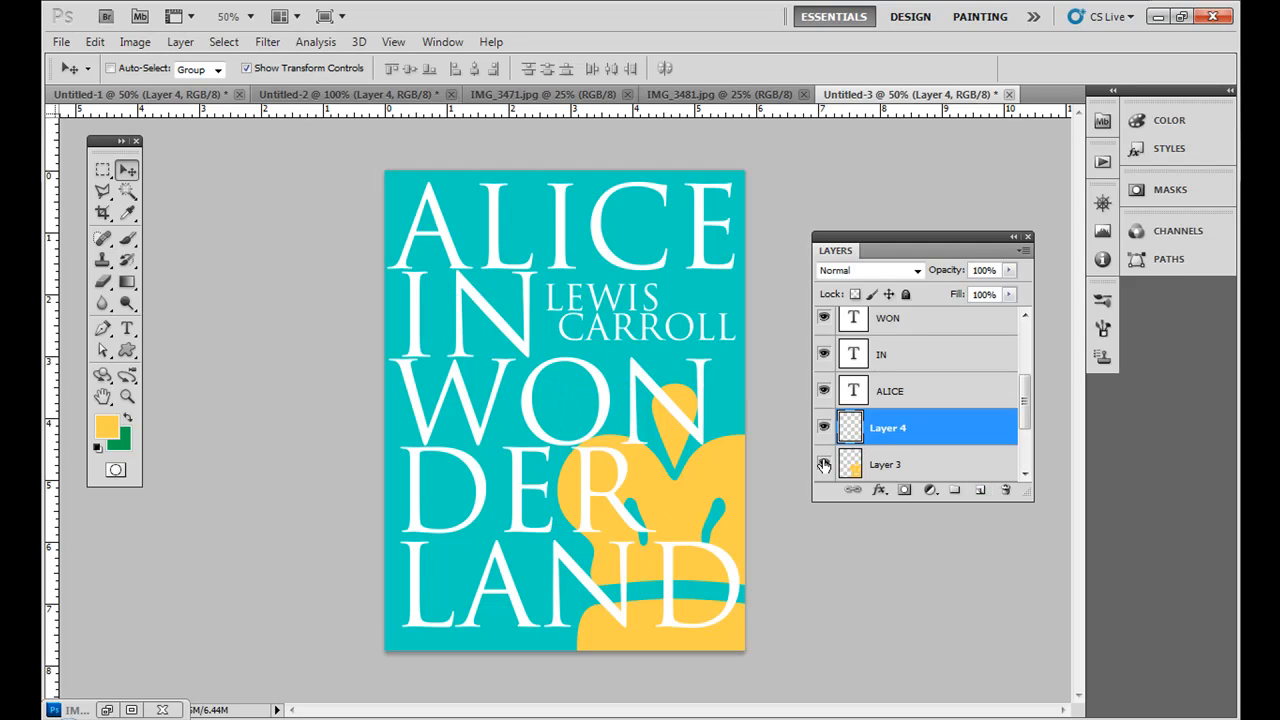
pyautogui.click(824, 464)
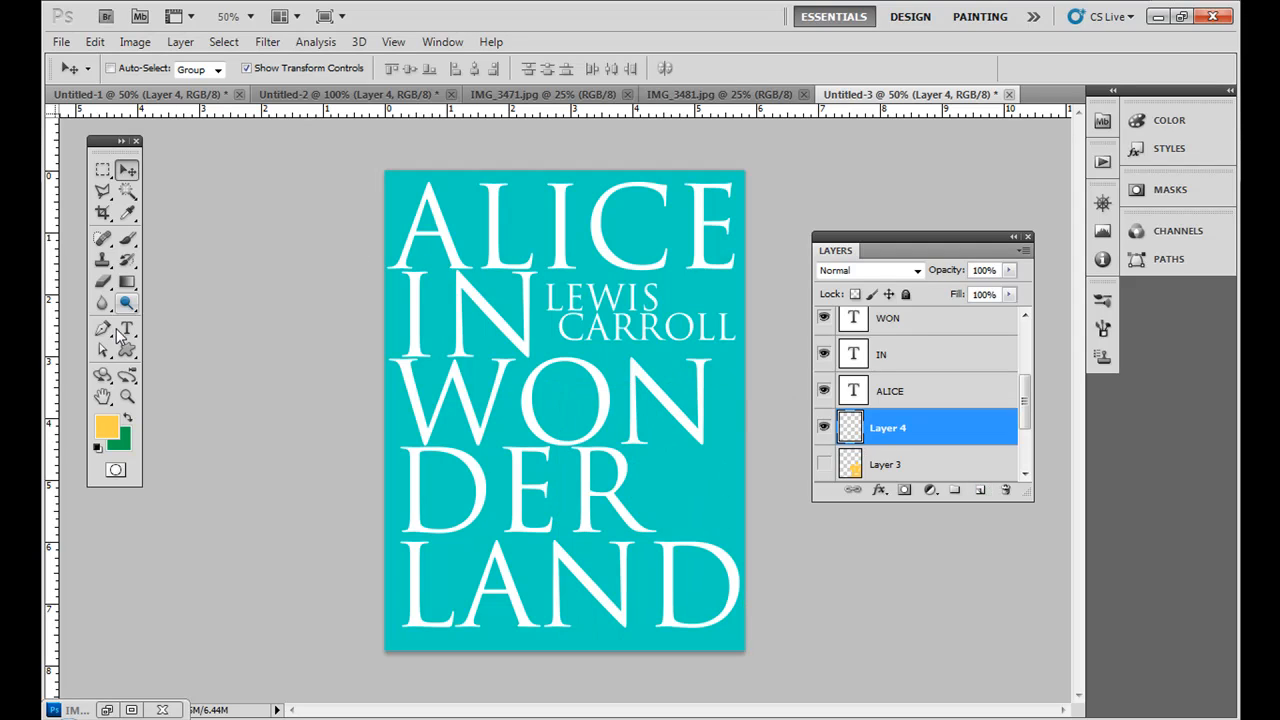
# Step: Return to the Custom Shape tool and browse the shape list for an ornament
pyautogui.click(128, 348)
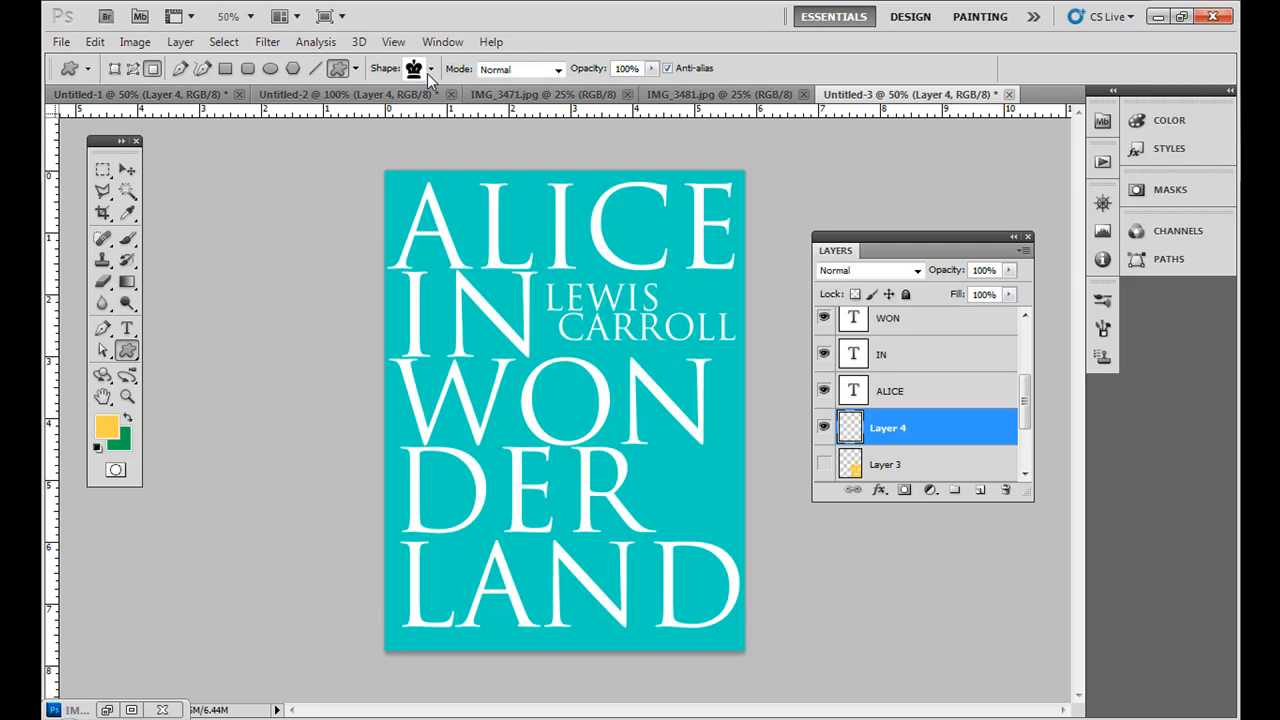
pyautogui.click(428, 68)
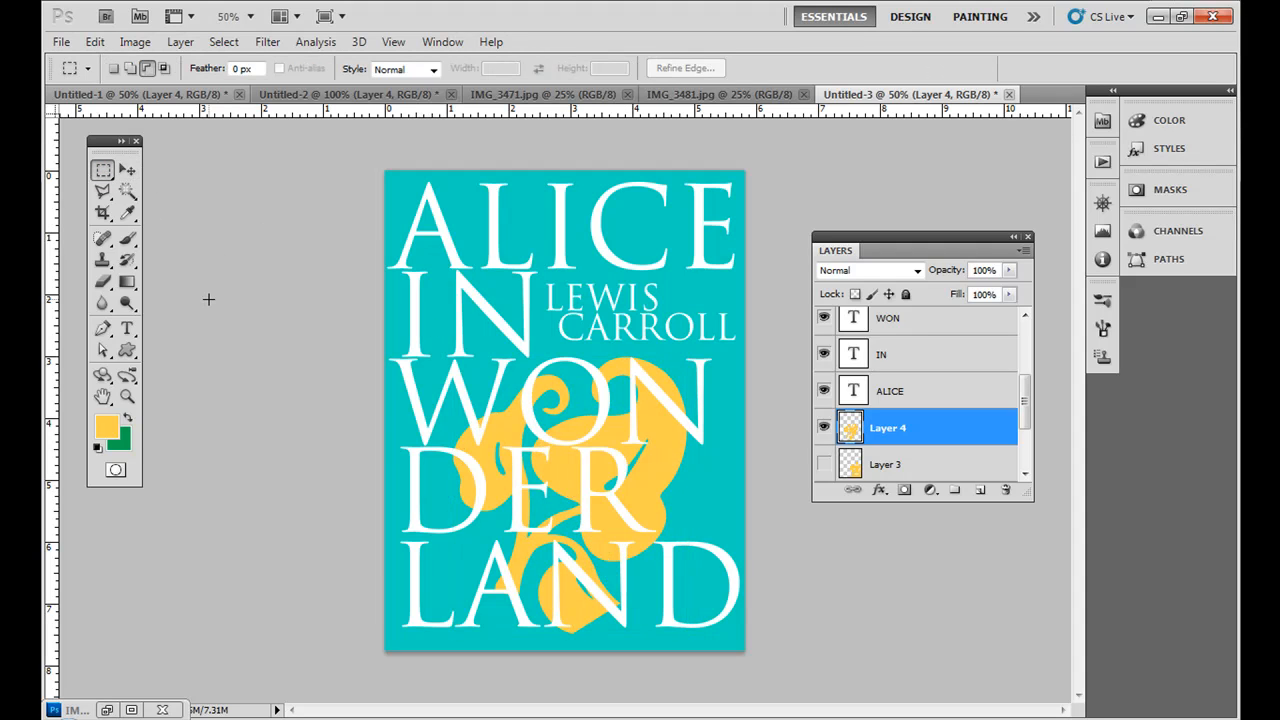
pyautogui.moveTo(398, 264)
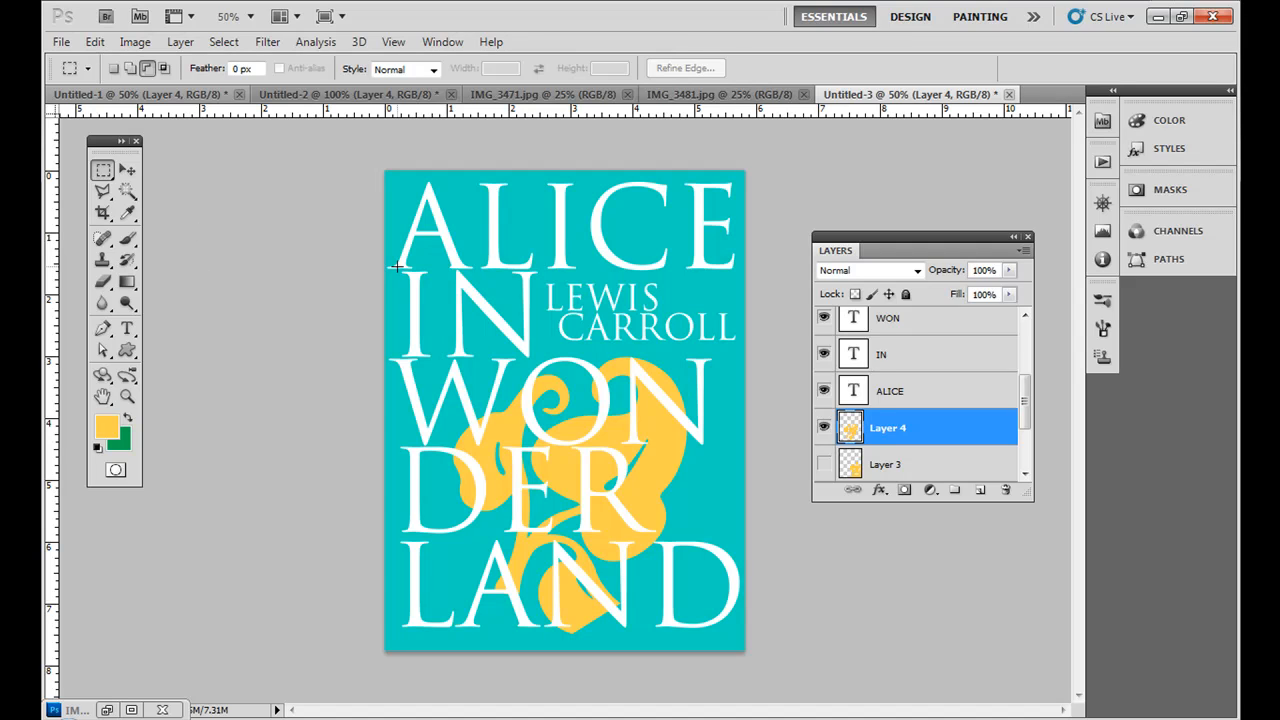
pyautogui.moveTo(720, 118)
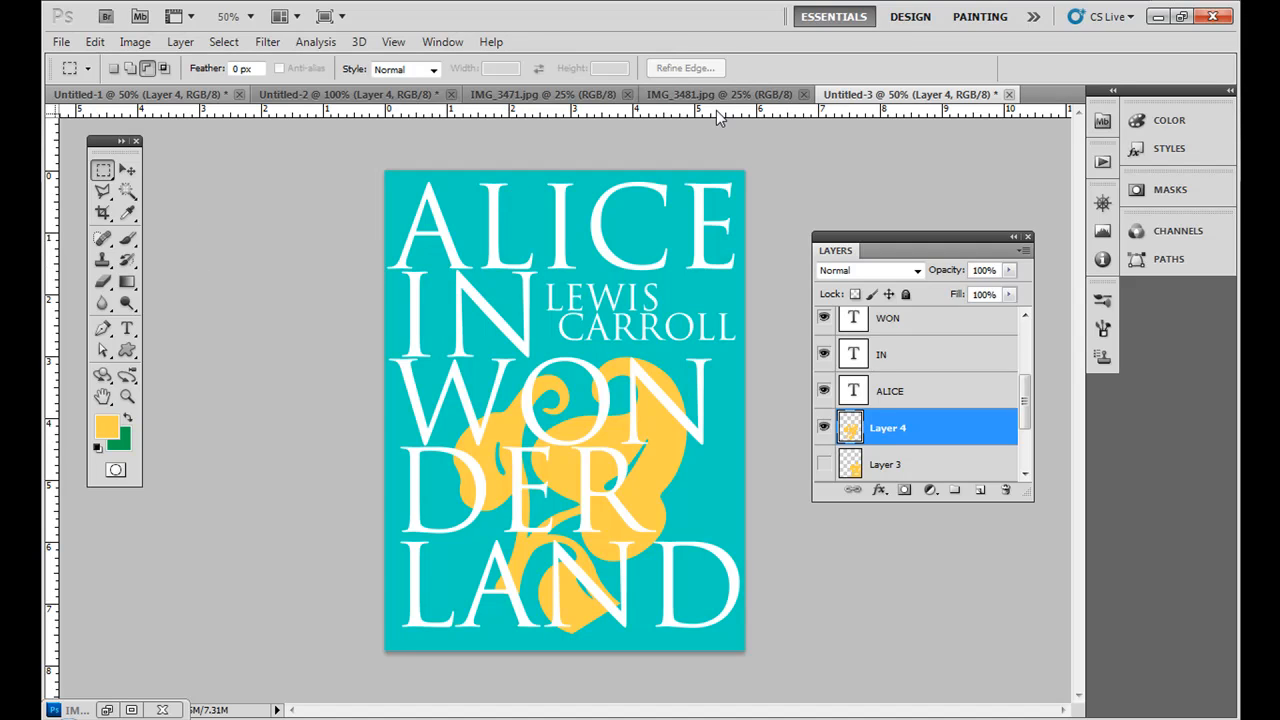
pyautogui.moveTo(720, 94)
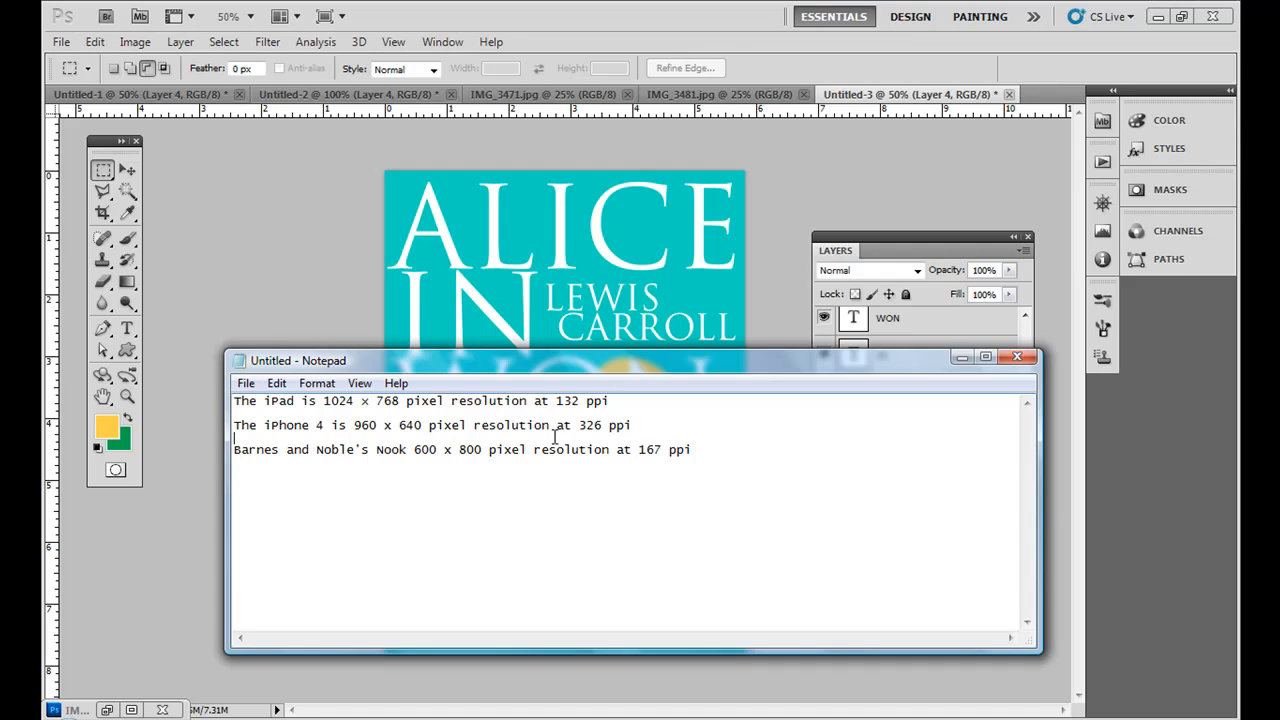
pyautogui.moveTo(970, 368)
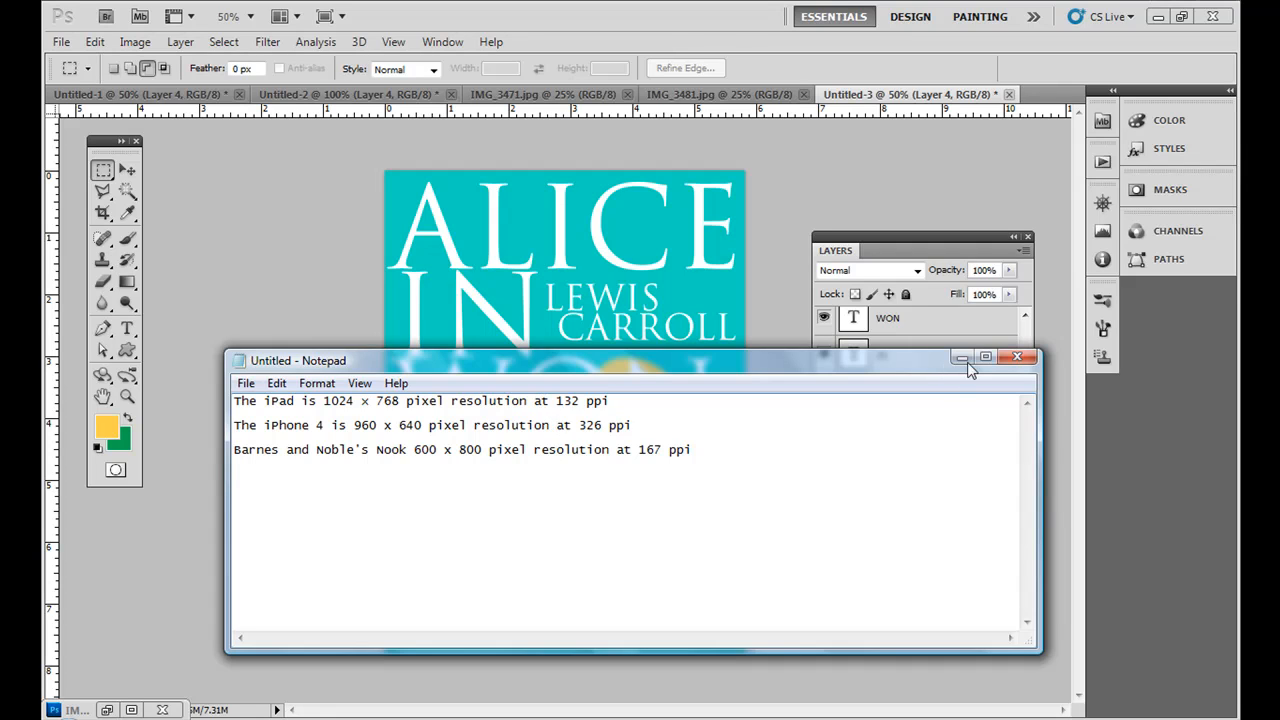